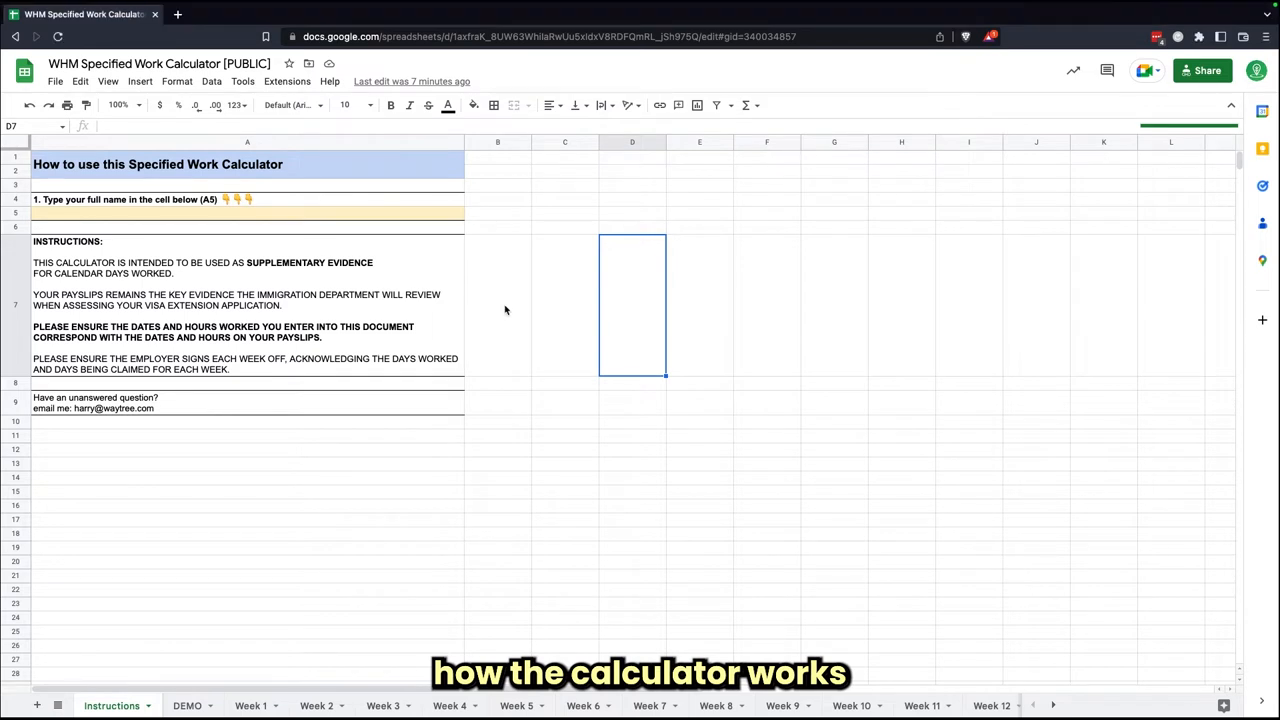
- Look over the copied calculator's sheets and select the name cell A5 on Instructions
click(496, 304)
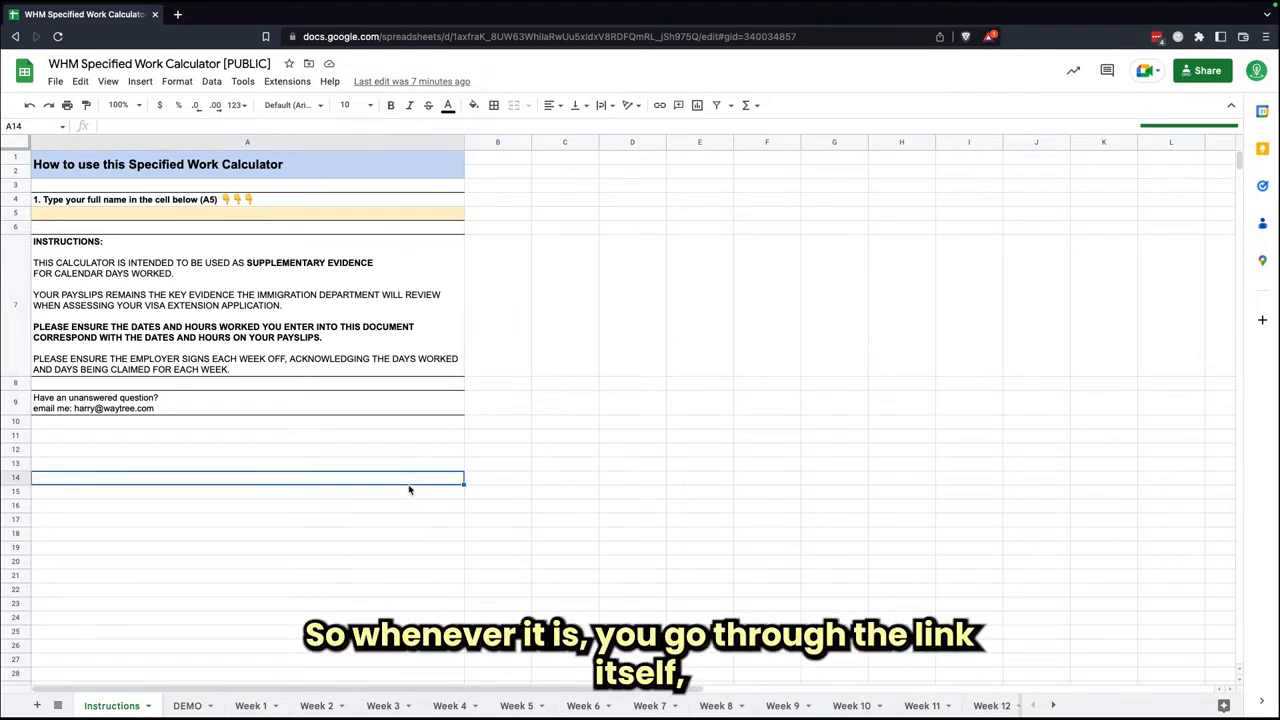
click(56, 80)
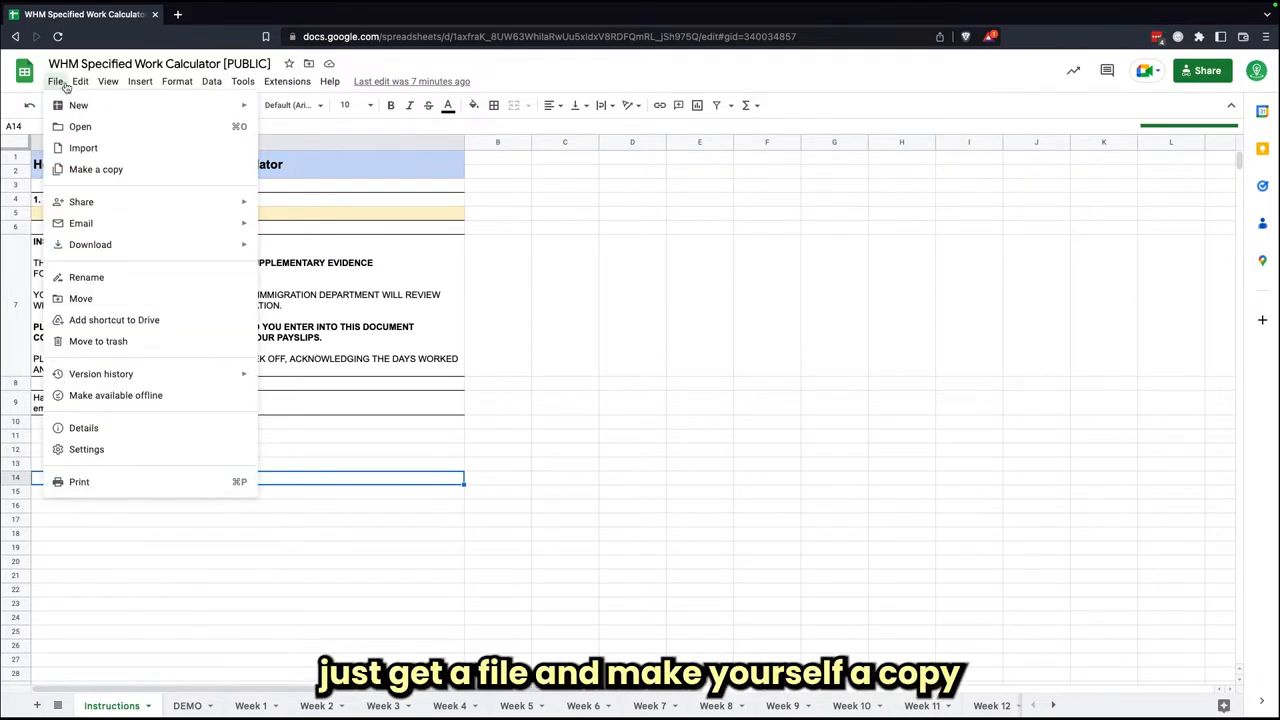
mouse_move(96, 168)
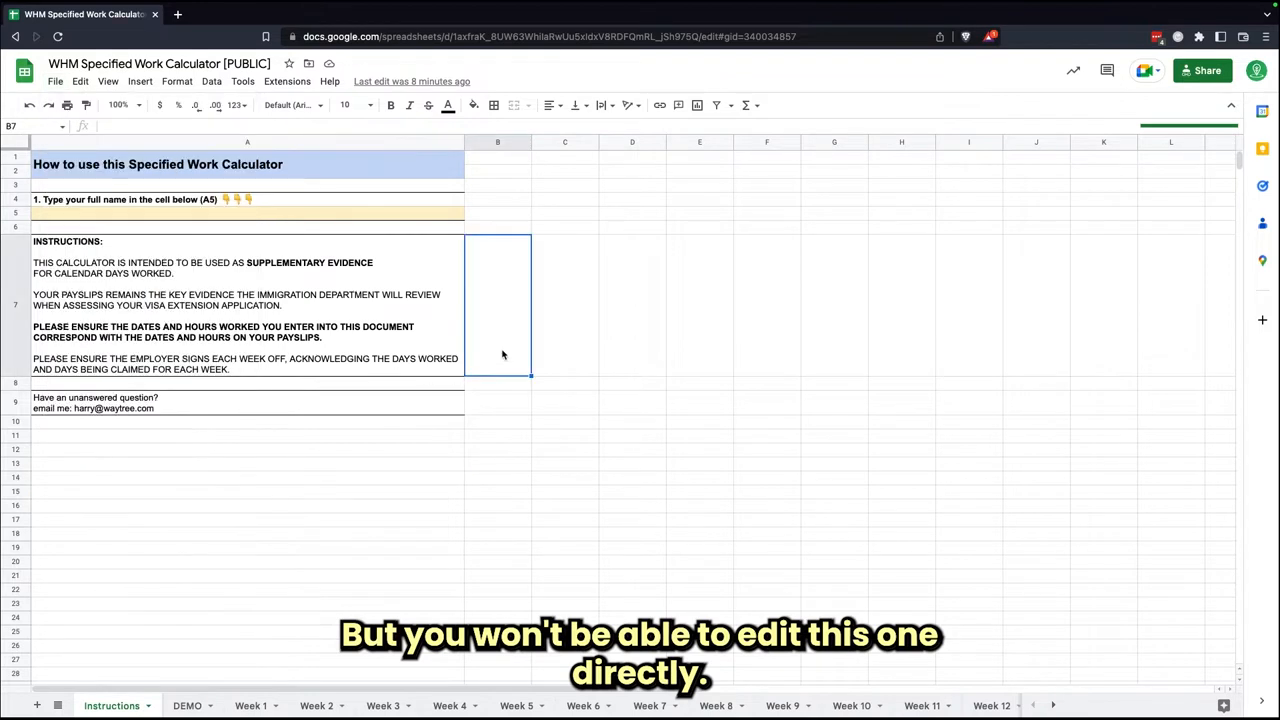
mouse_move(404, 292)
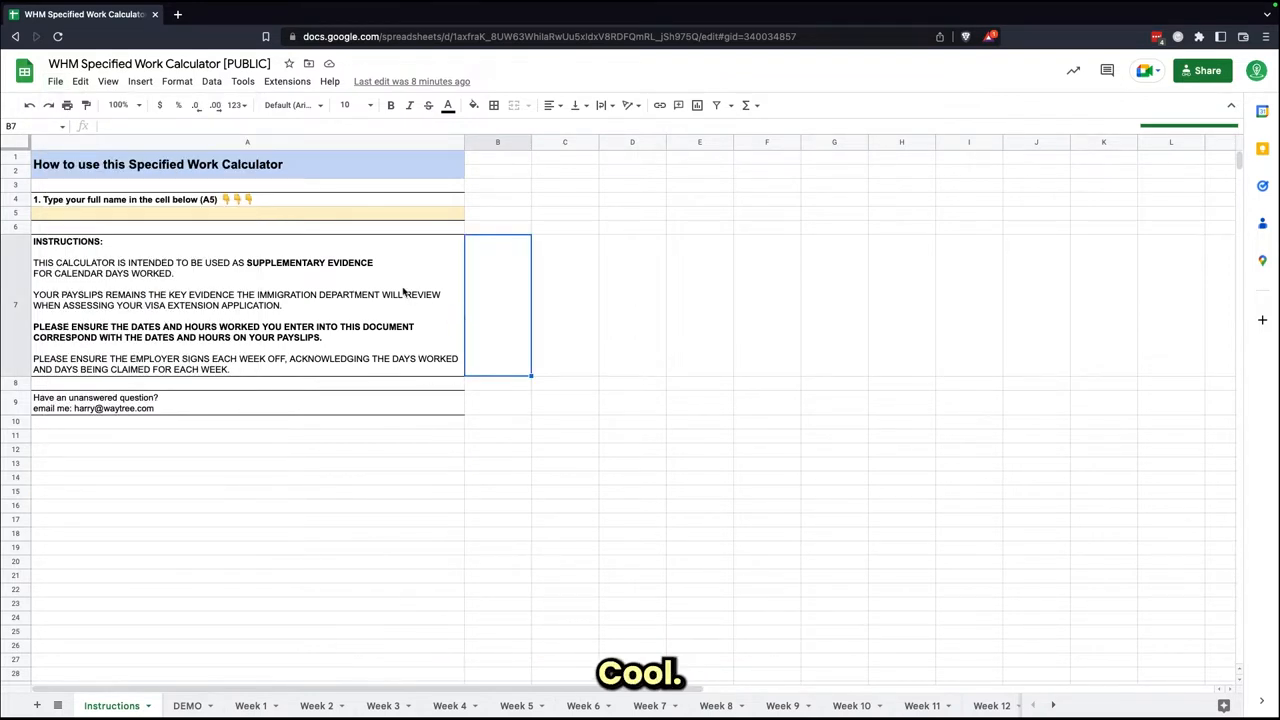
click(250, 212)
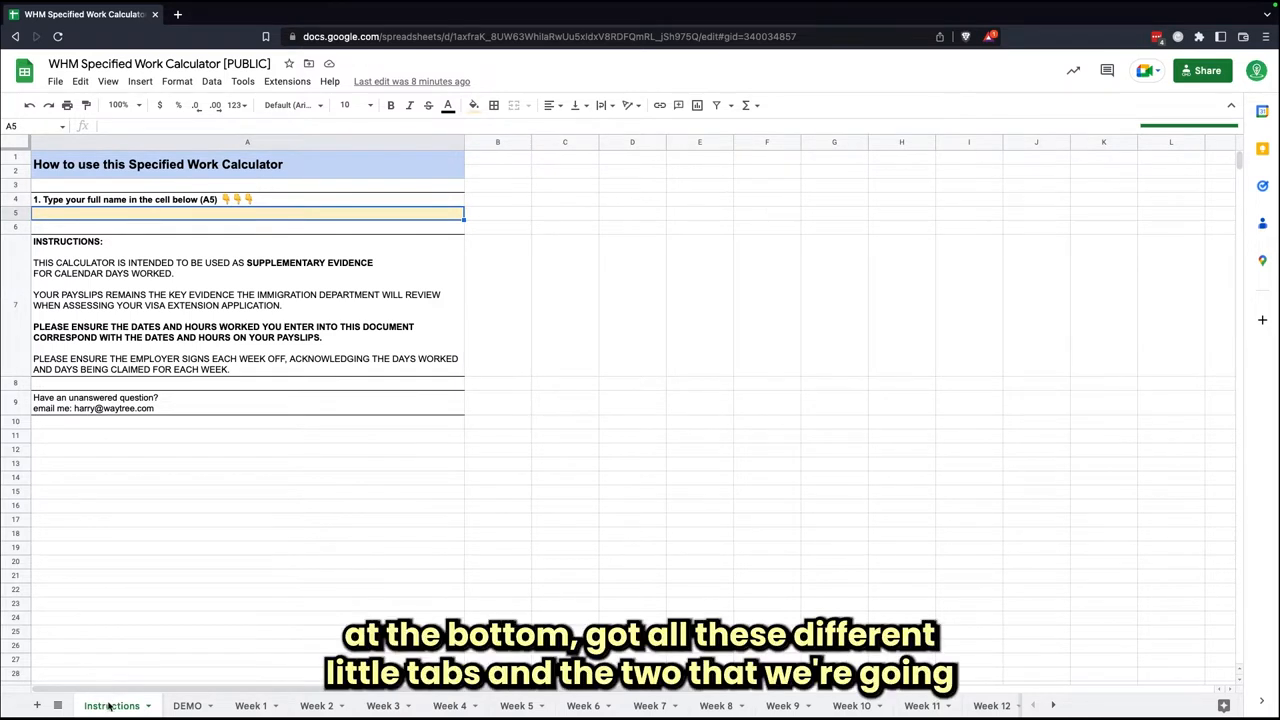
mouse_move(560, 704)
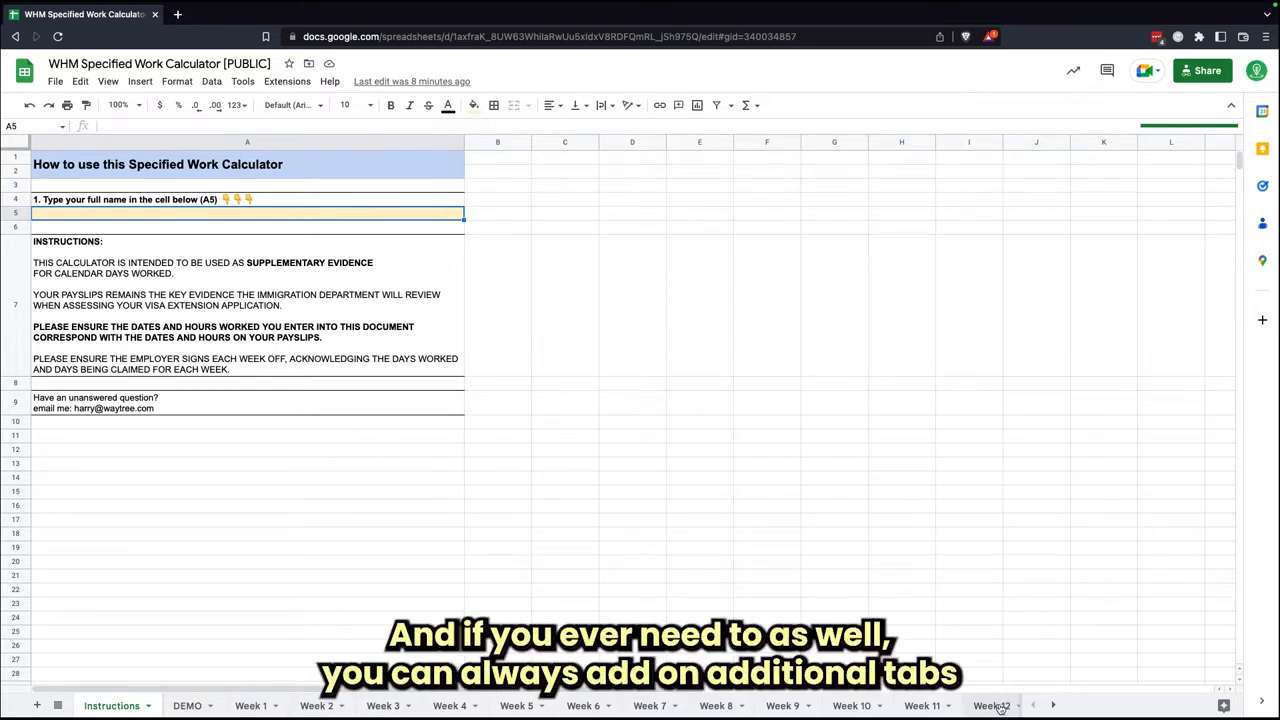
click(992, 704)
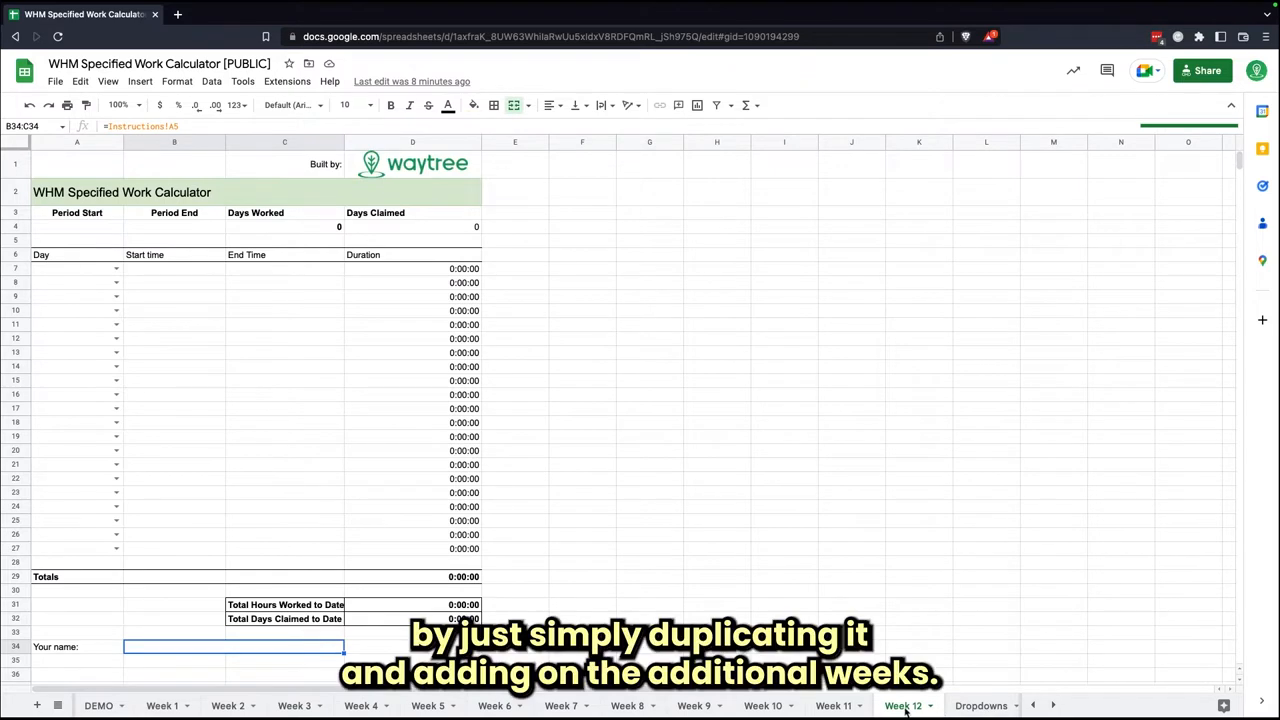
right_click(902, 706)
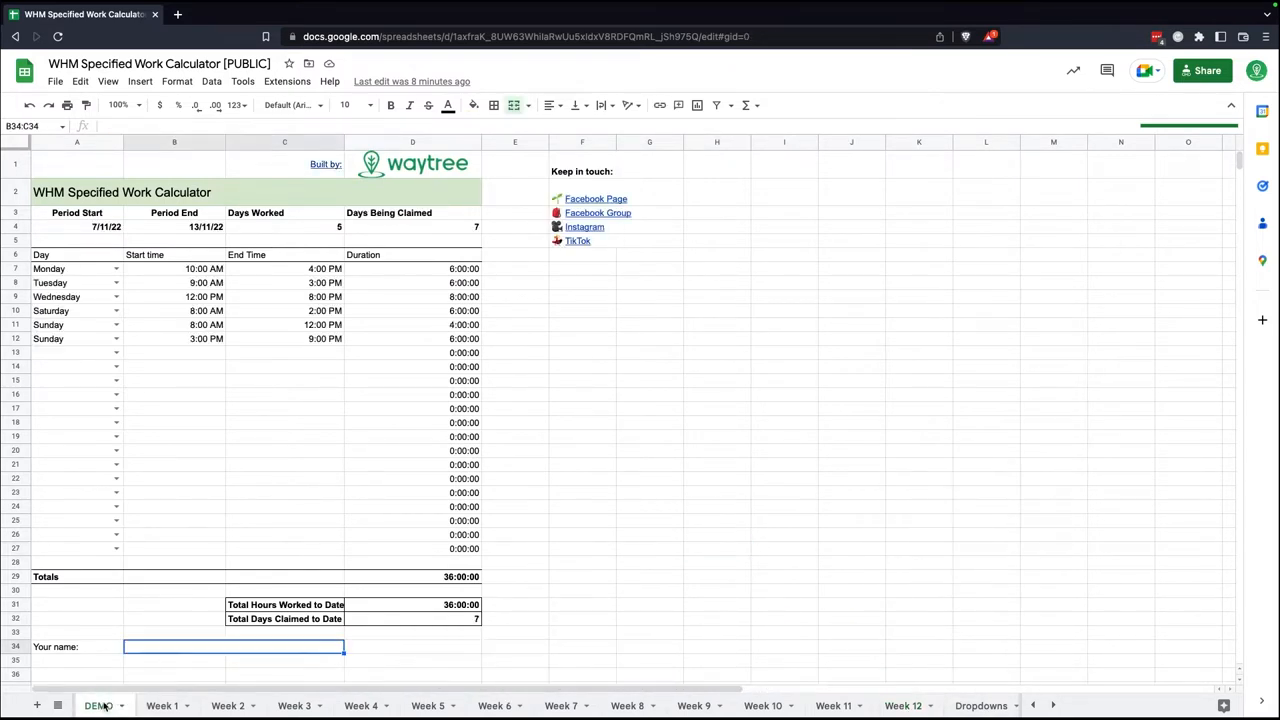
click(116, 704)
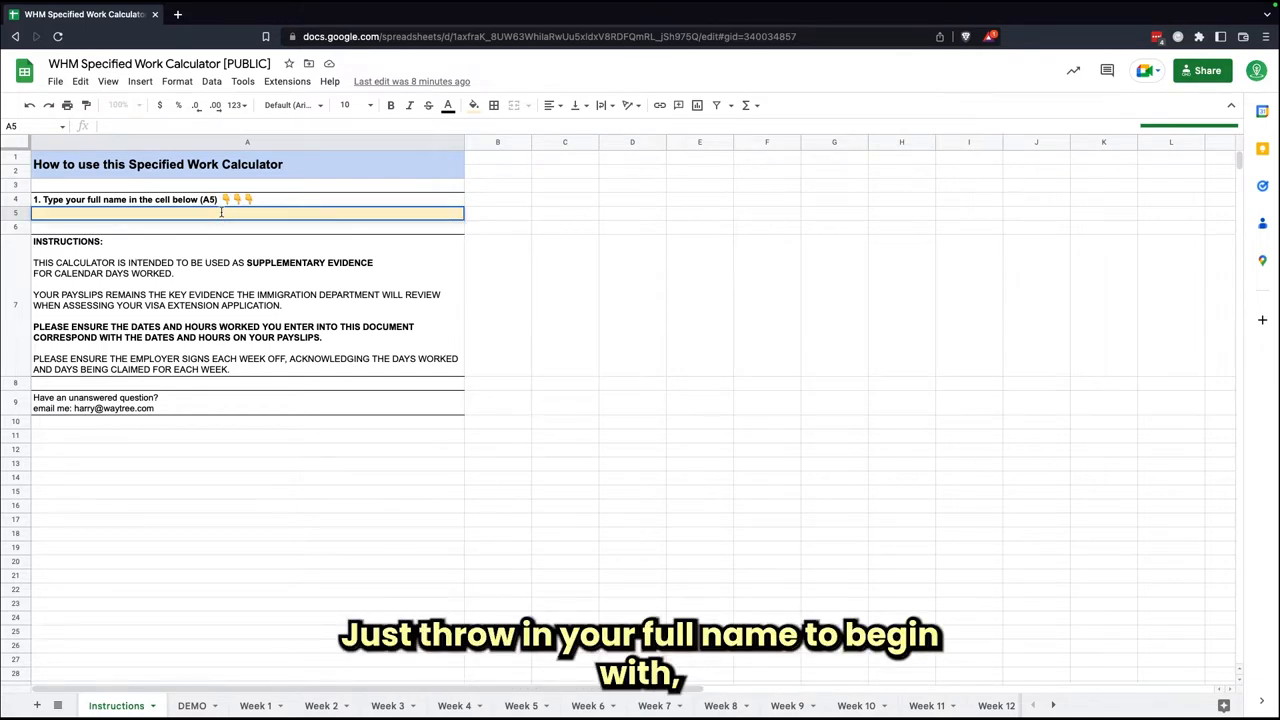
text(Harry Lowther)
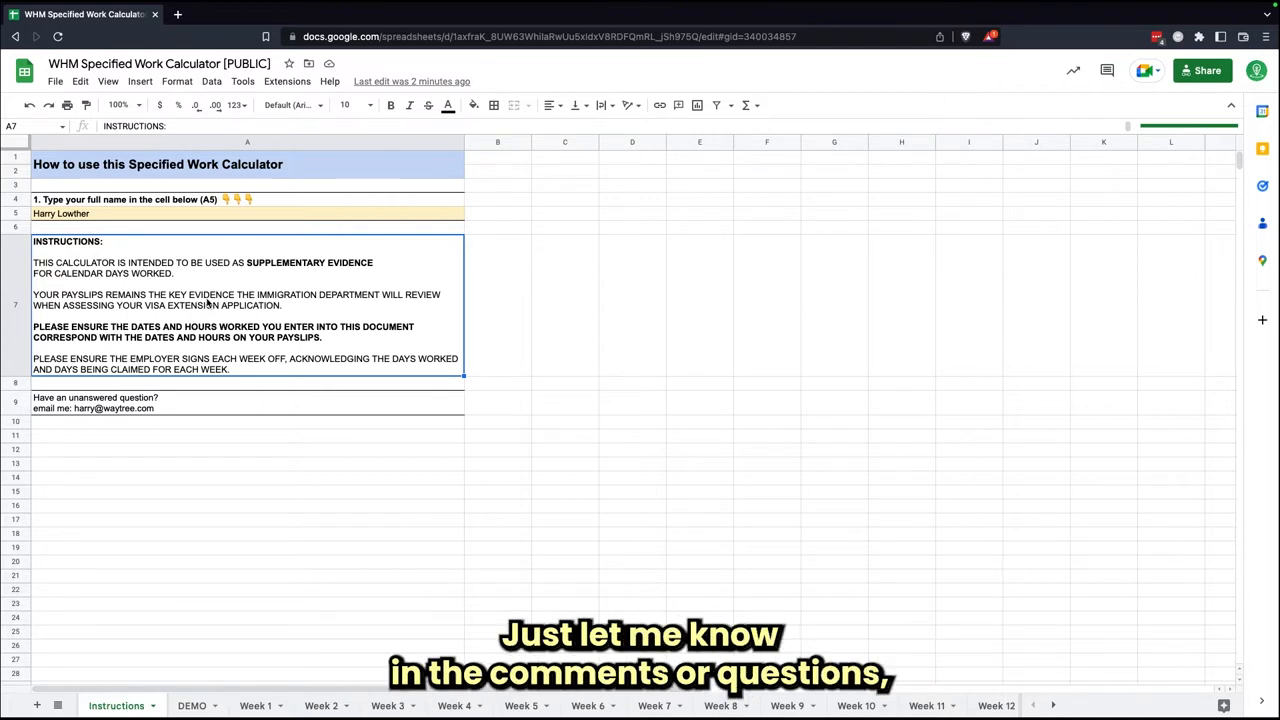
mouse_move(110, 432)
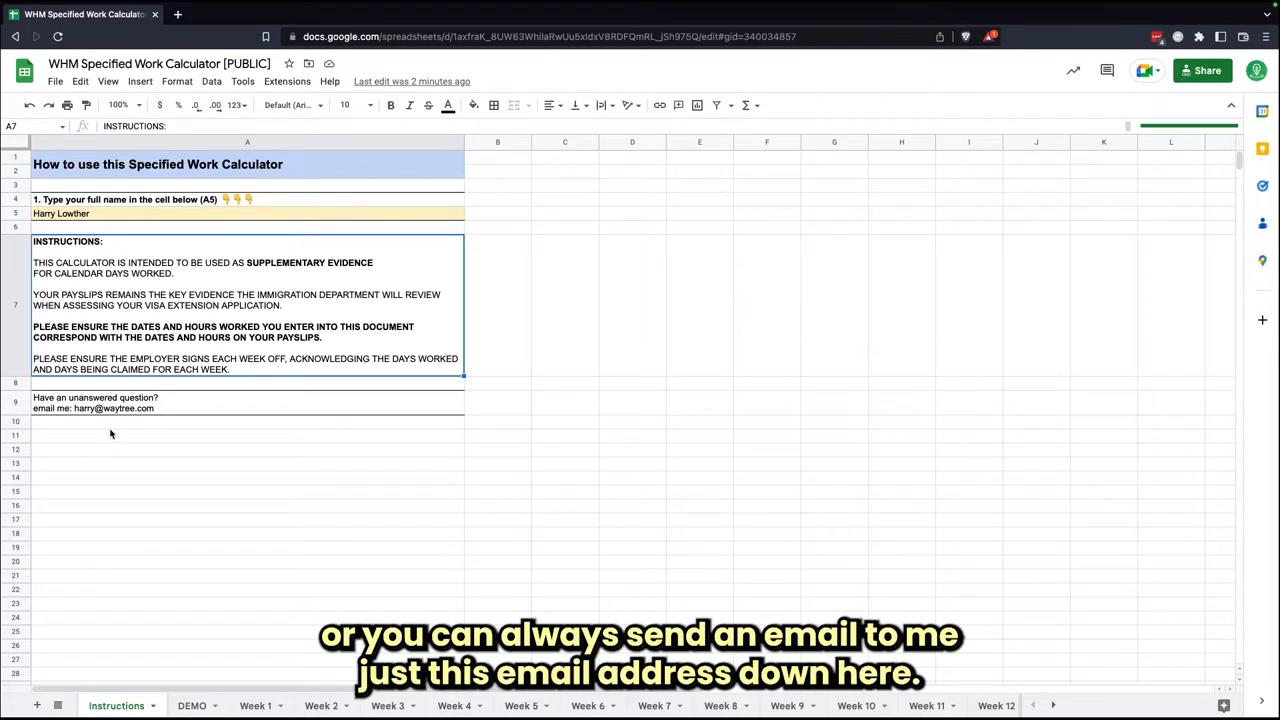
click(100, 402)
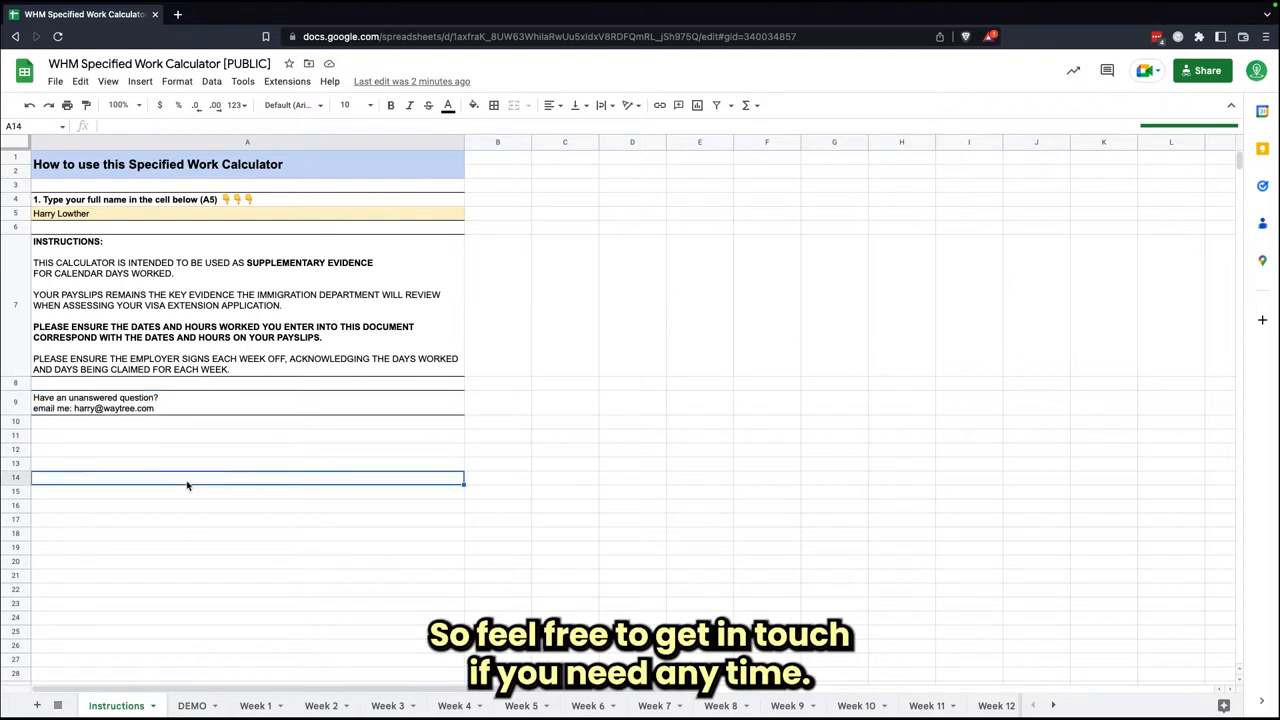
mouse_move(230, 564)
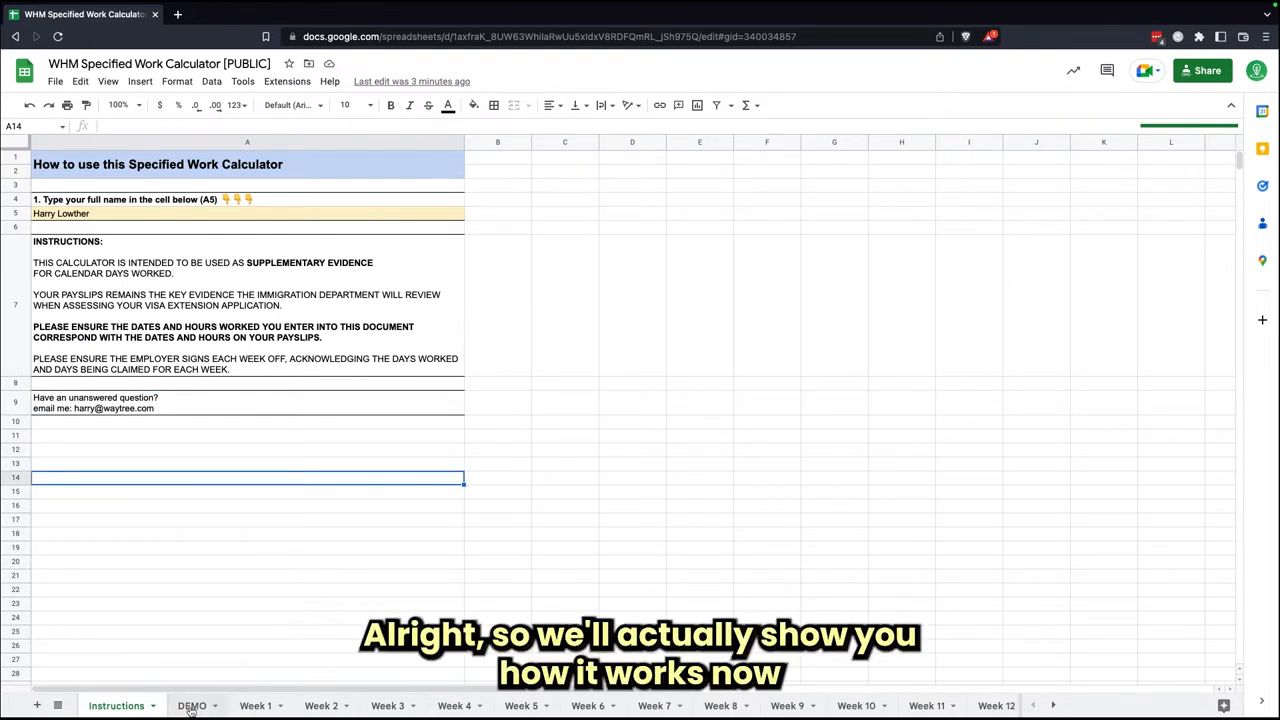
- Switch to the DEMO sheet and select its Period Start cell A4
click(192, 704)
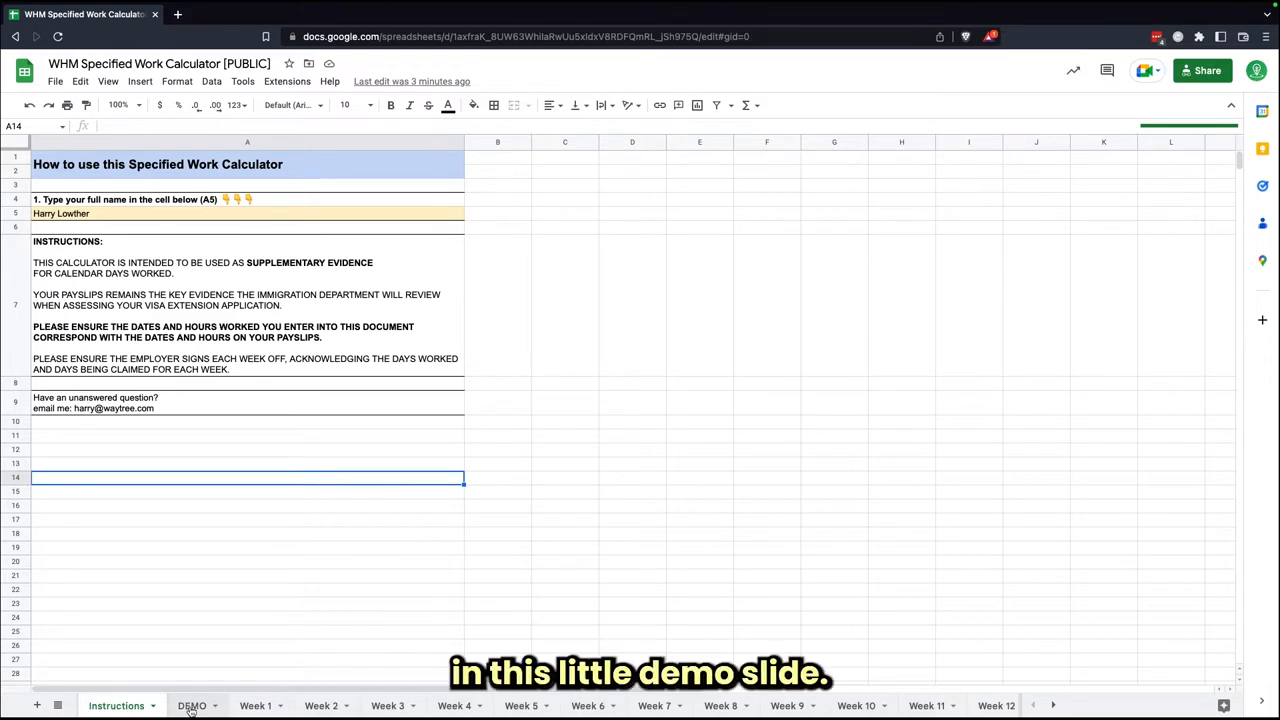
click(192, 704)
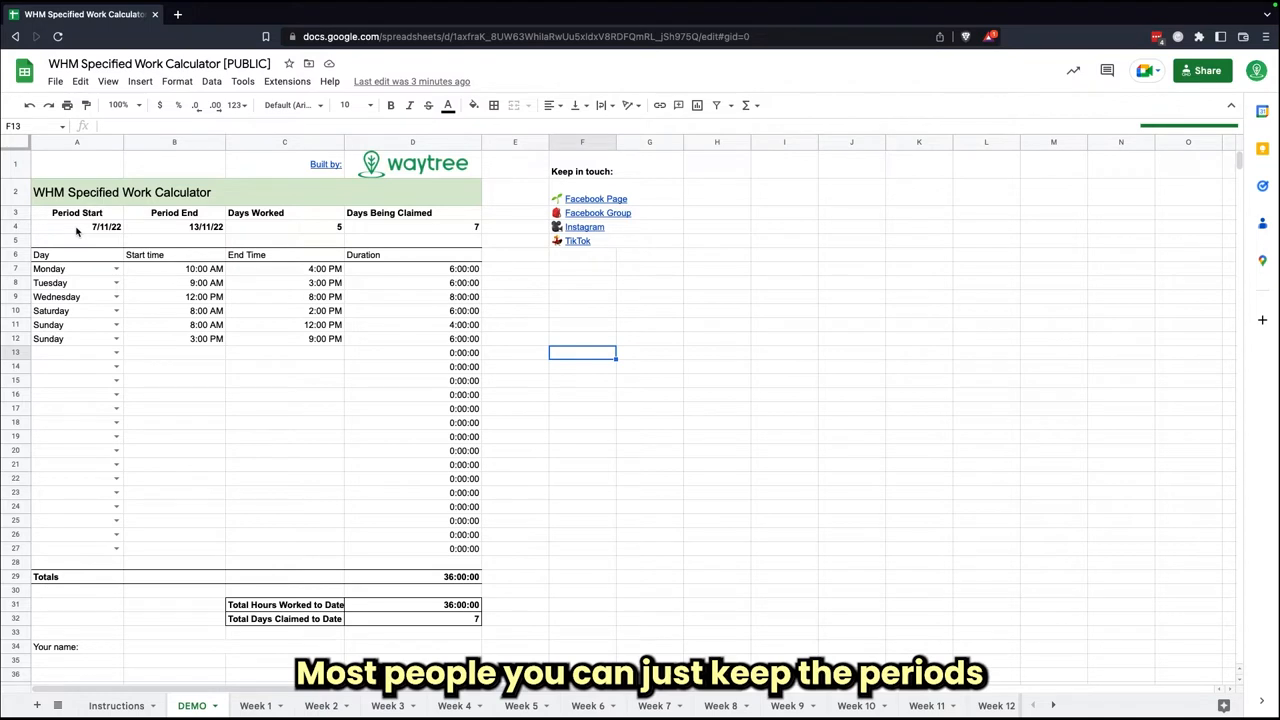
click(76, 226)
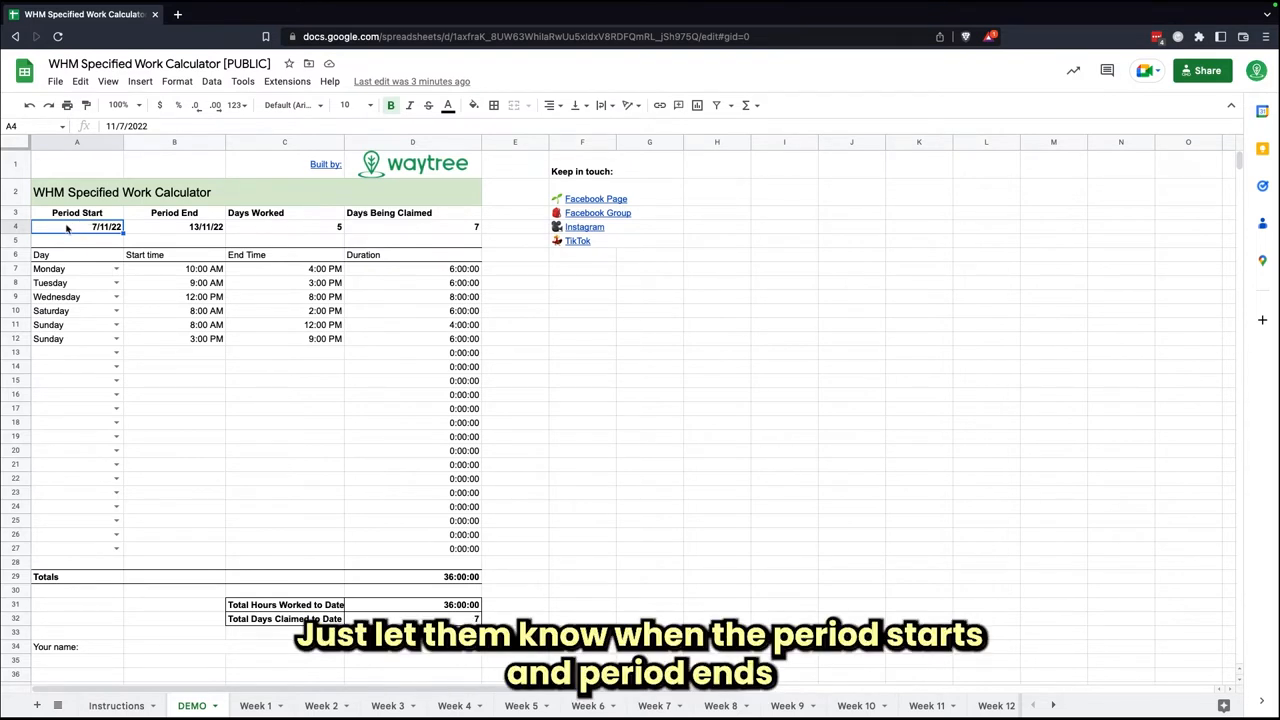
- Keep Monday as the first day in A7 and set its start time in B7 to 9:00 AM
click(174, 226)
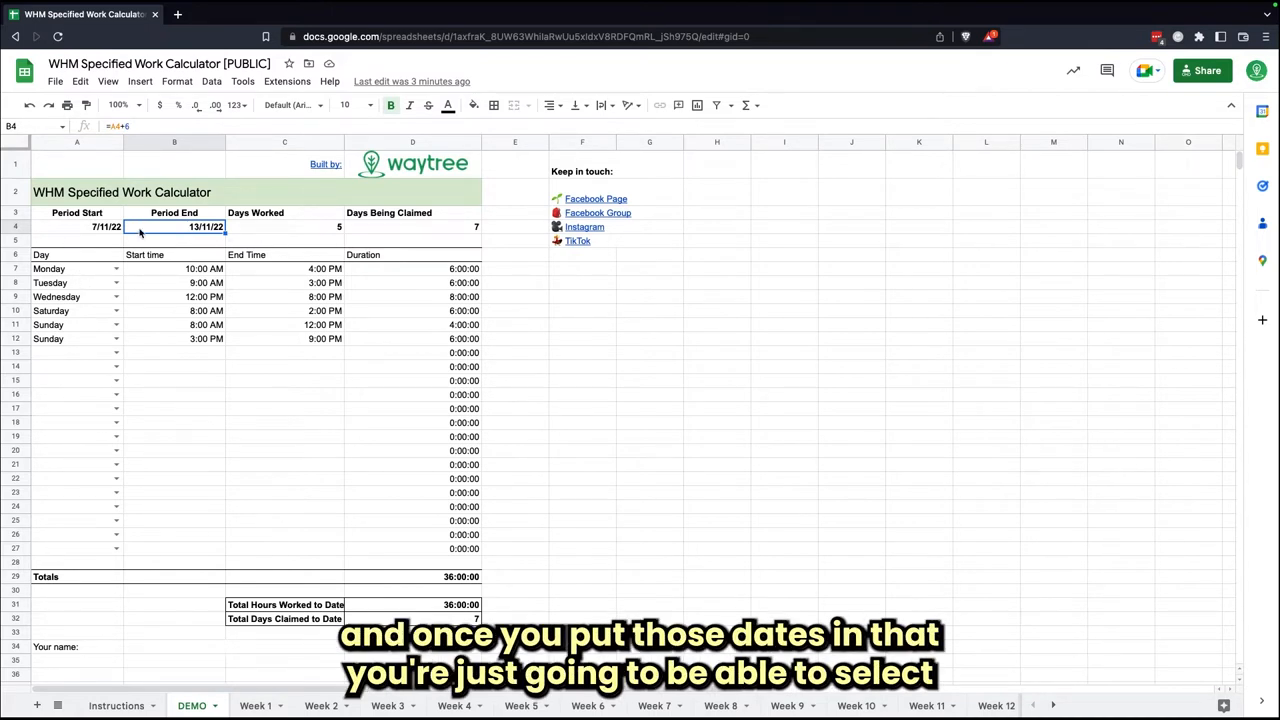
click(48, 268)
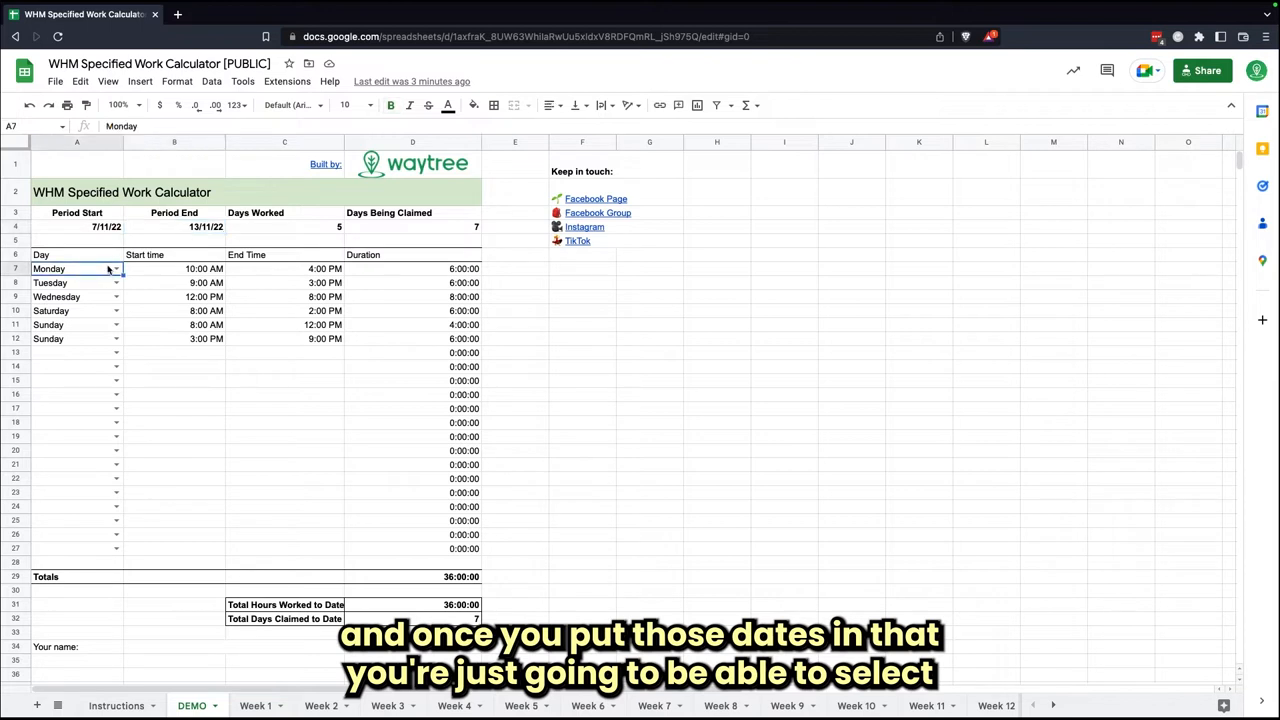
click(116, 268)
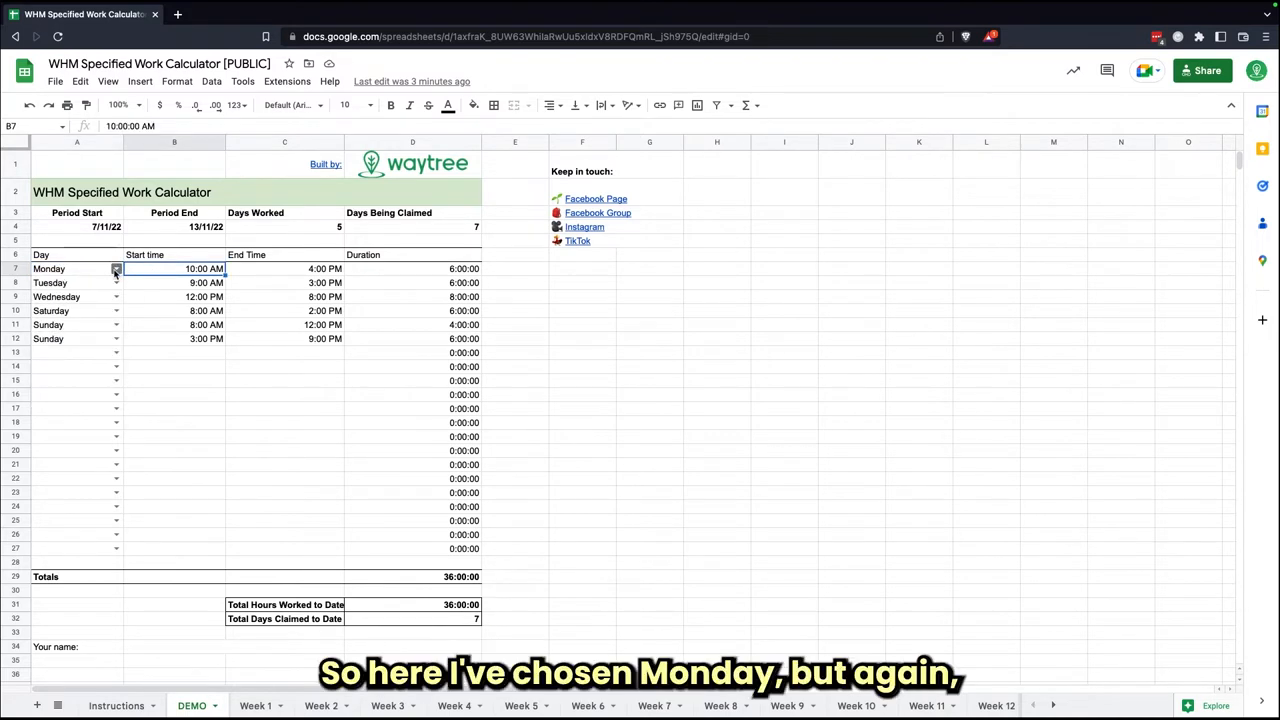
click(116, 268)
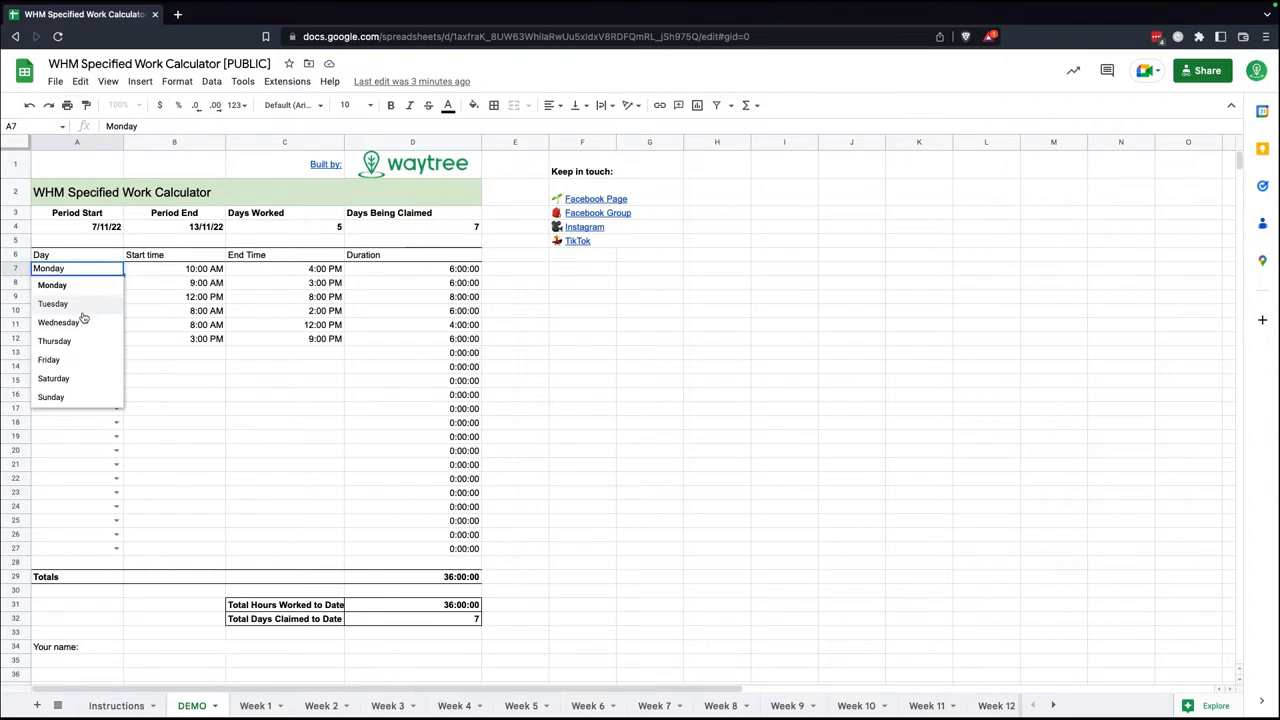
click(58, 322)
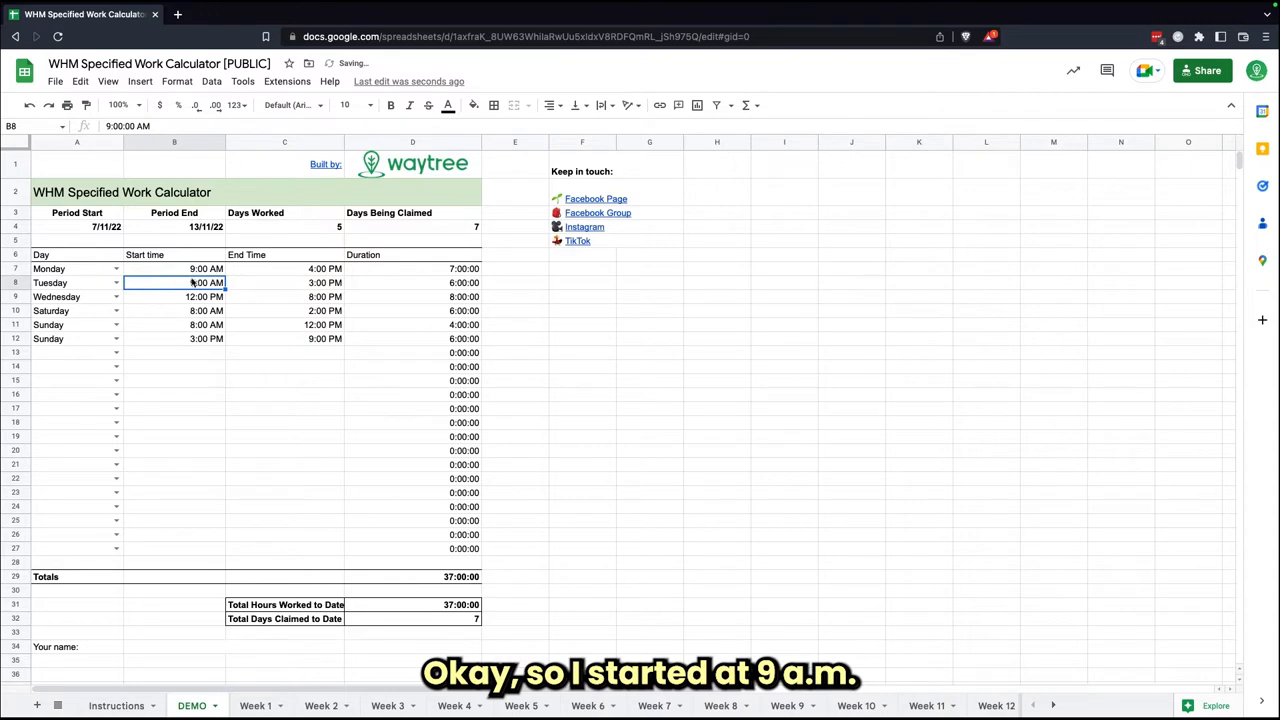
- Set Monday's end time in C7 to 3:00 PM and check the 6-hour Duration formula in D7
click(284, 268)
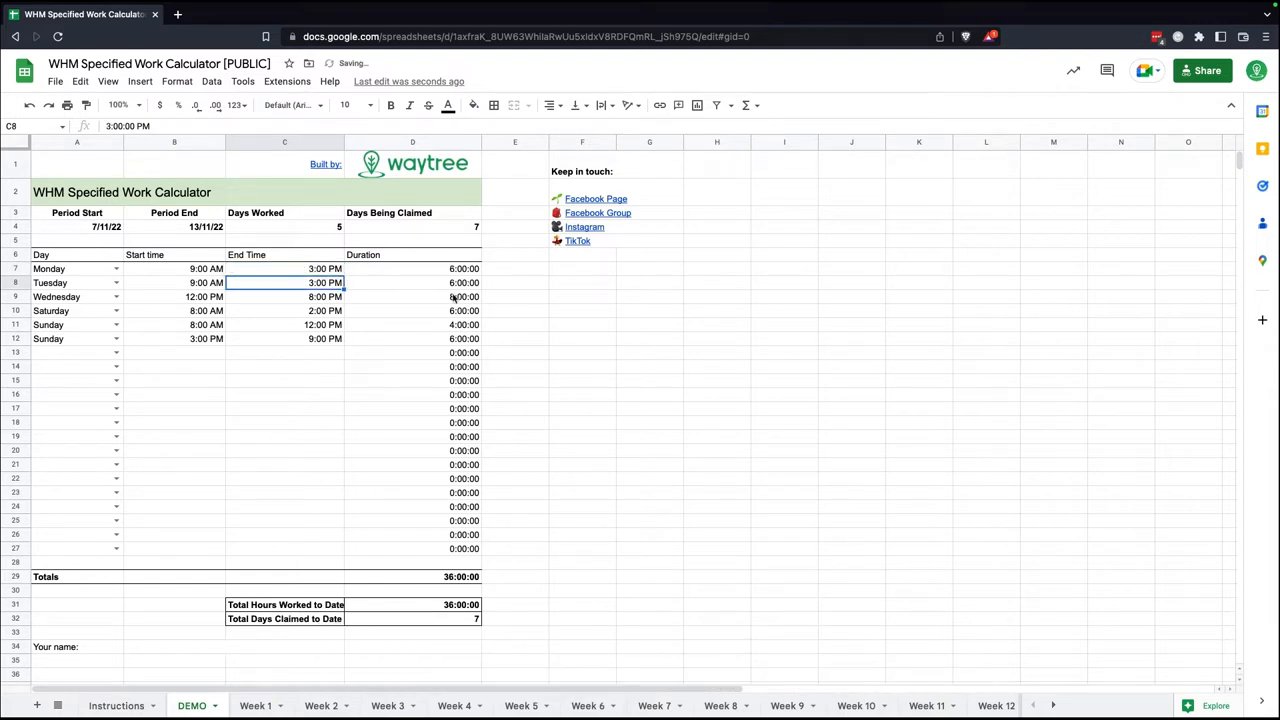
click(412, 268)
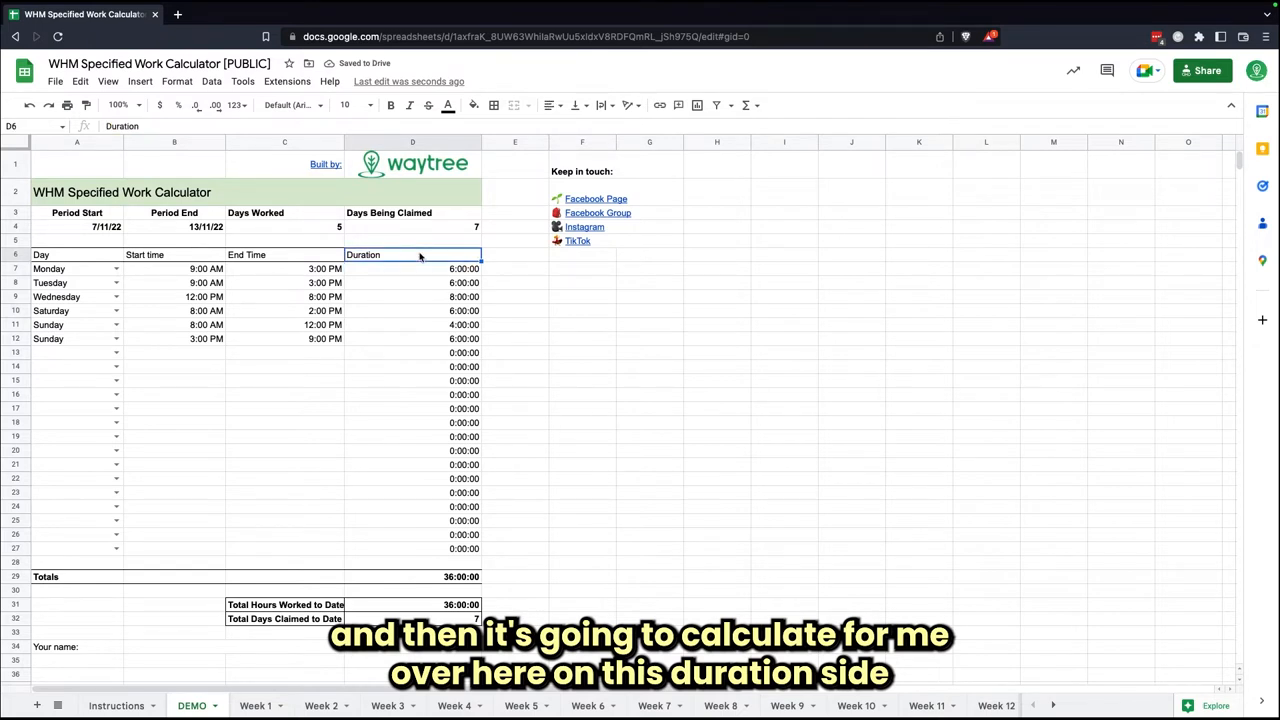
click(412, 268)
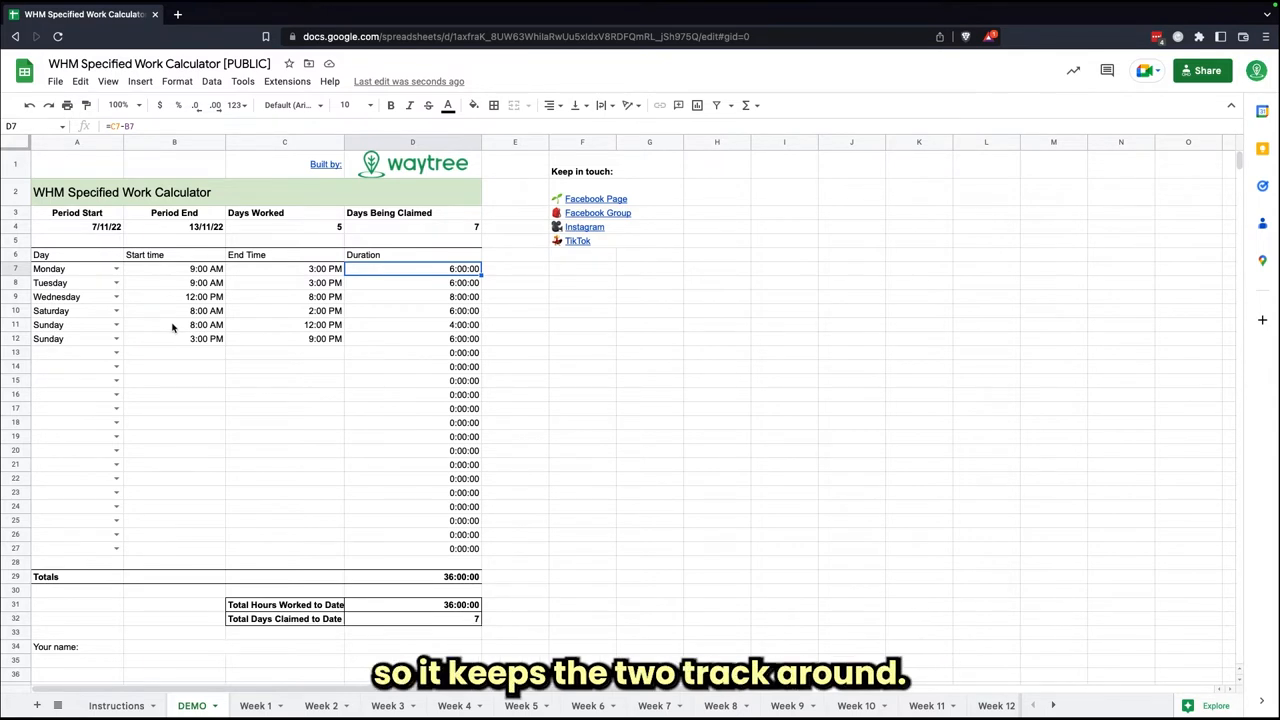
mouse_move(120, 332)
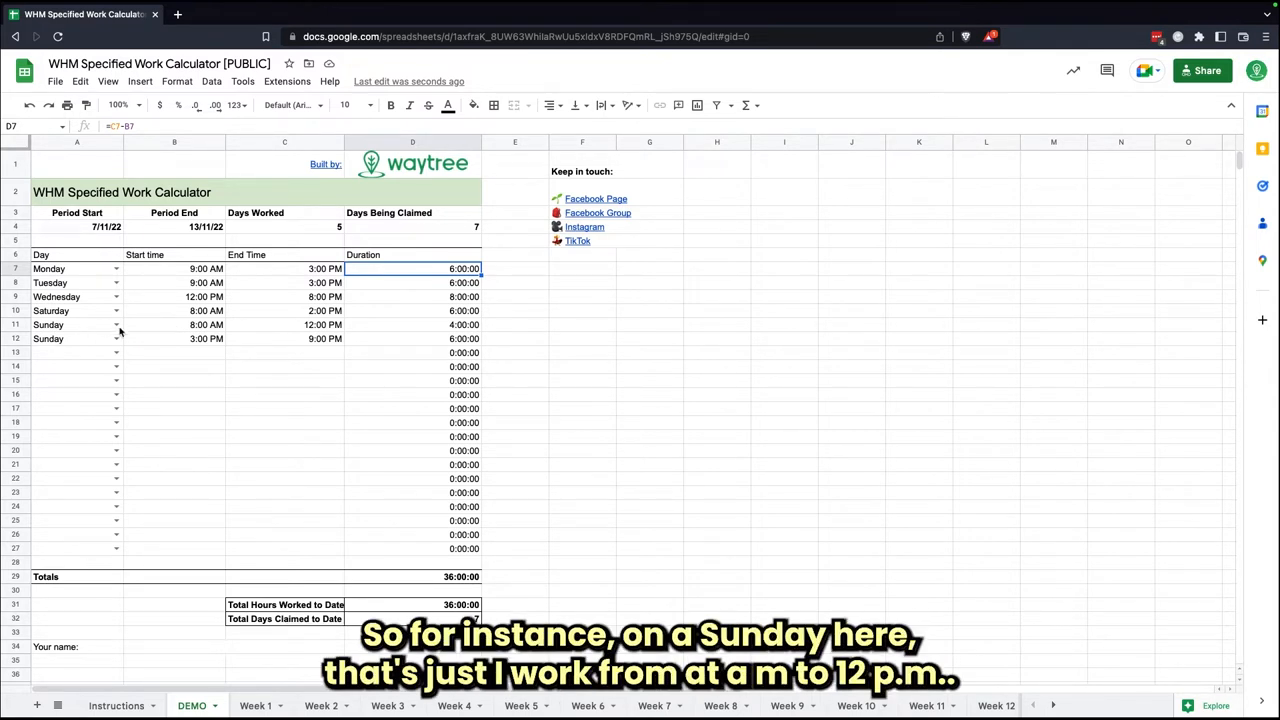
click(174, 324)
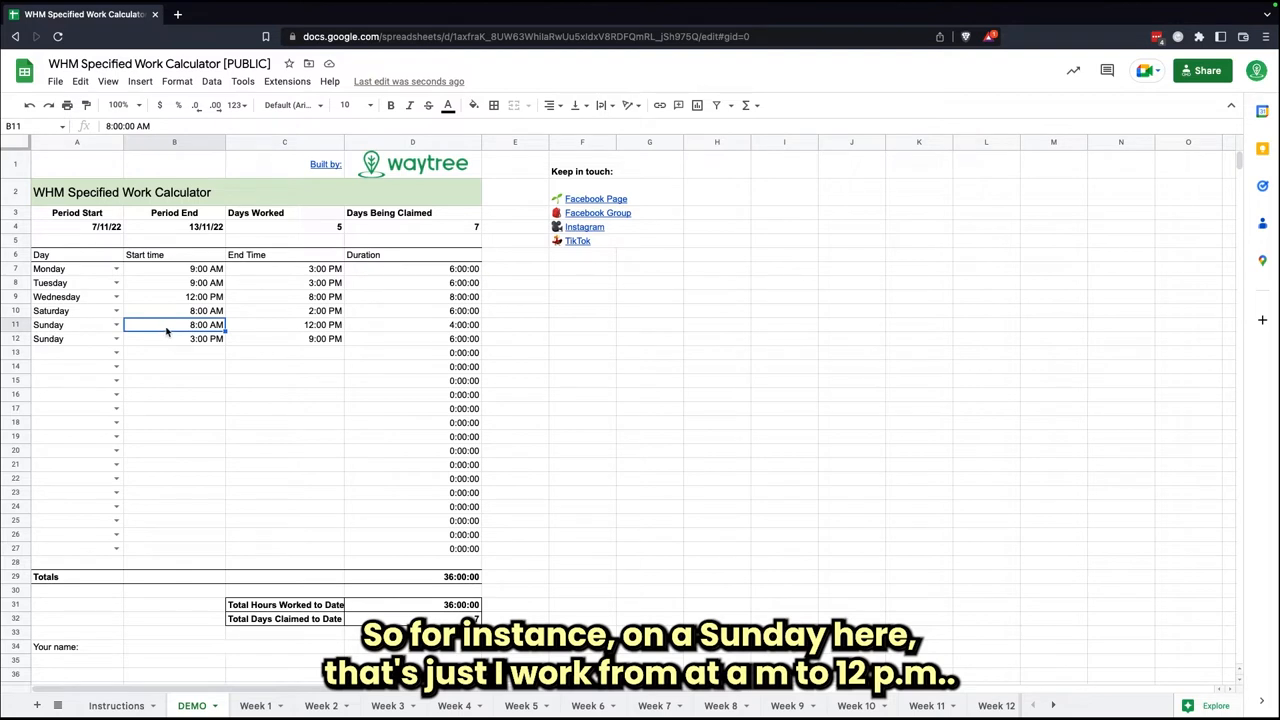
click(284, 324)
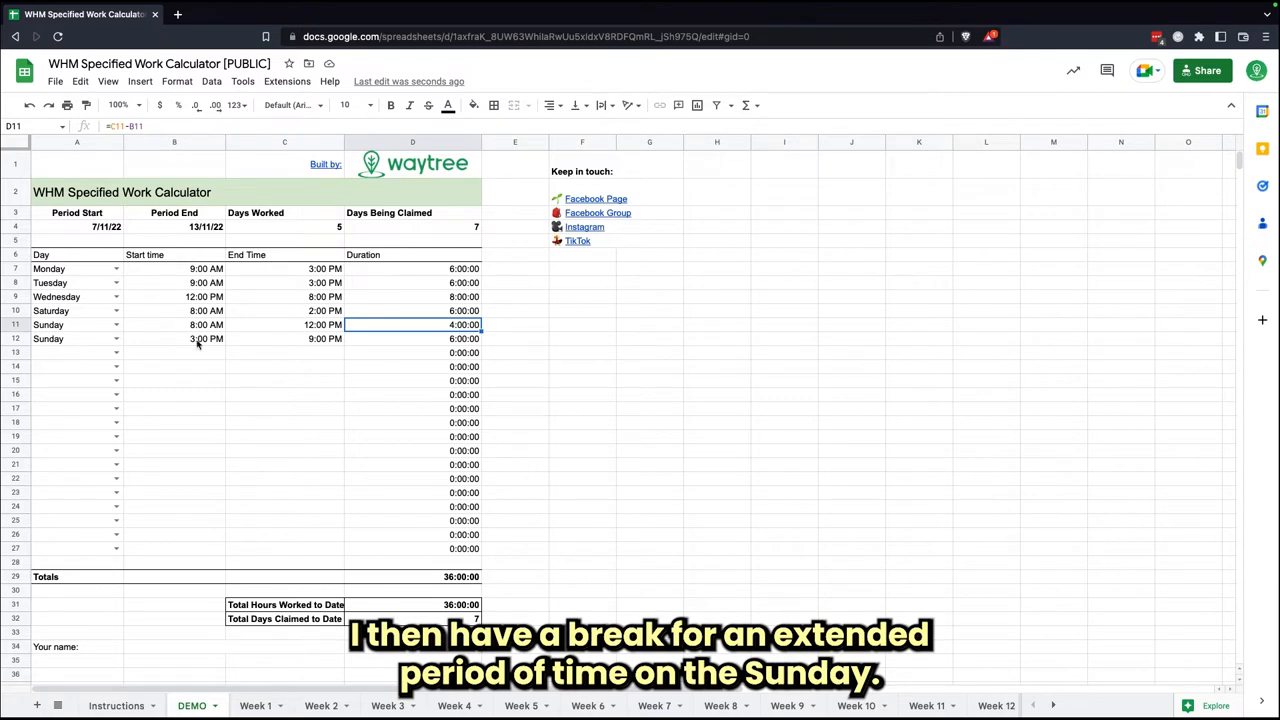
click(48, 338)
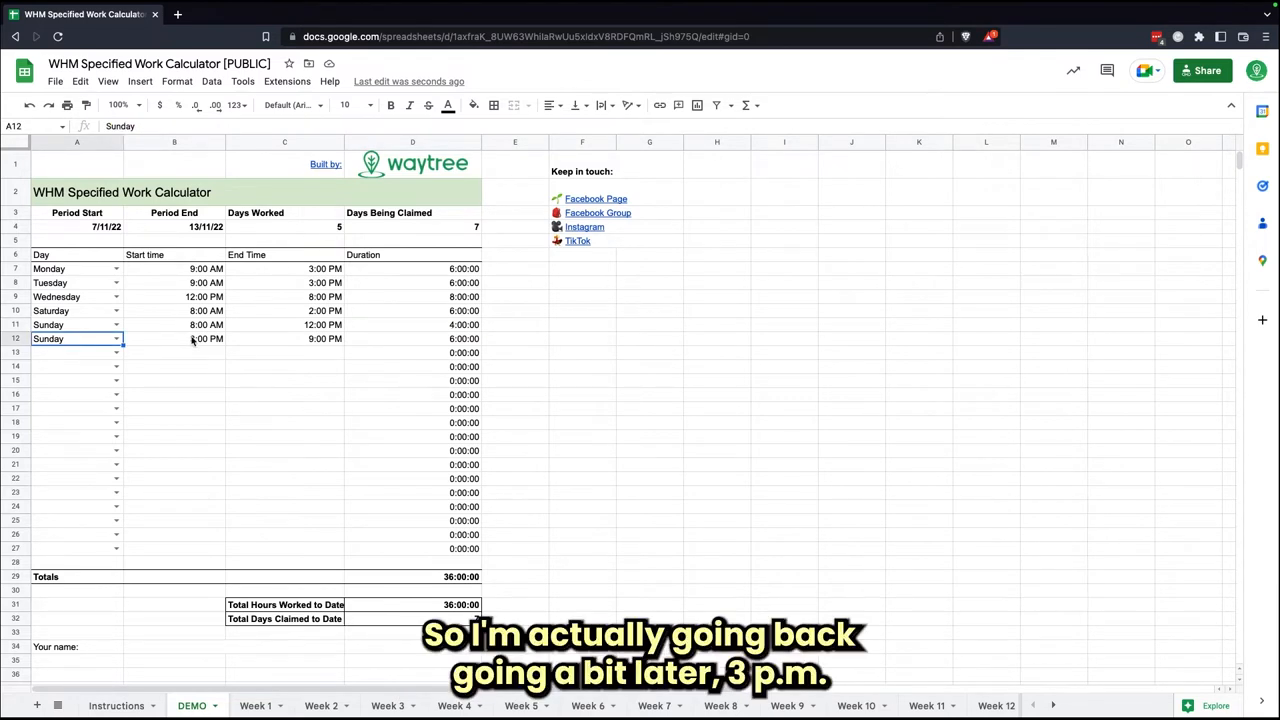
click(174, 338)
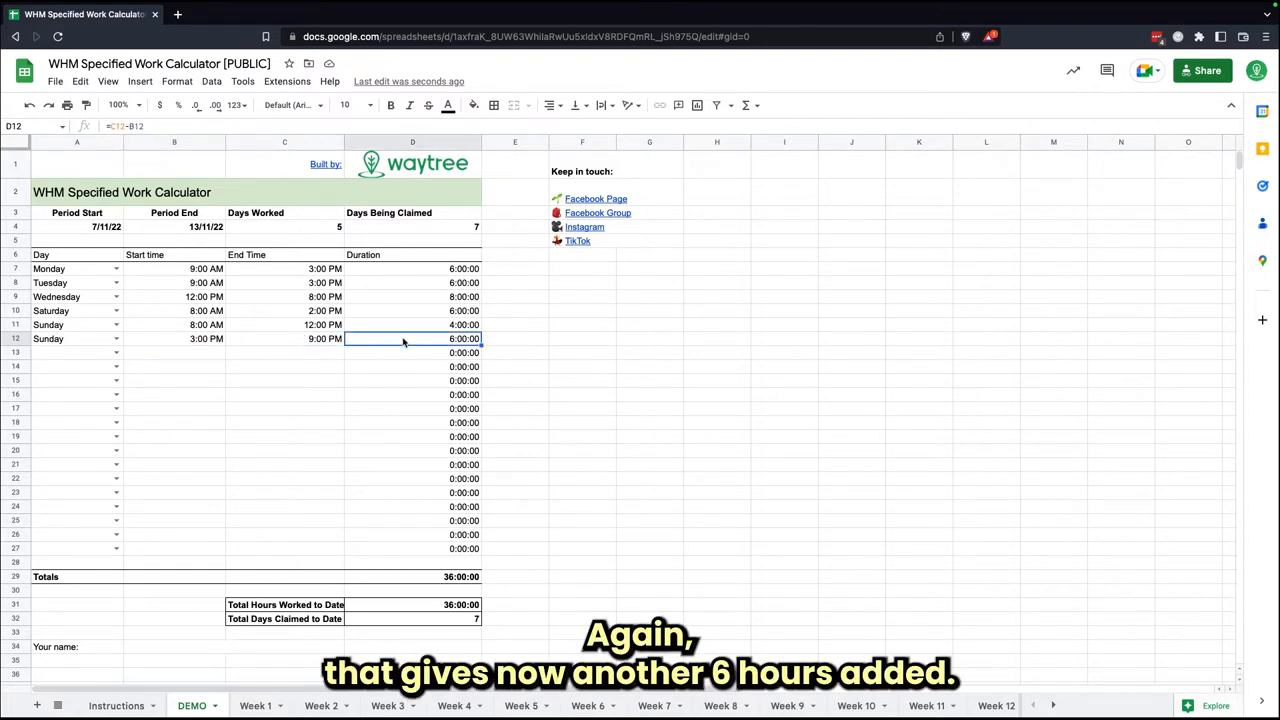
mouse_move(392, 340)
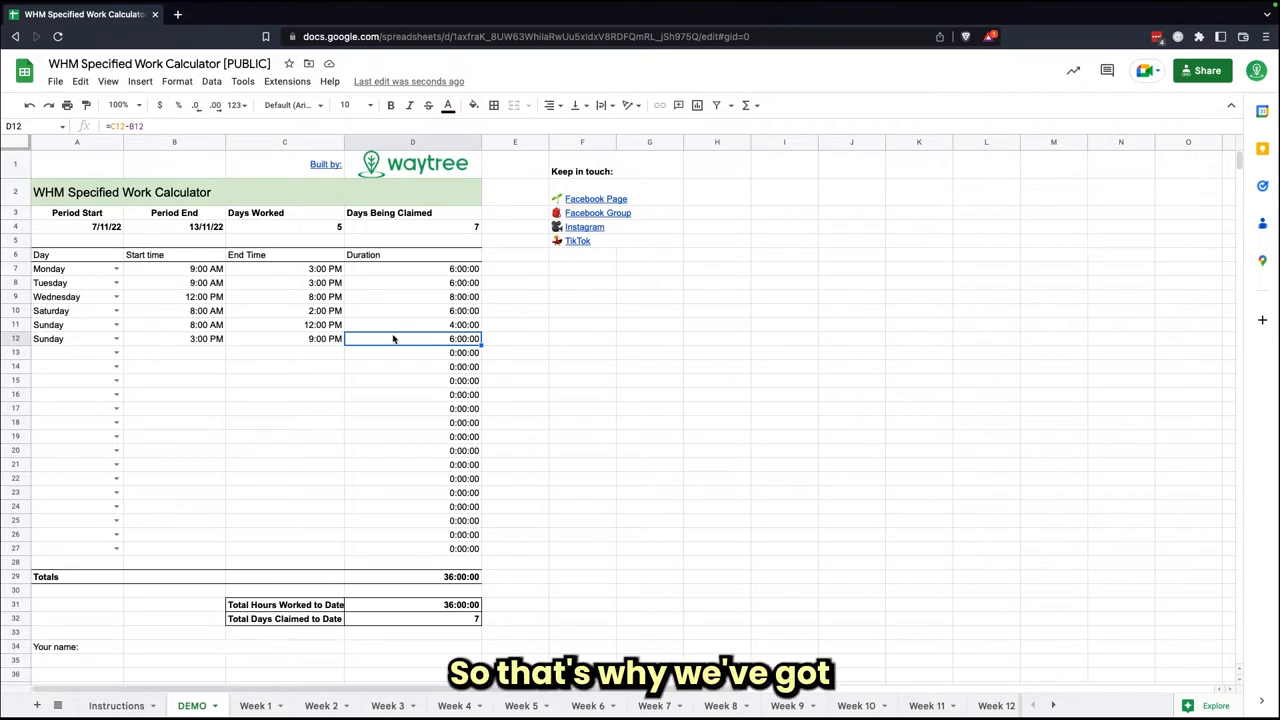
mouse_move(296, 466)
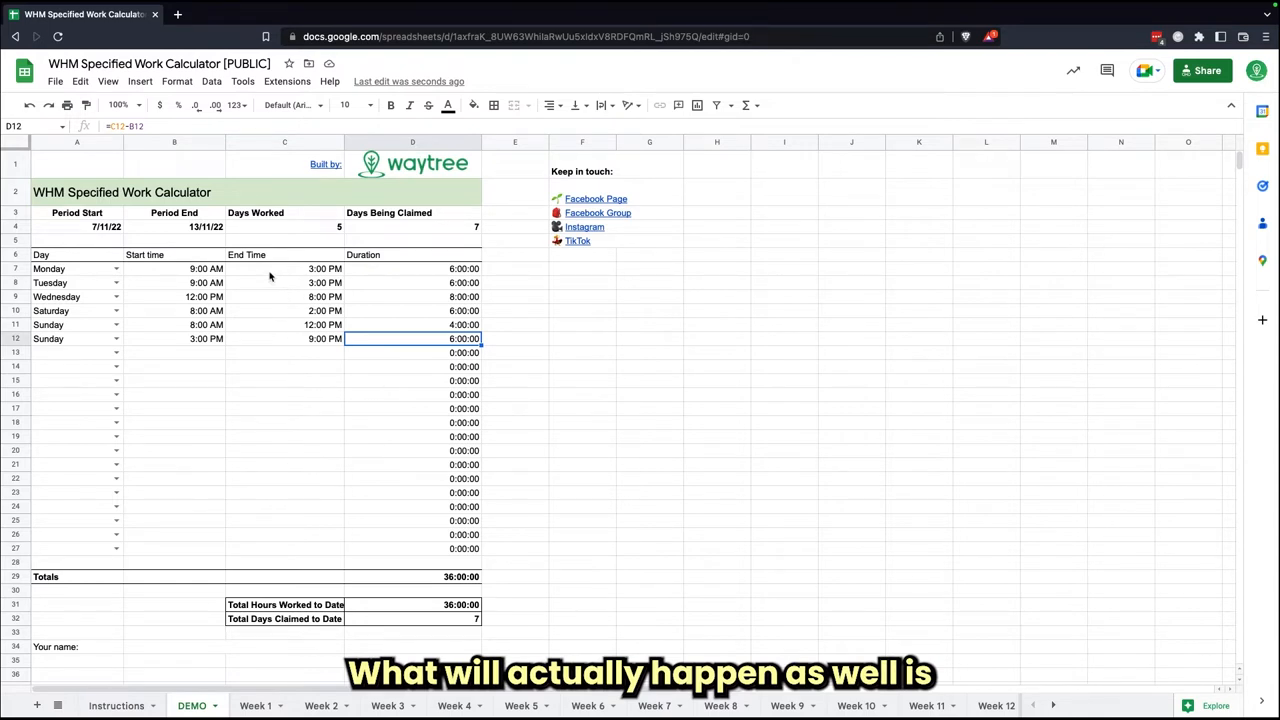
mouse_move(92, 336)
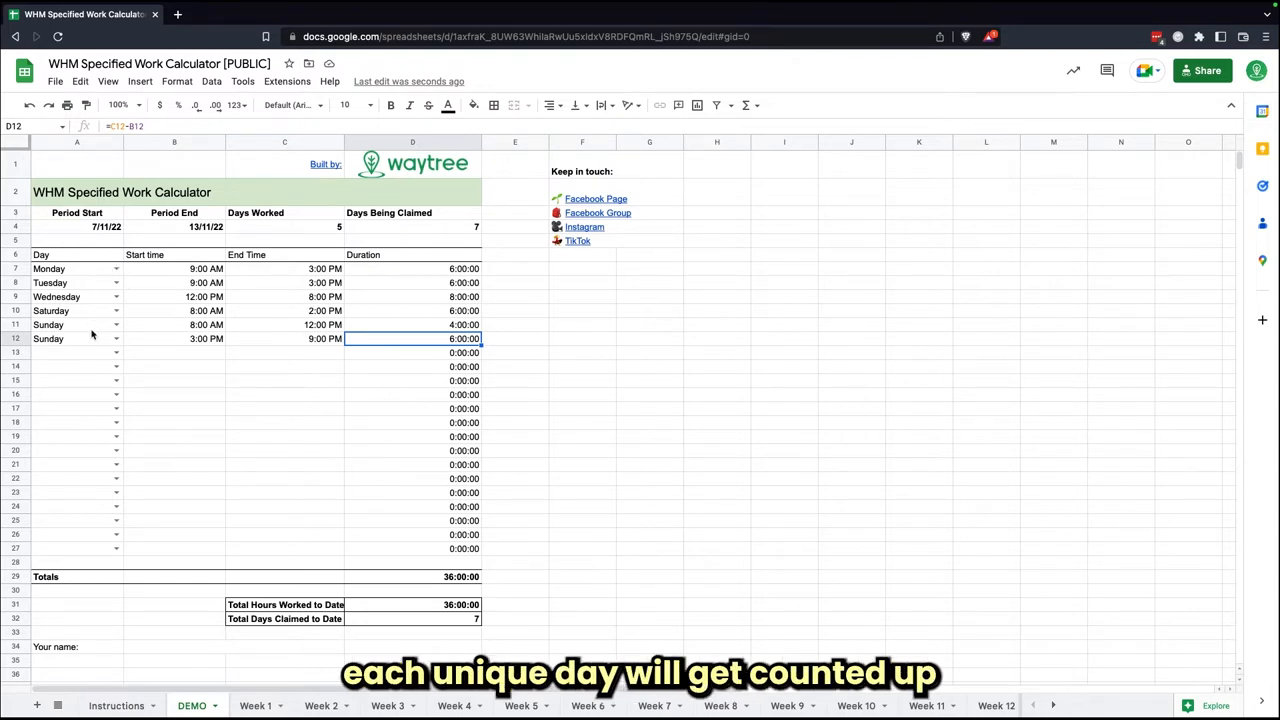
click(284, 226)
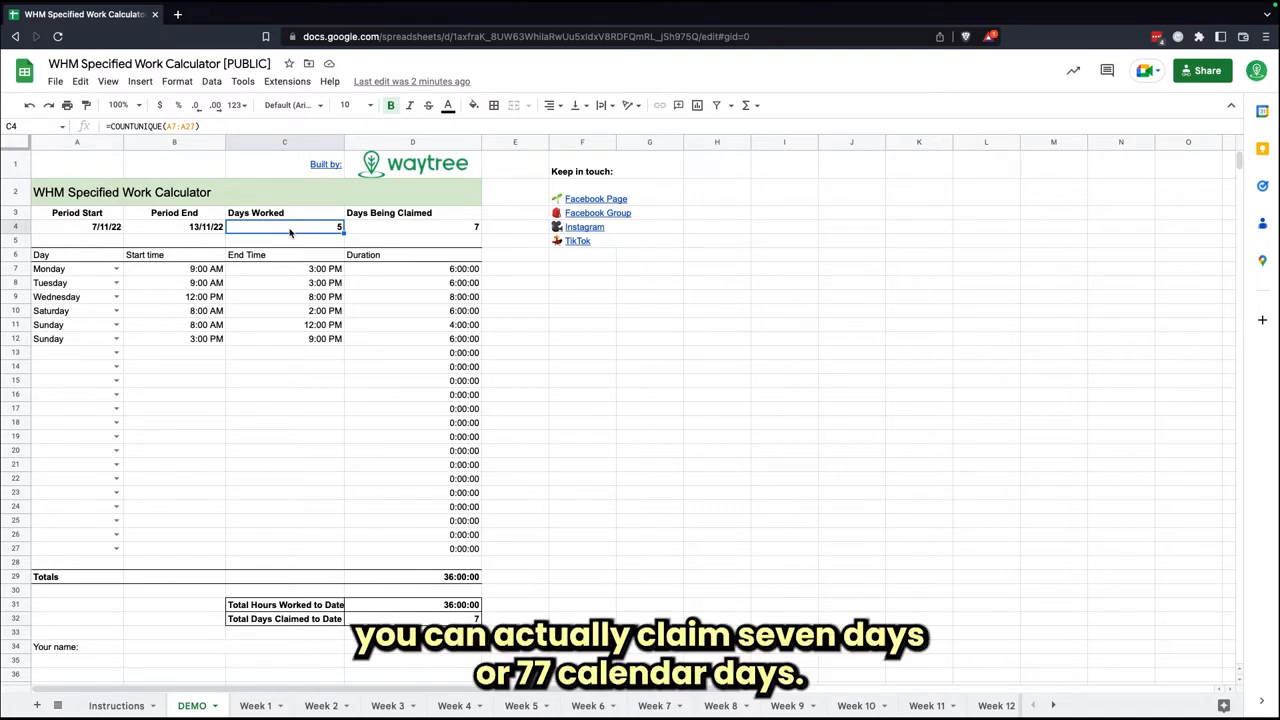
click(412, 226)
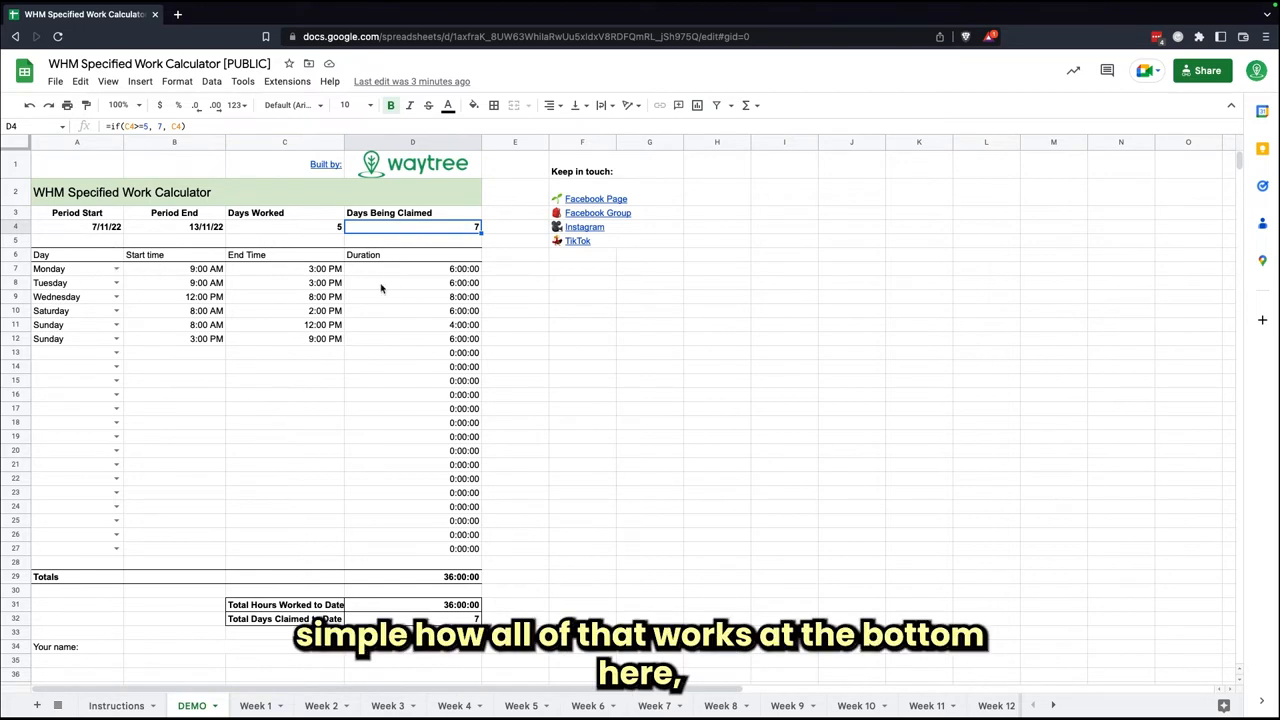
scroll(down, 3)
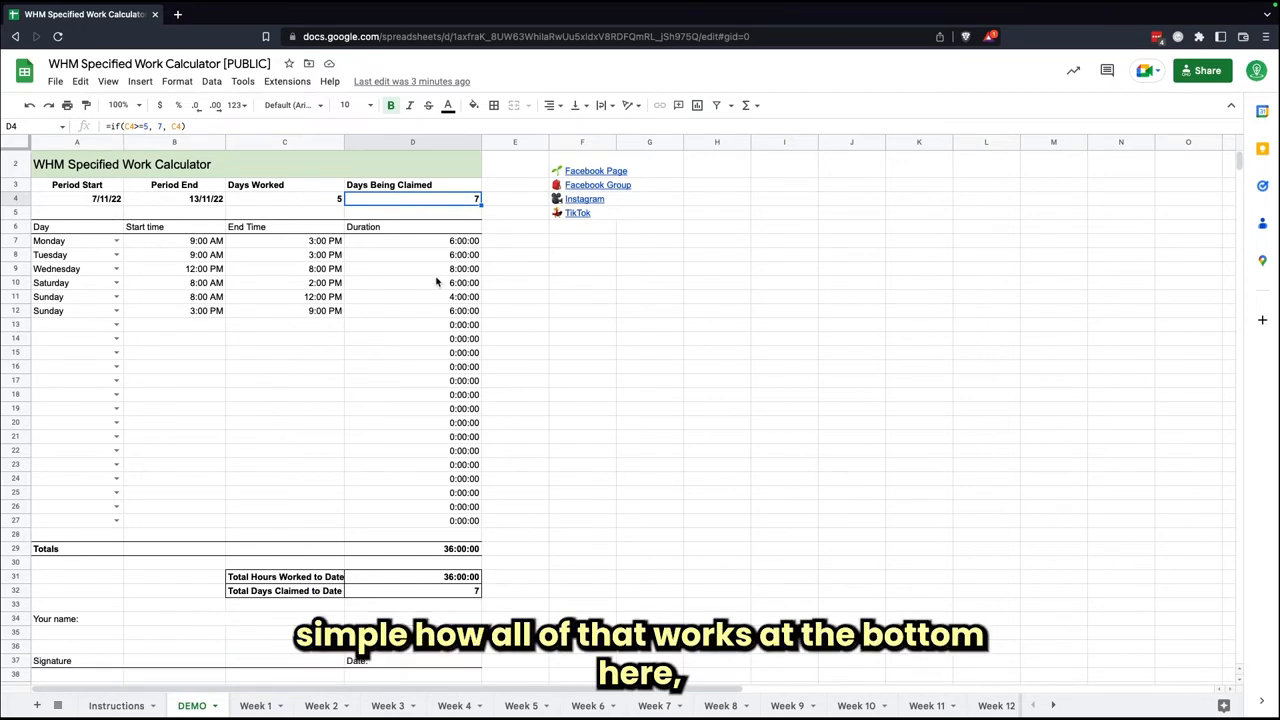
click(412, 548)
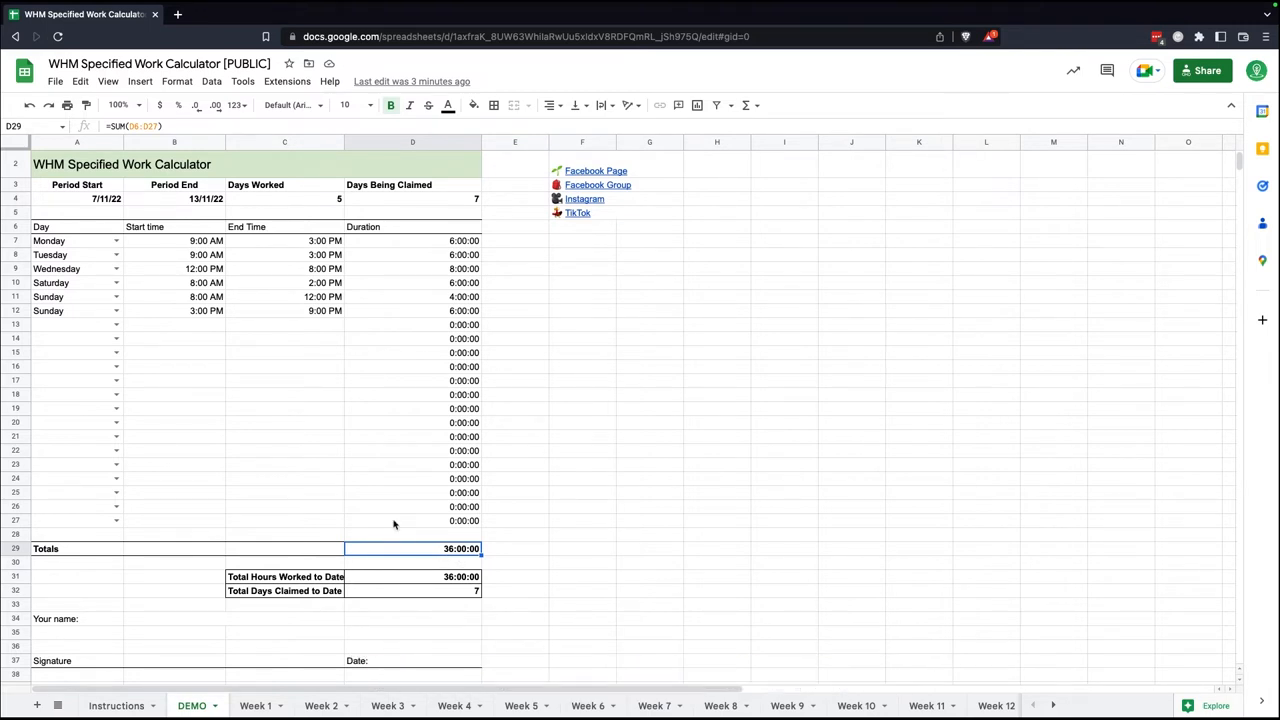
mouse_move(416, 578)
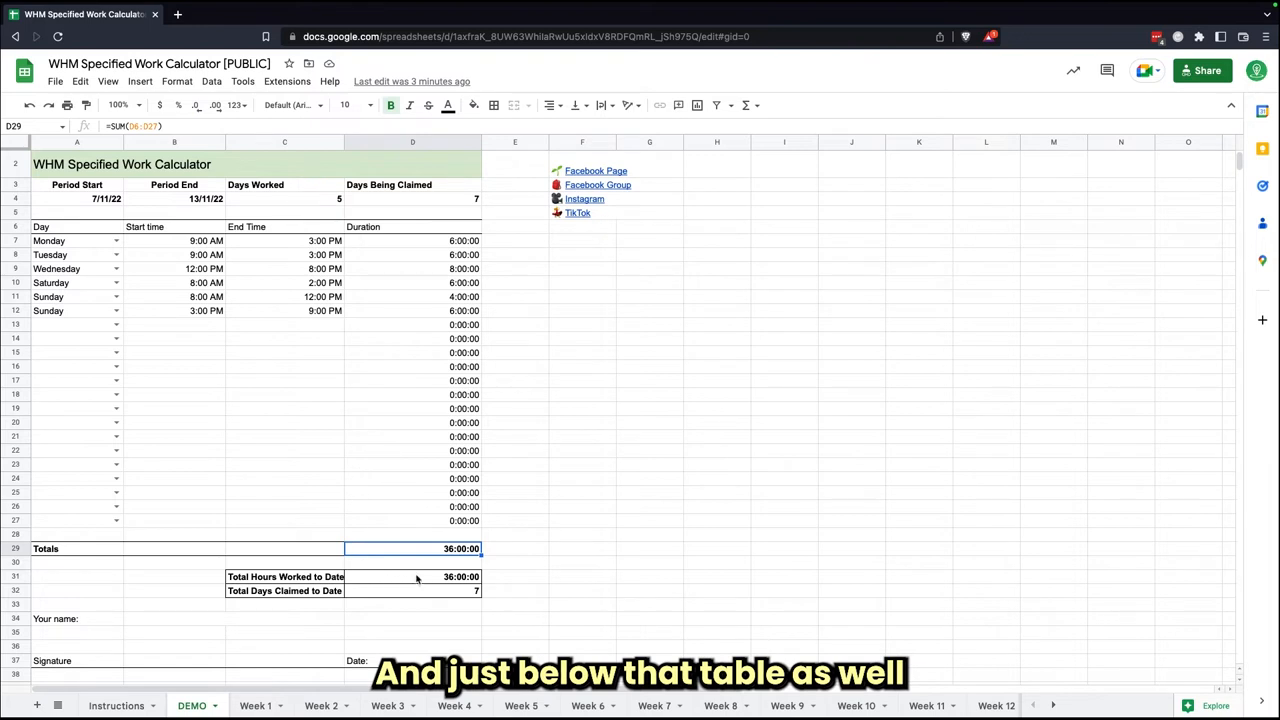
click(412, 576)
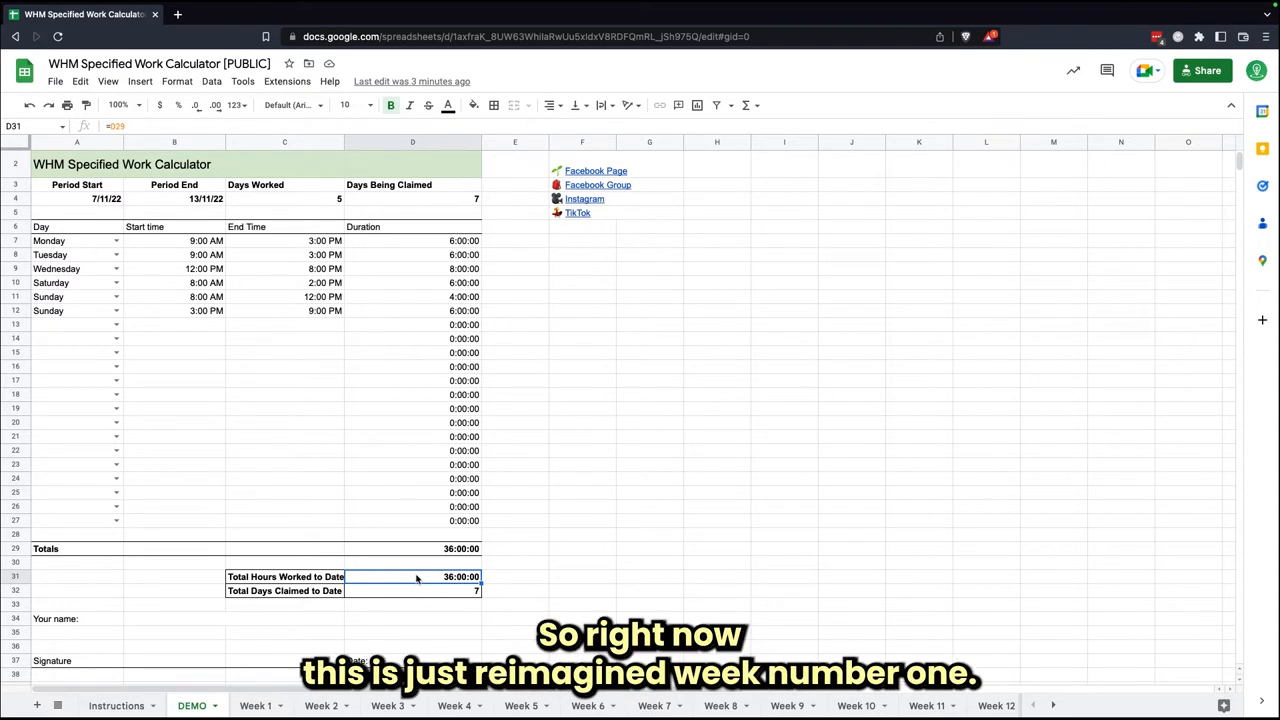
mouse_move(408, 538)
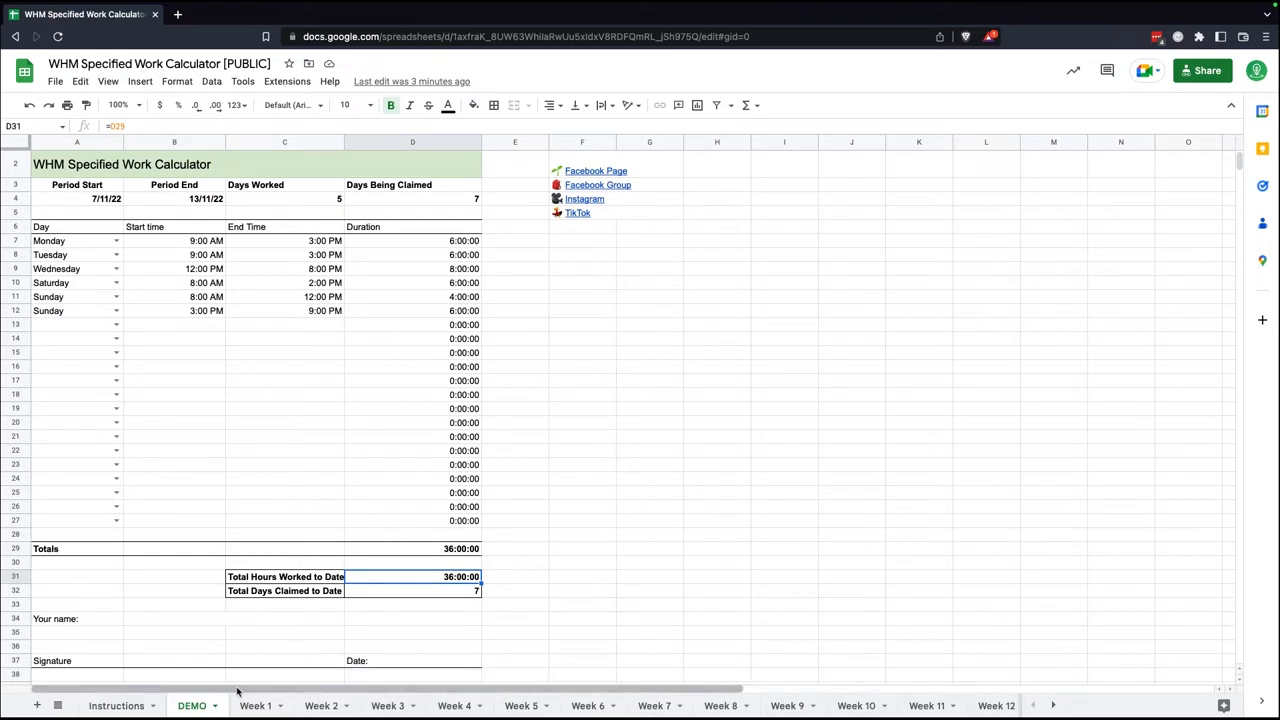
click(56, 240)
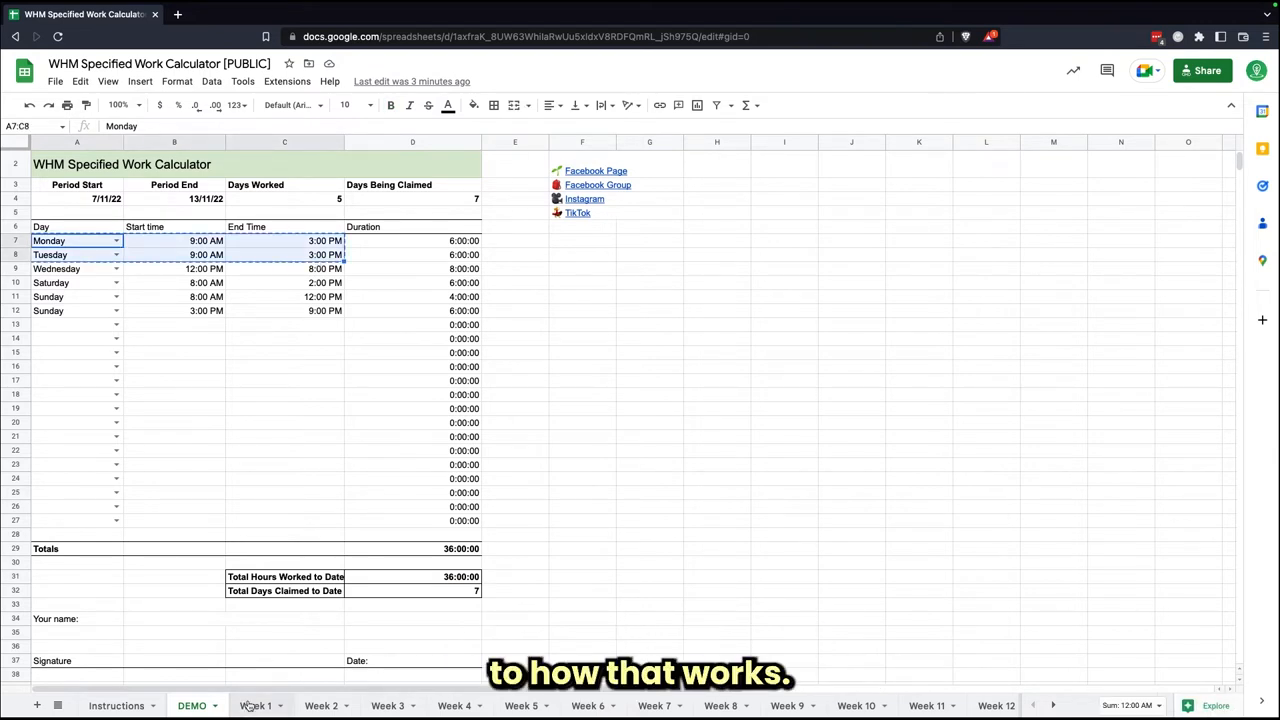
click(256, 704)
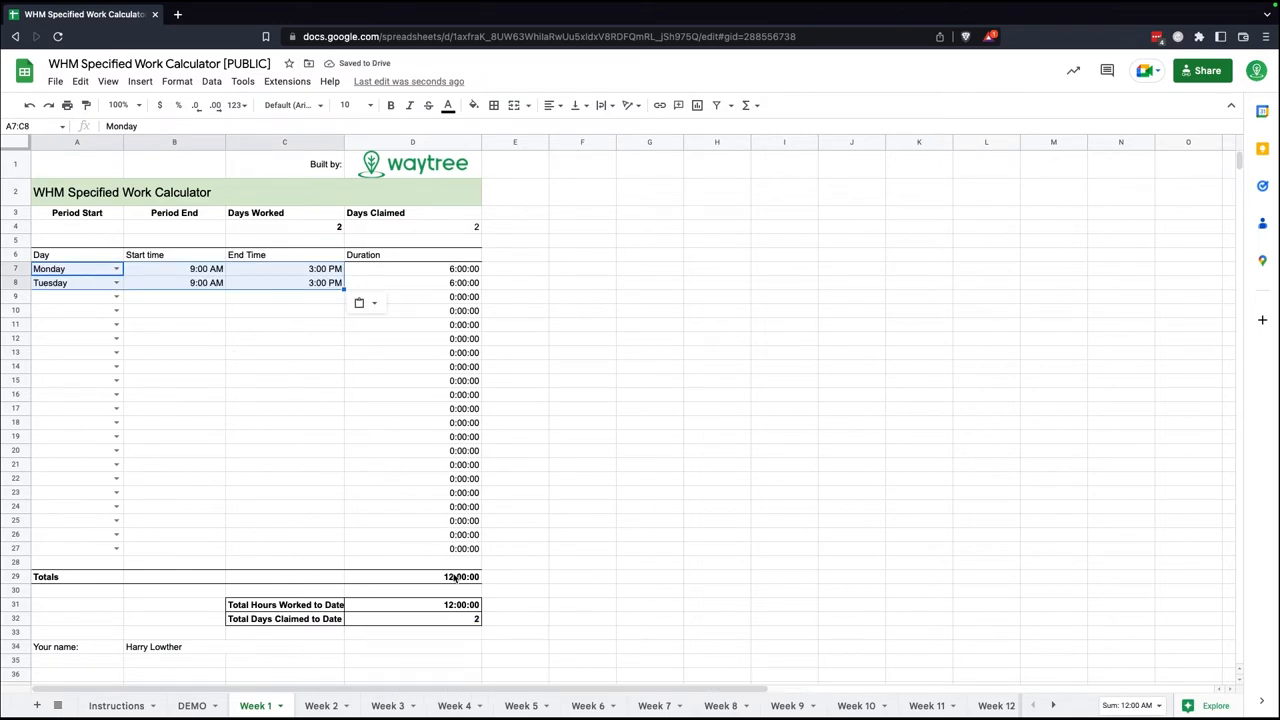
click(412, 576)
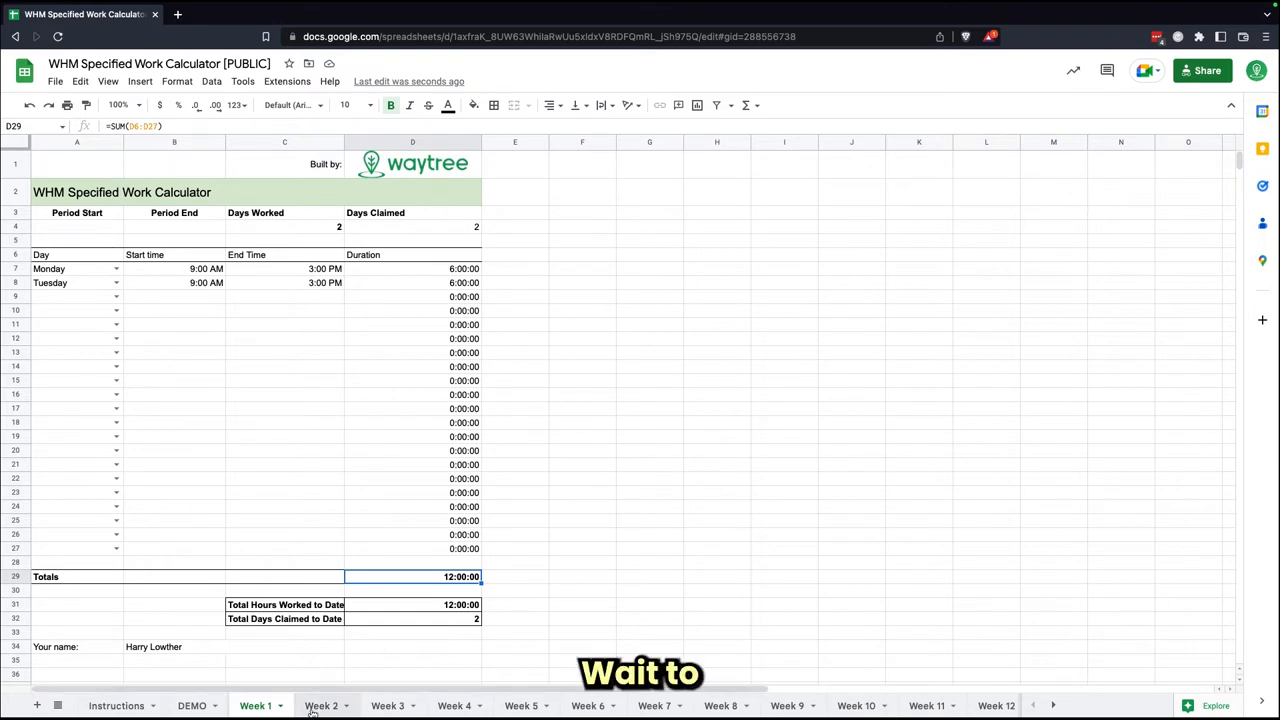
click(320, 704)
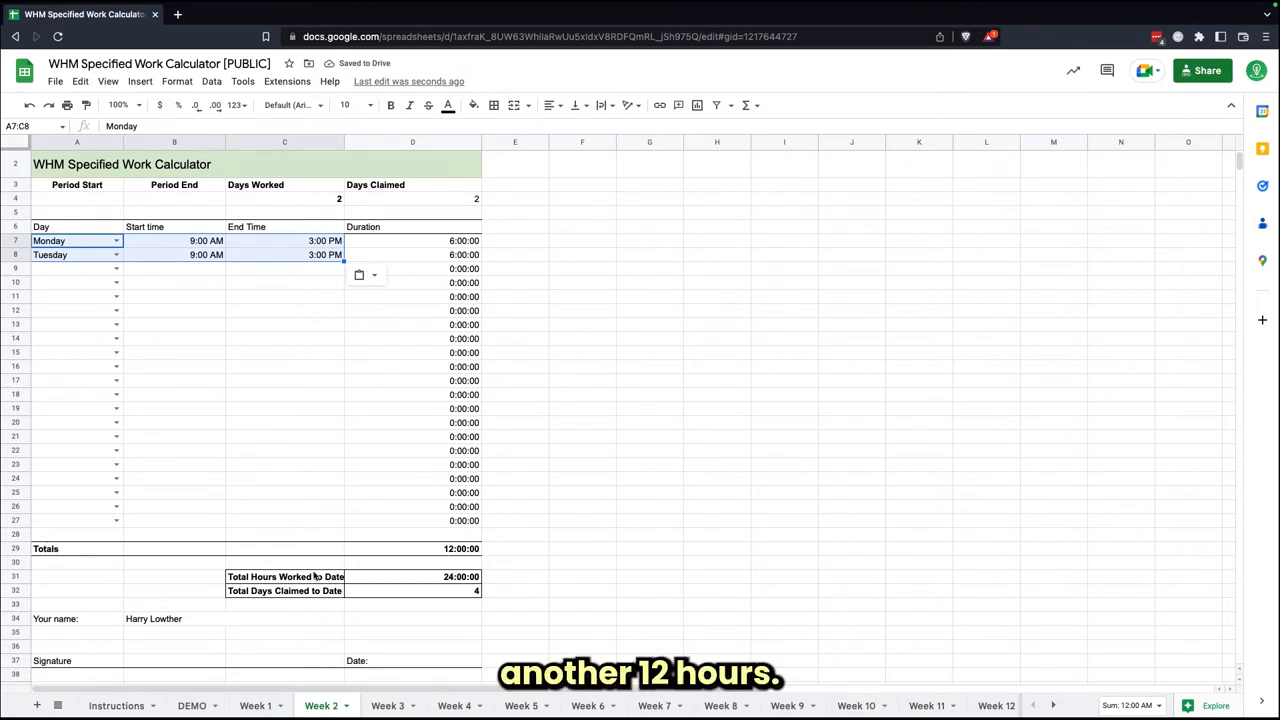
click(412, 576)
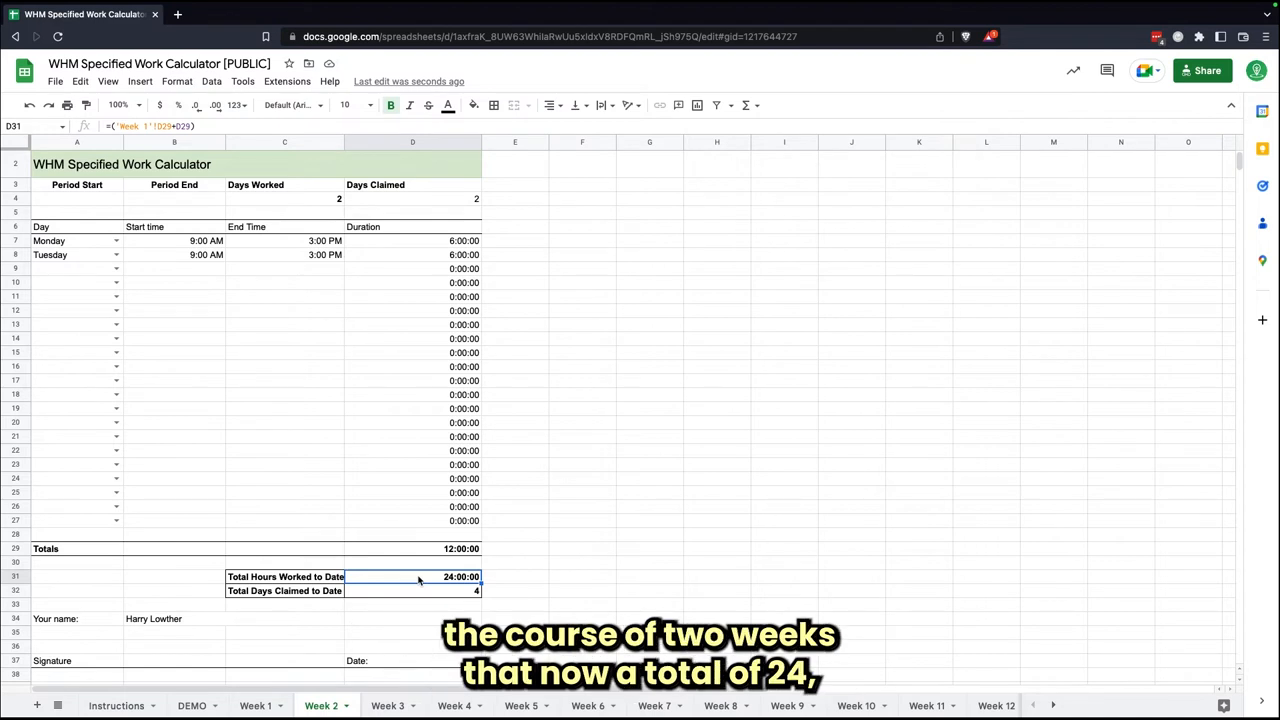
mouse_move(424, 592)
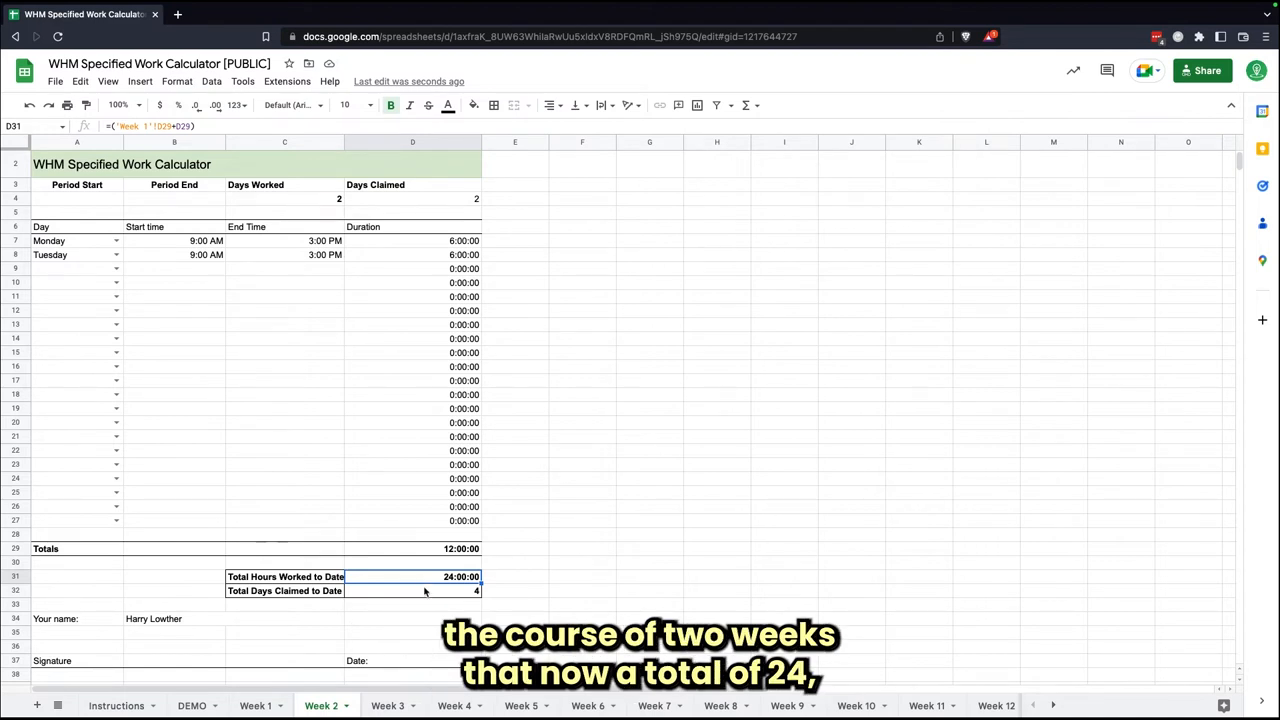
click(412, 590)
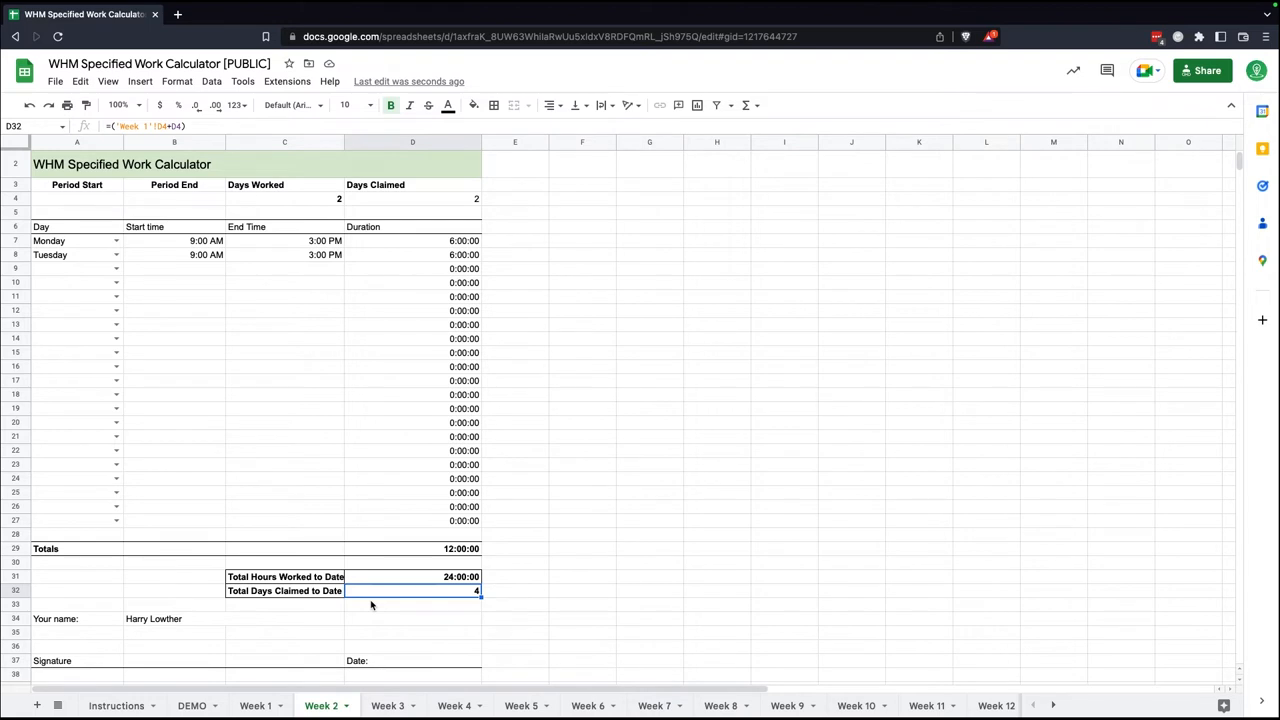
click(192, 704)
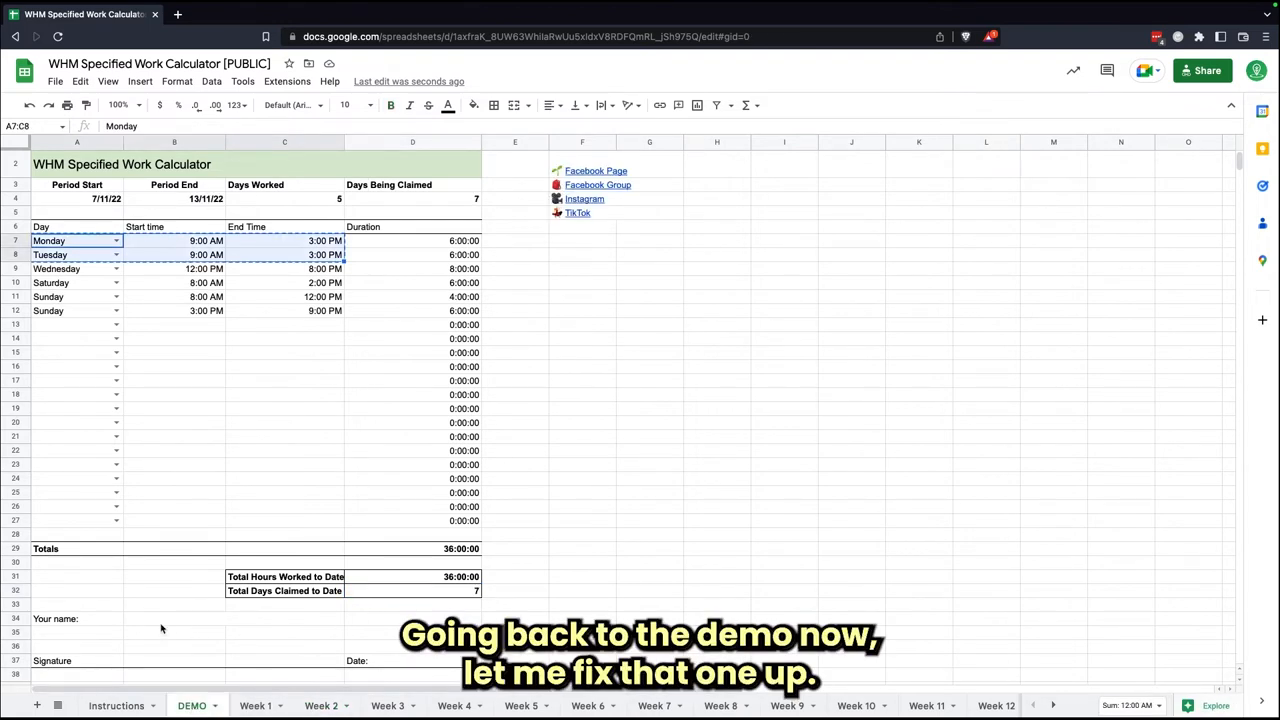
click(234, 618)
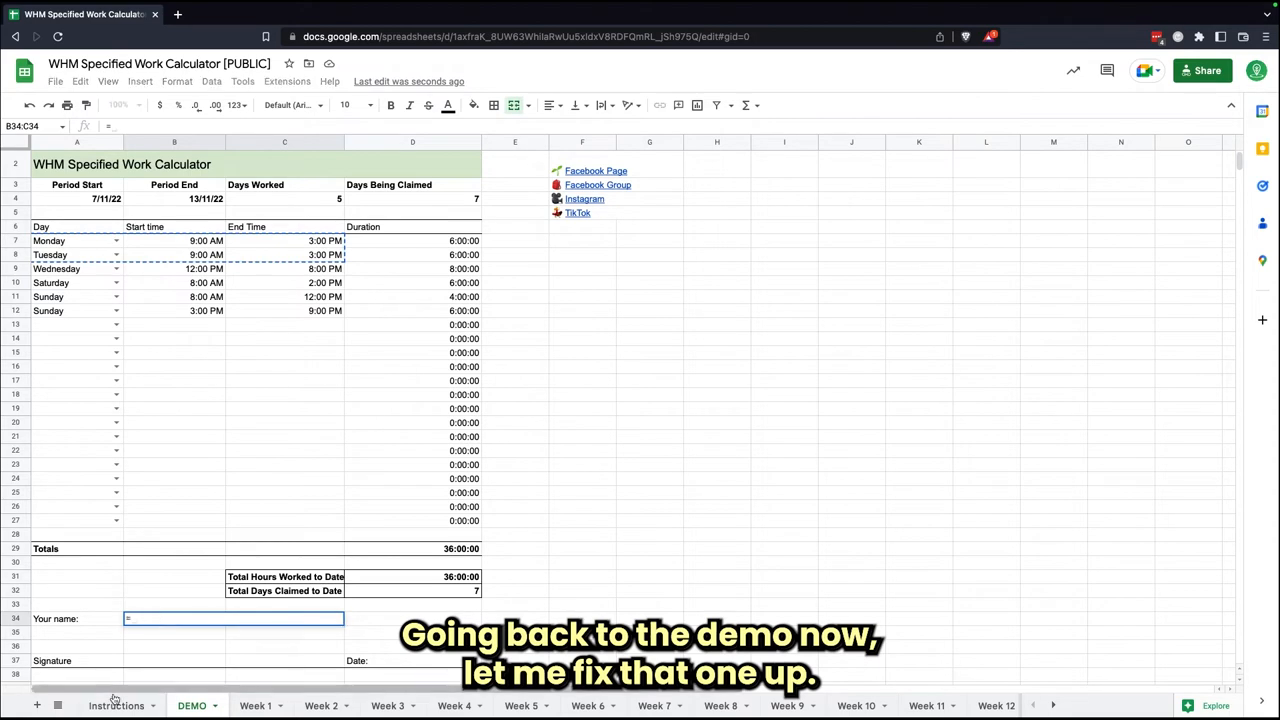
click(116, 704)
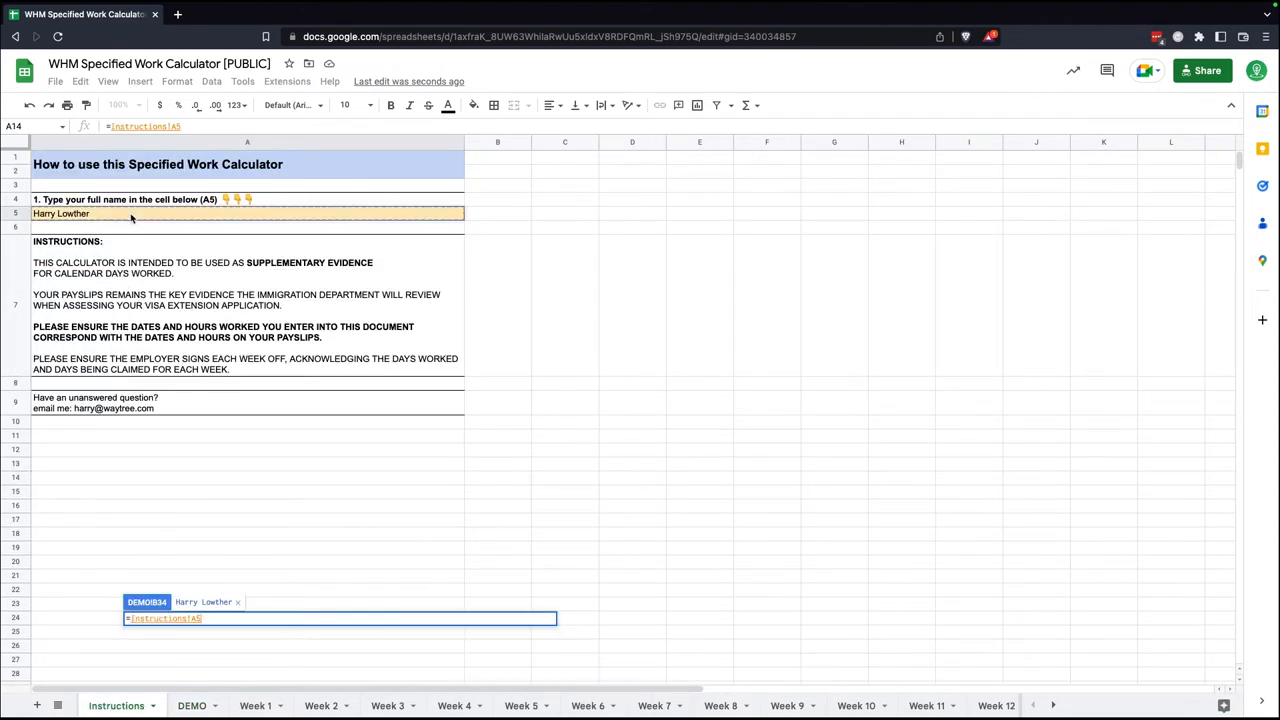
click(192, 704)
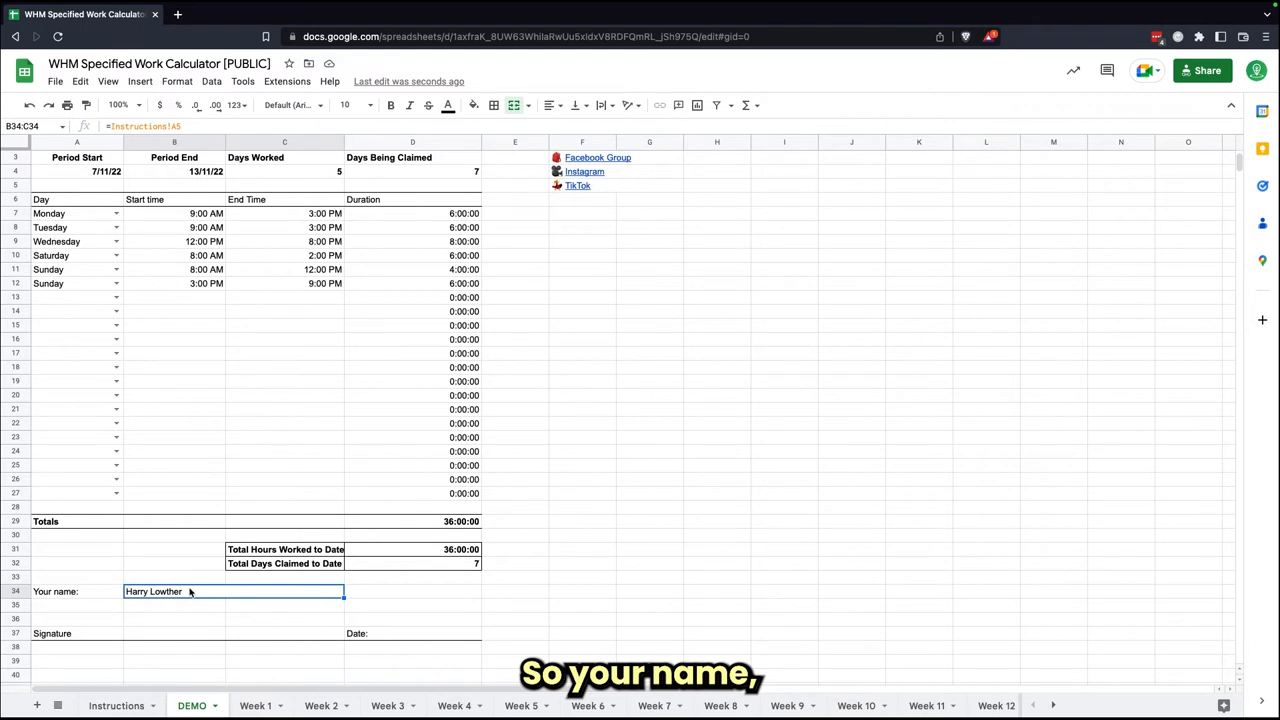
click(256, 704)
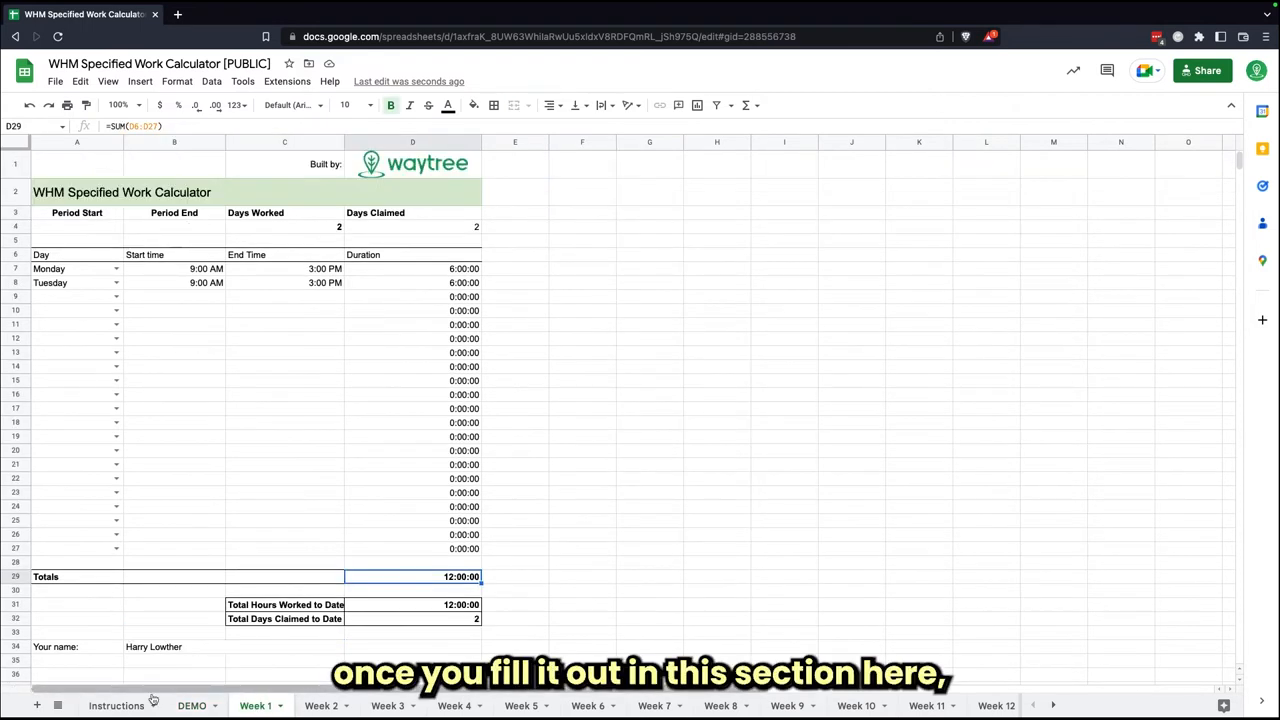
click(116, 704)
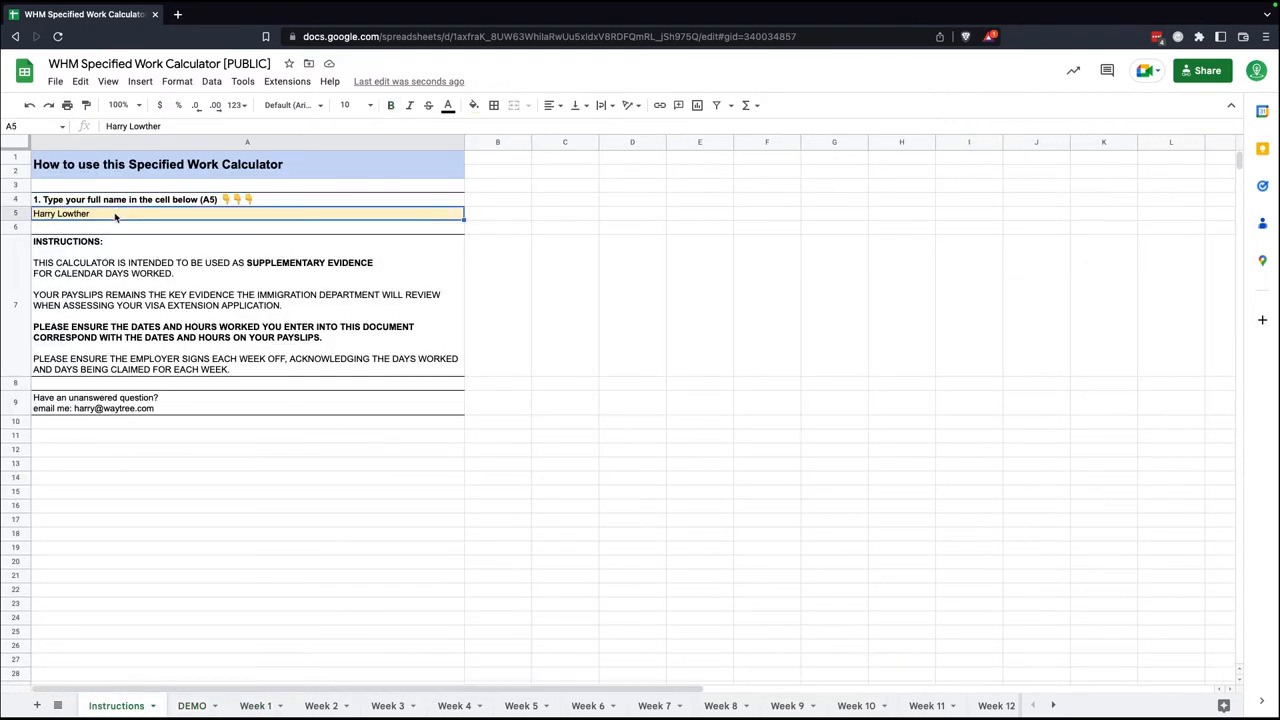
click(256, 704)
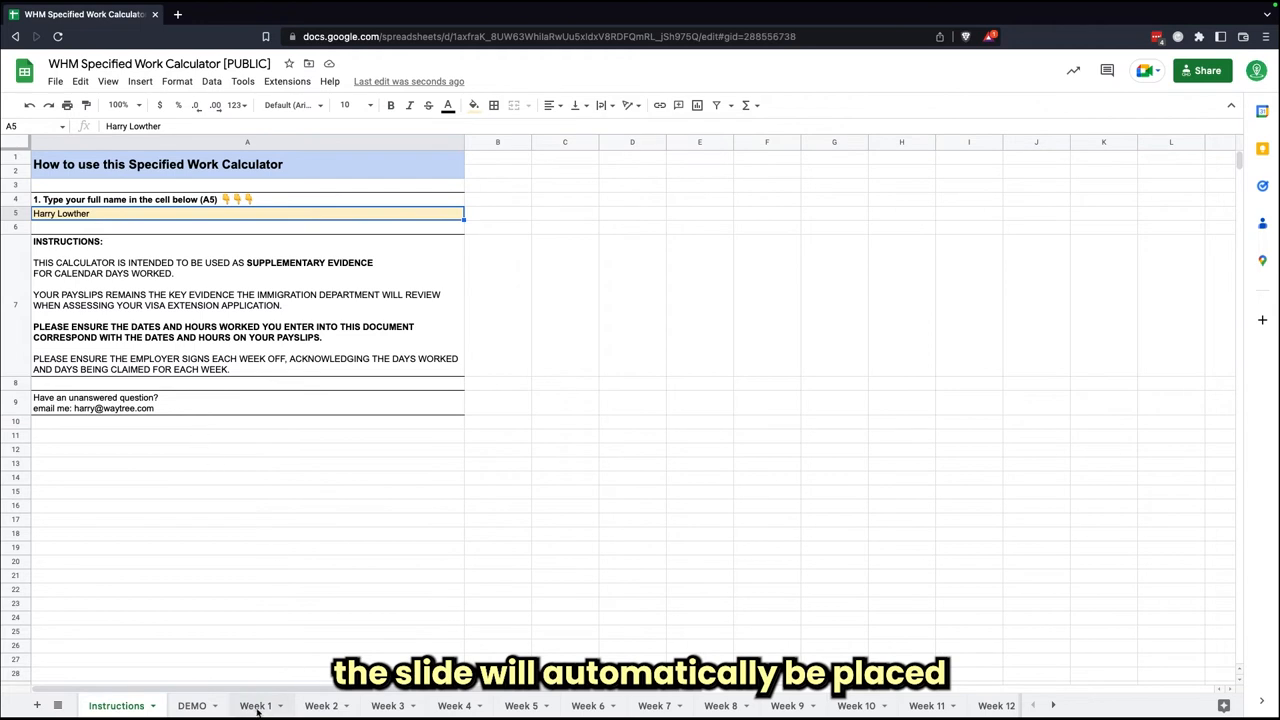
click(256, 704)
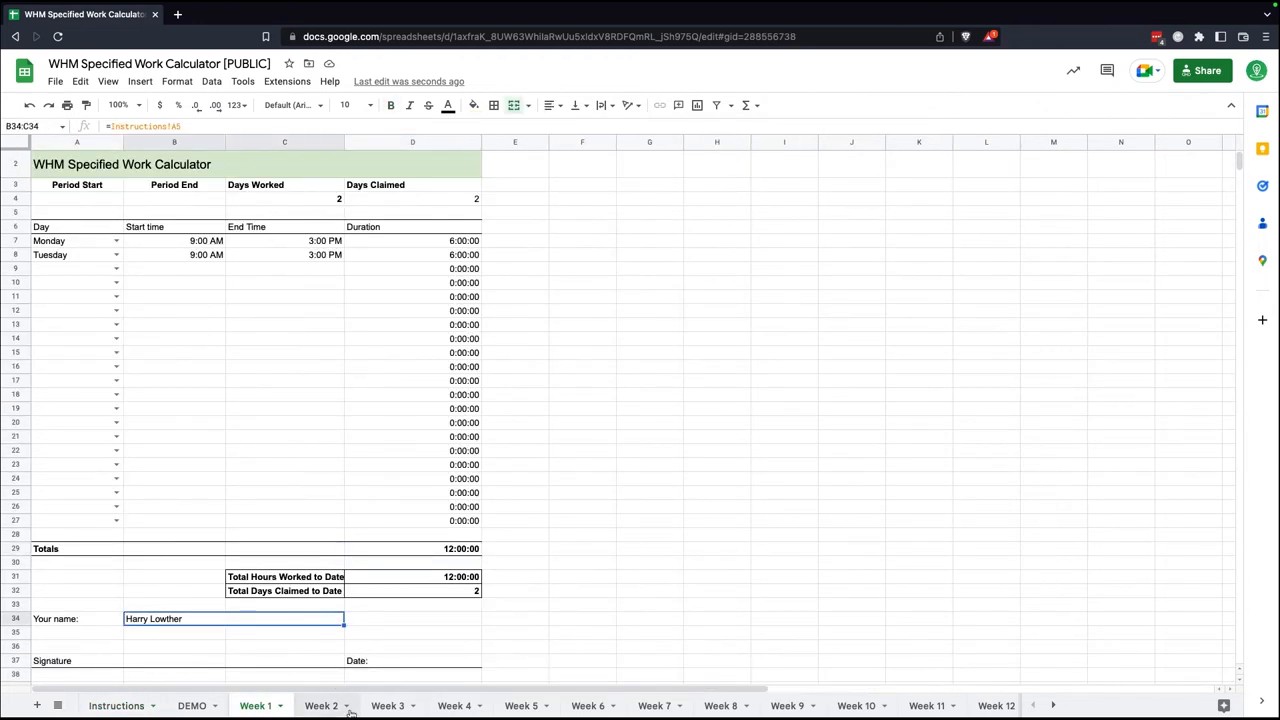
click(320, 704)
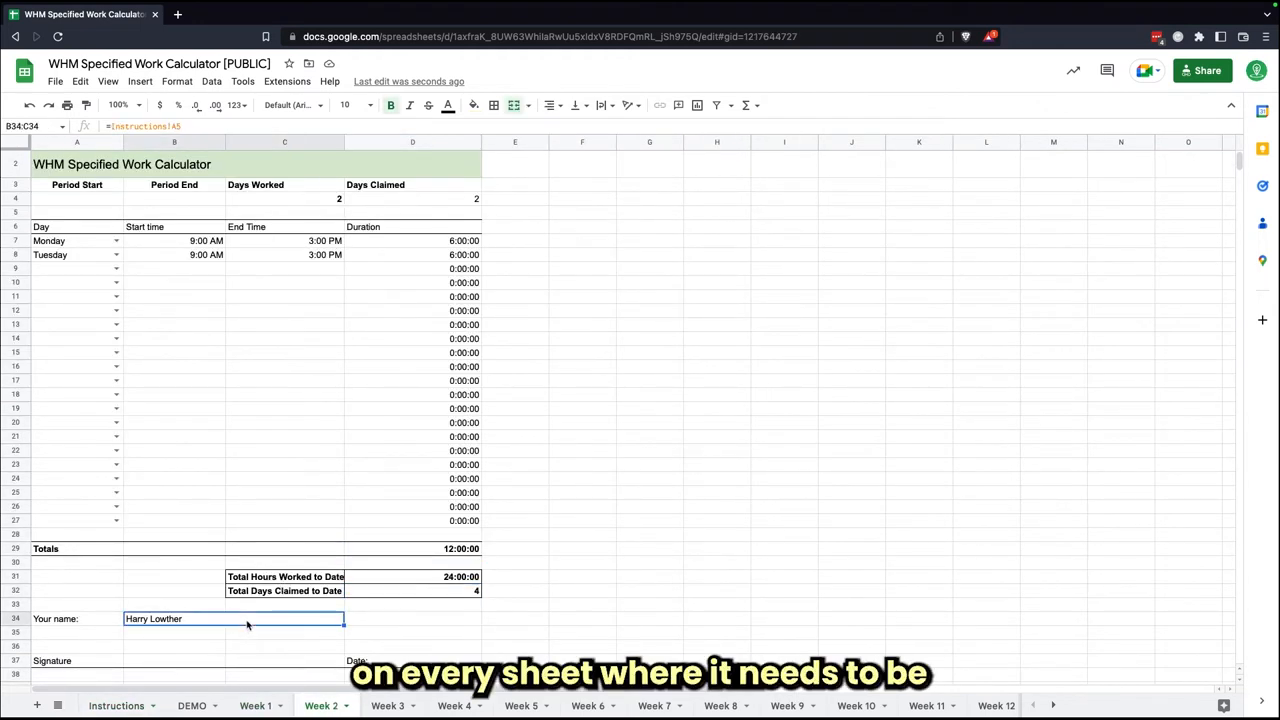
click(388, 704)
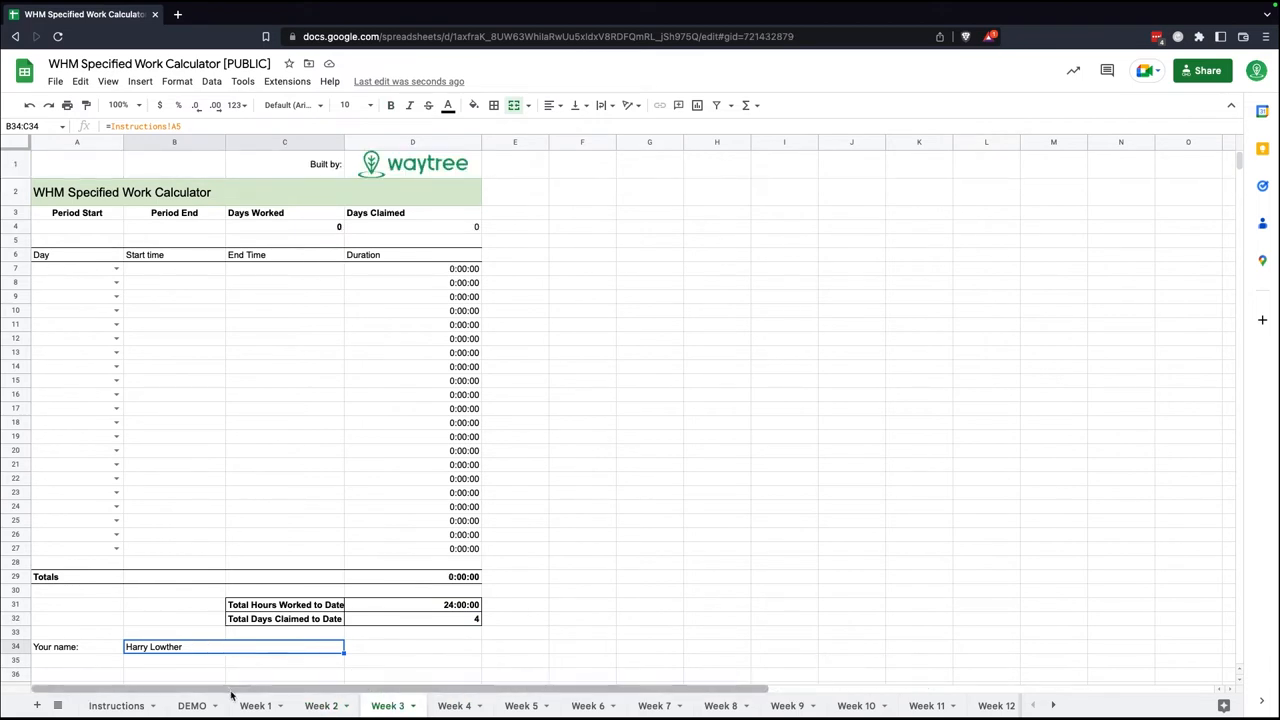
click(256, 704)
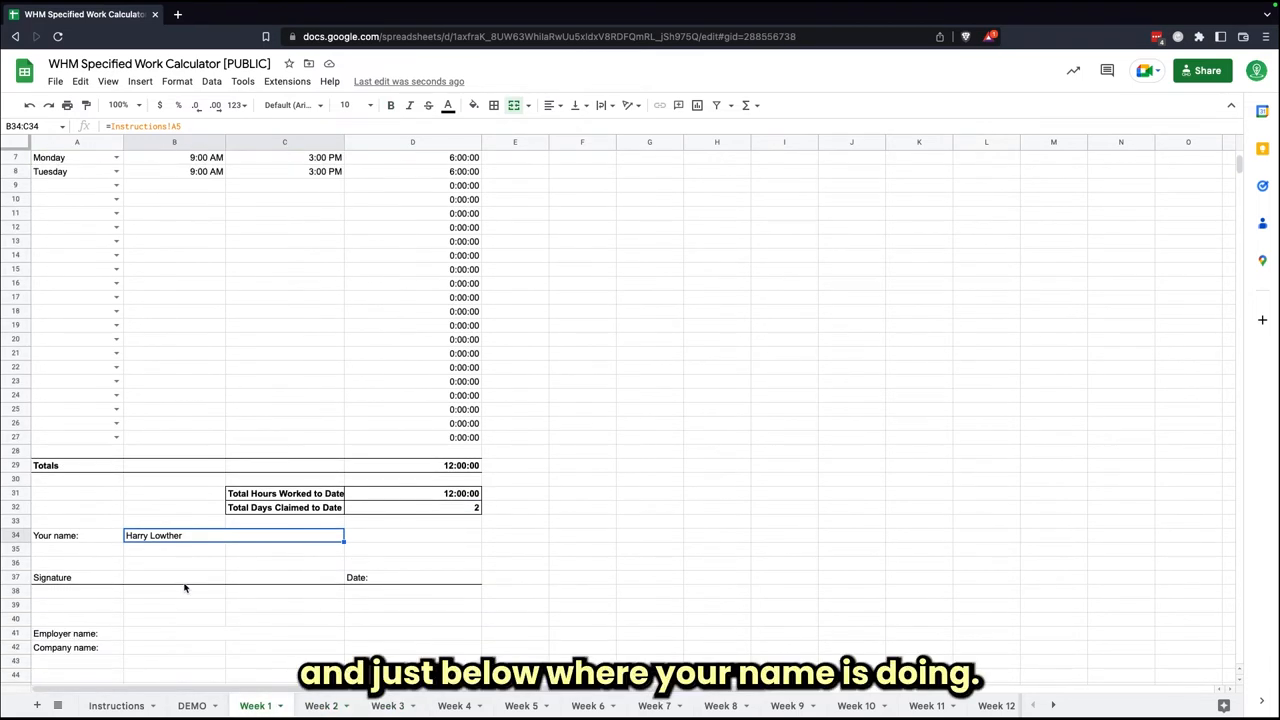
click(174, 576)
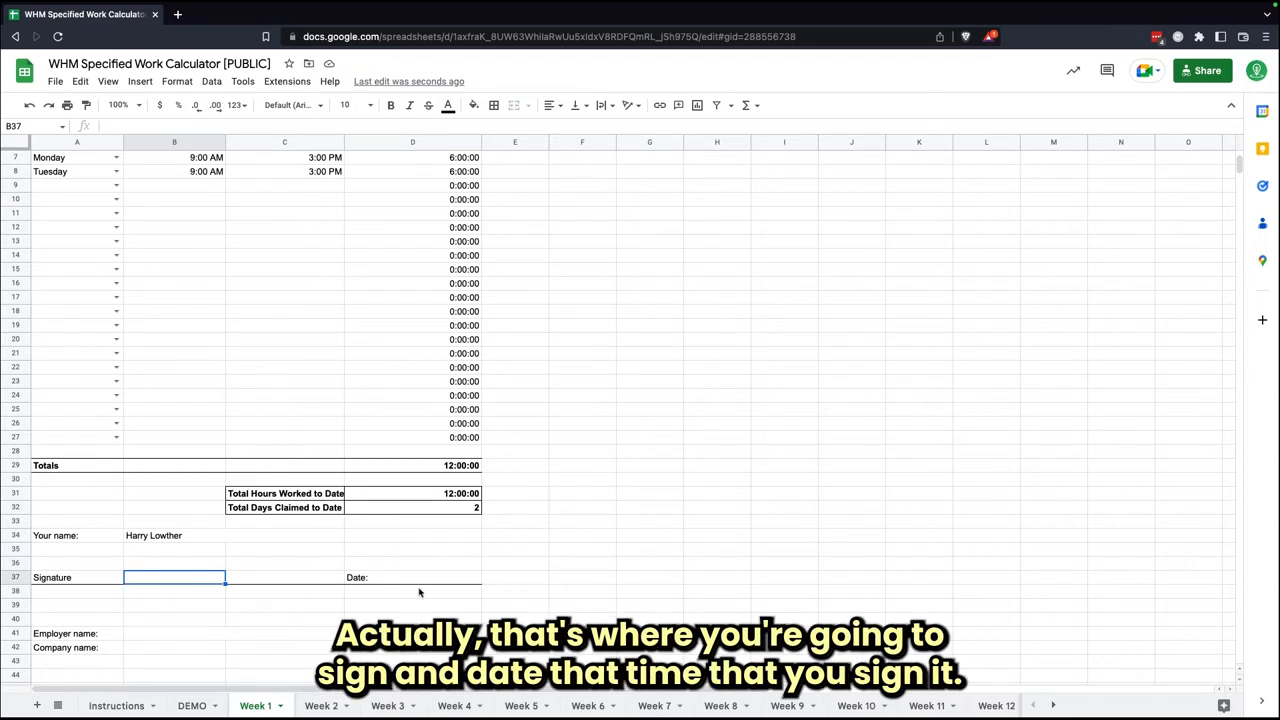
click(412, 576)
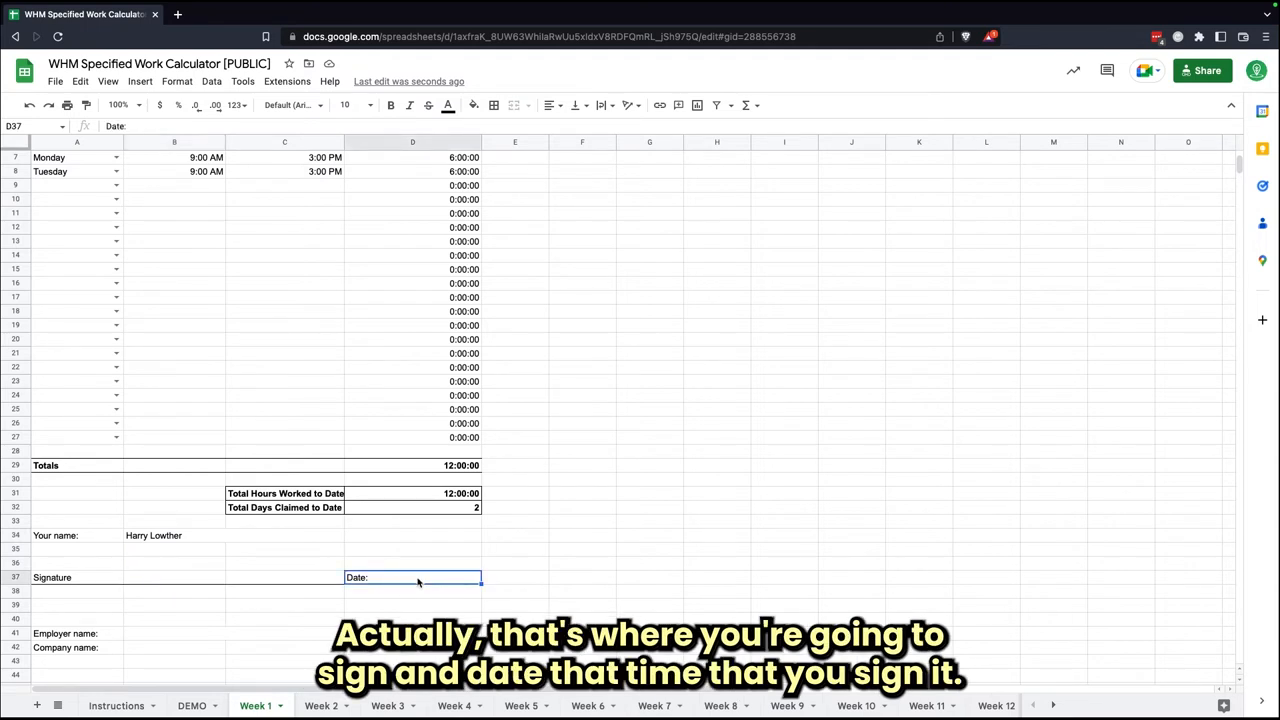
scroll(down, 3)
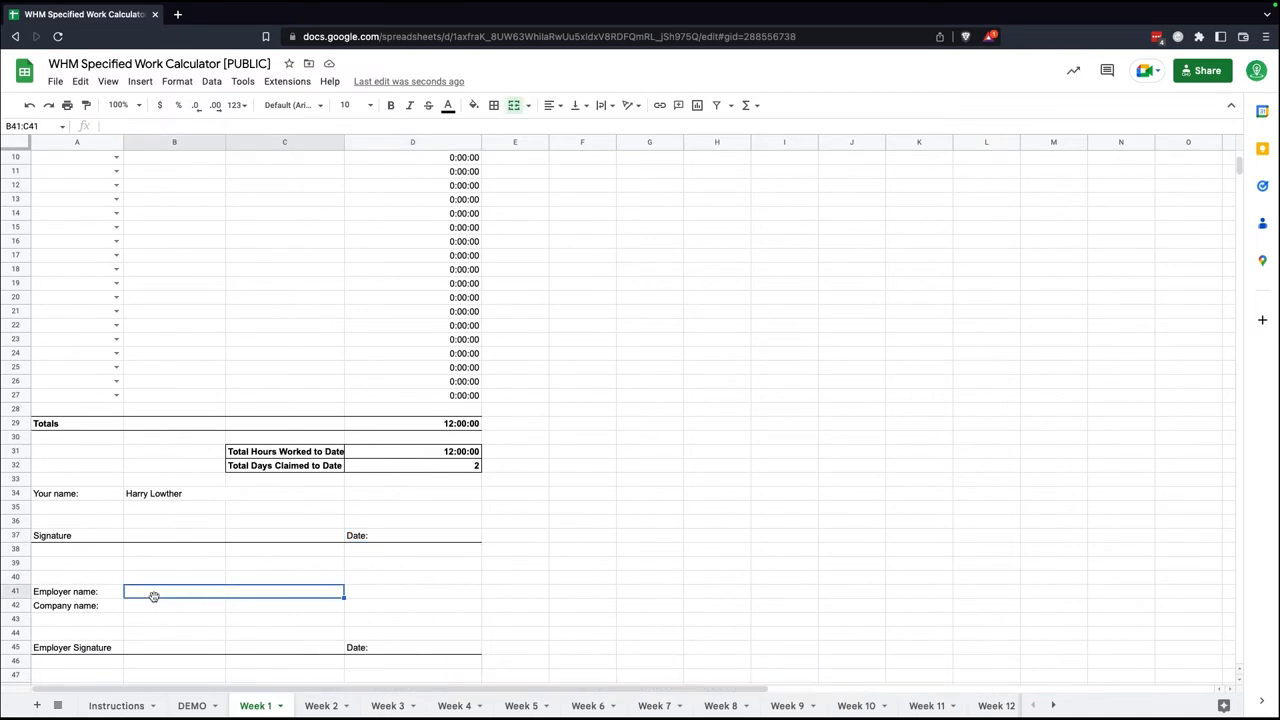
- Go to the DEMO sheet and select its Employer name field
click(176, 604)
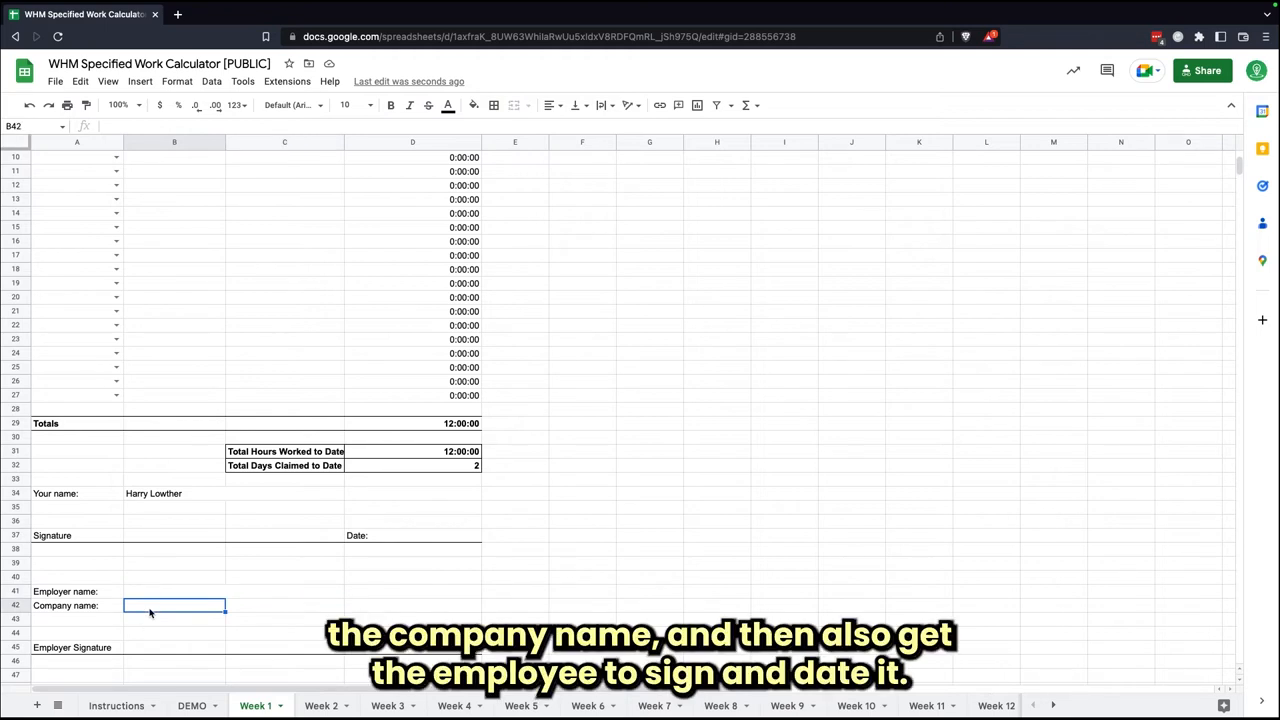
mouse_move(204, 650)
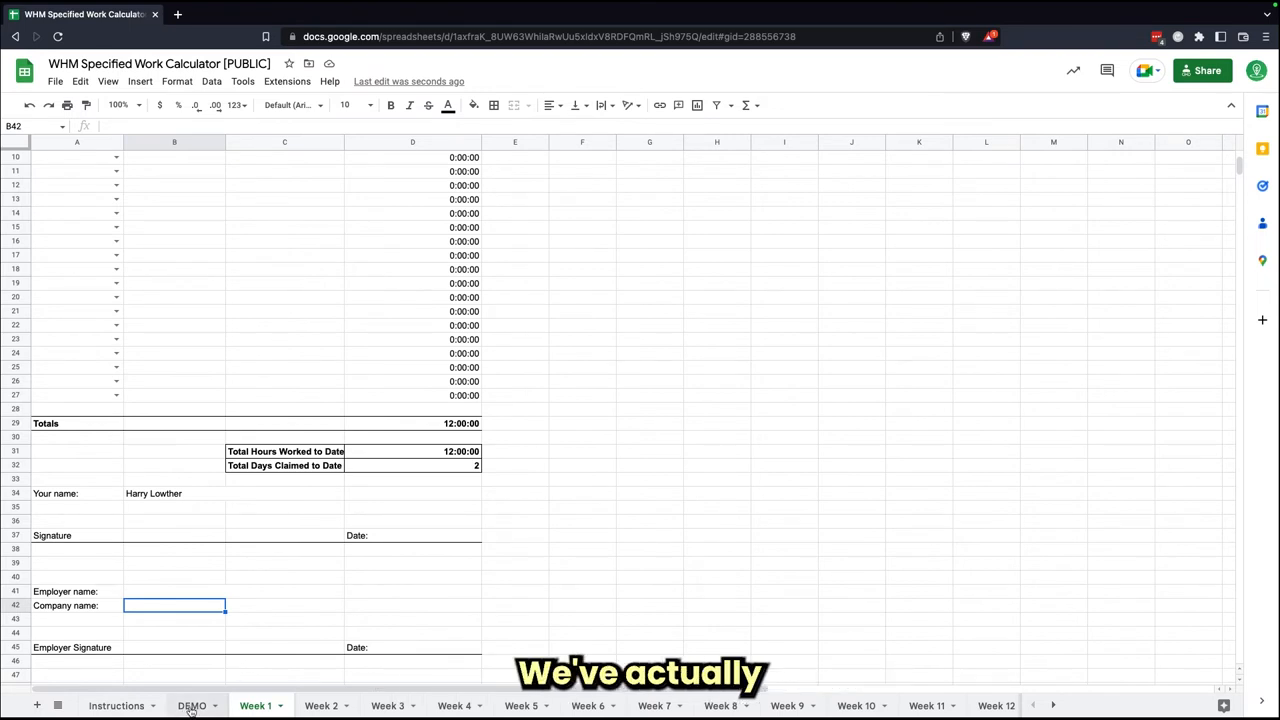
click(192, 704)
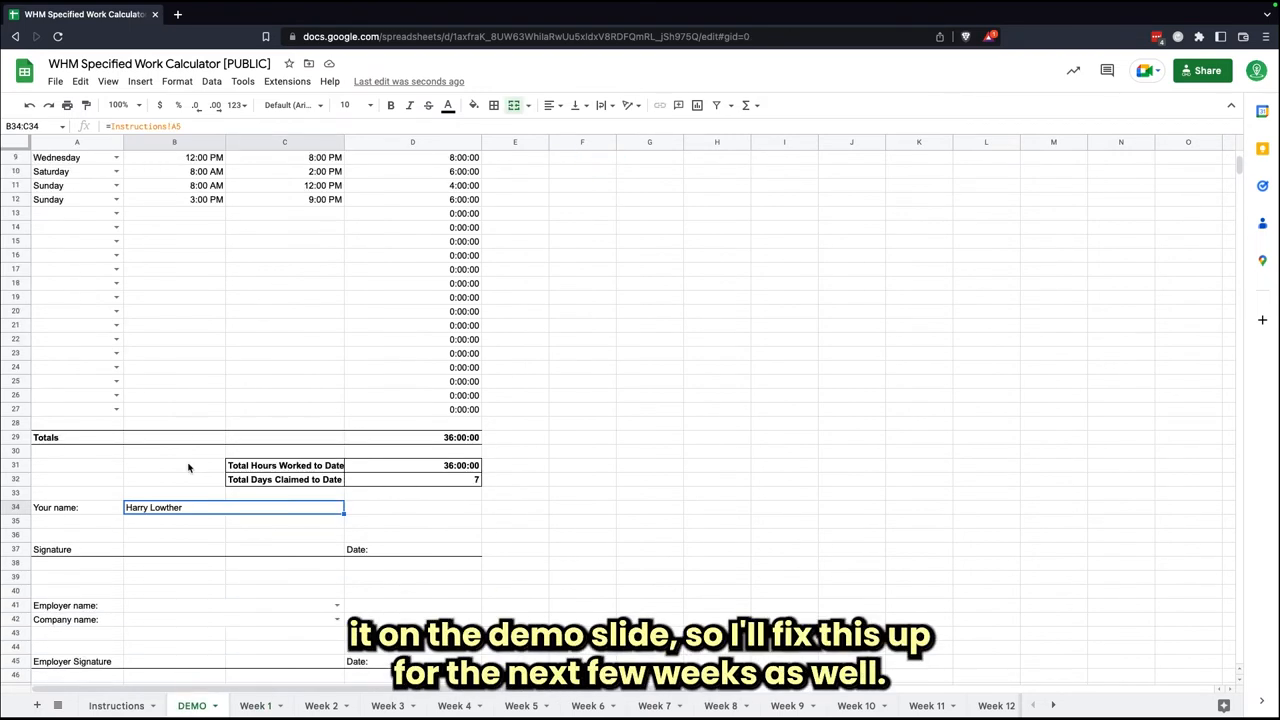
scroll(down, 3)
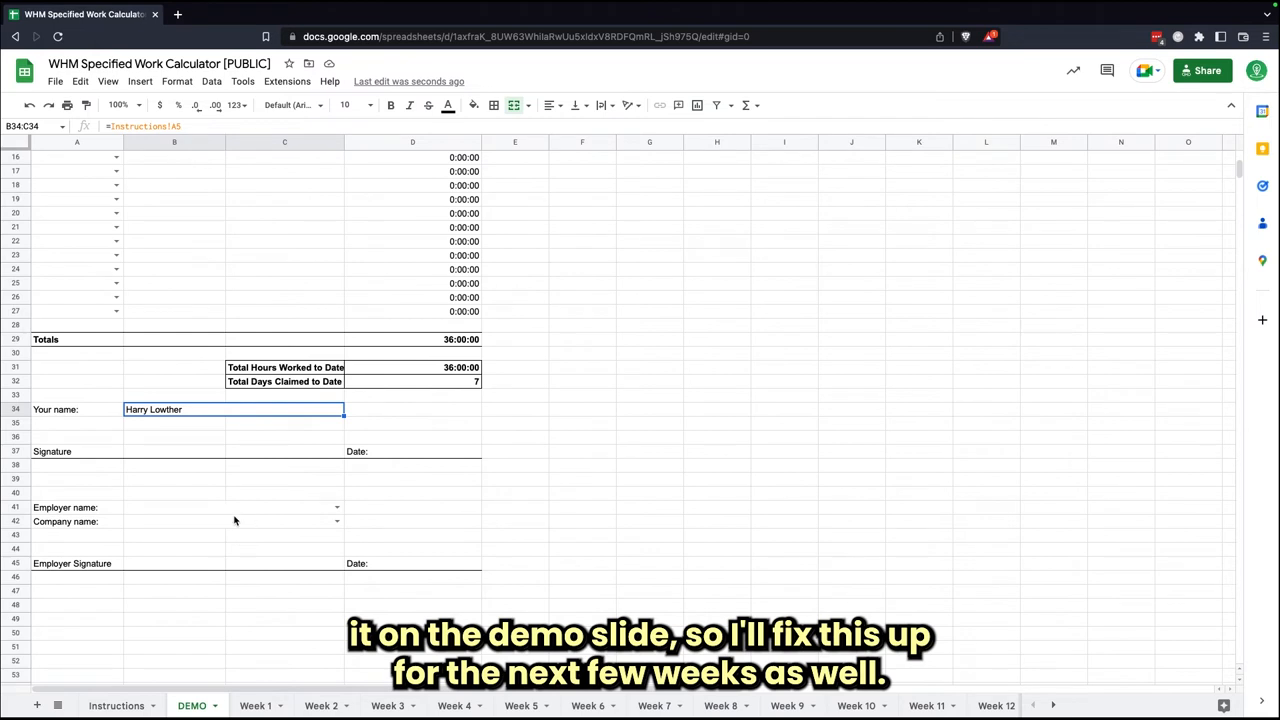
click(234, 508)
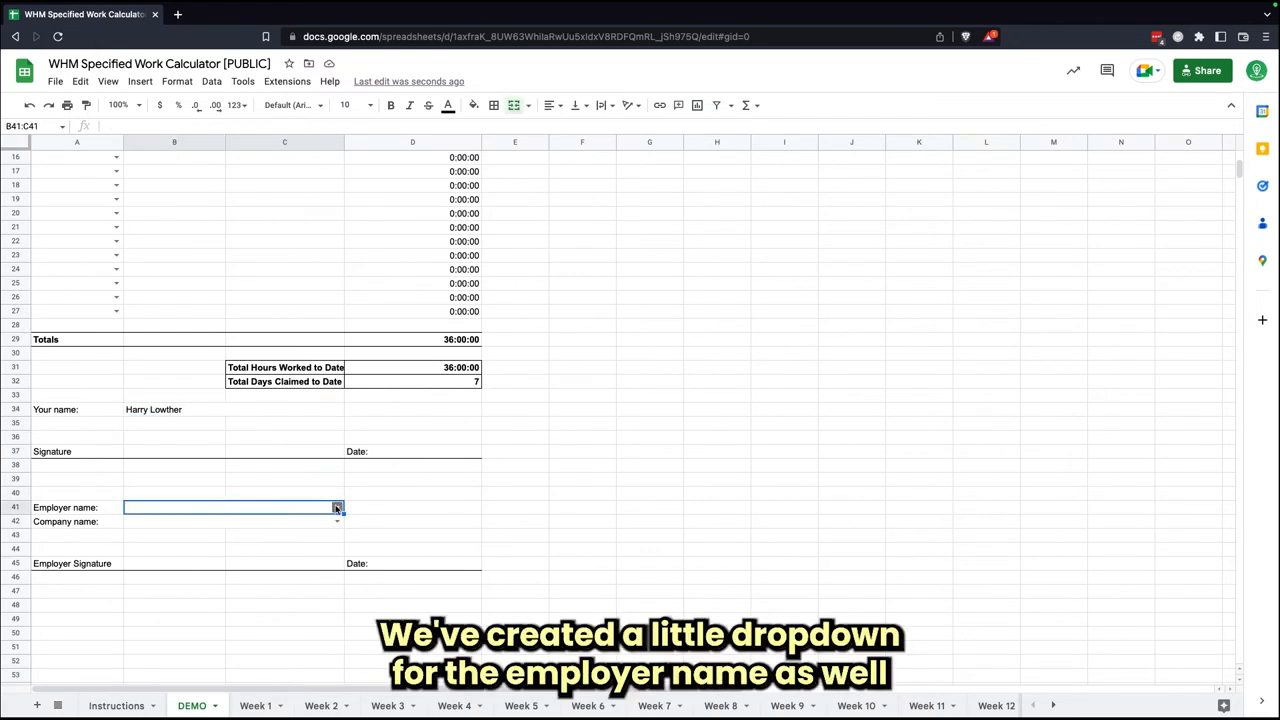
- Choose Employer Name 1 and Company Name 1 from the dropdown lists
click(336, 508)
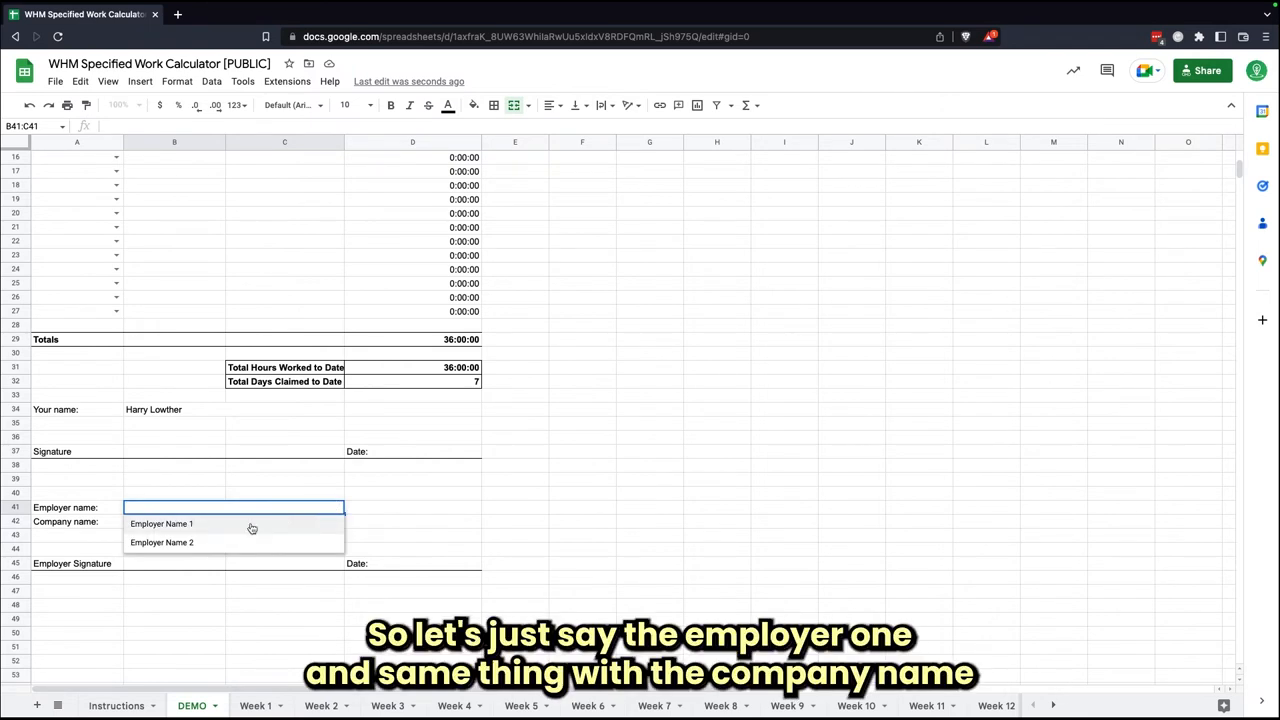
click(160, 524)
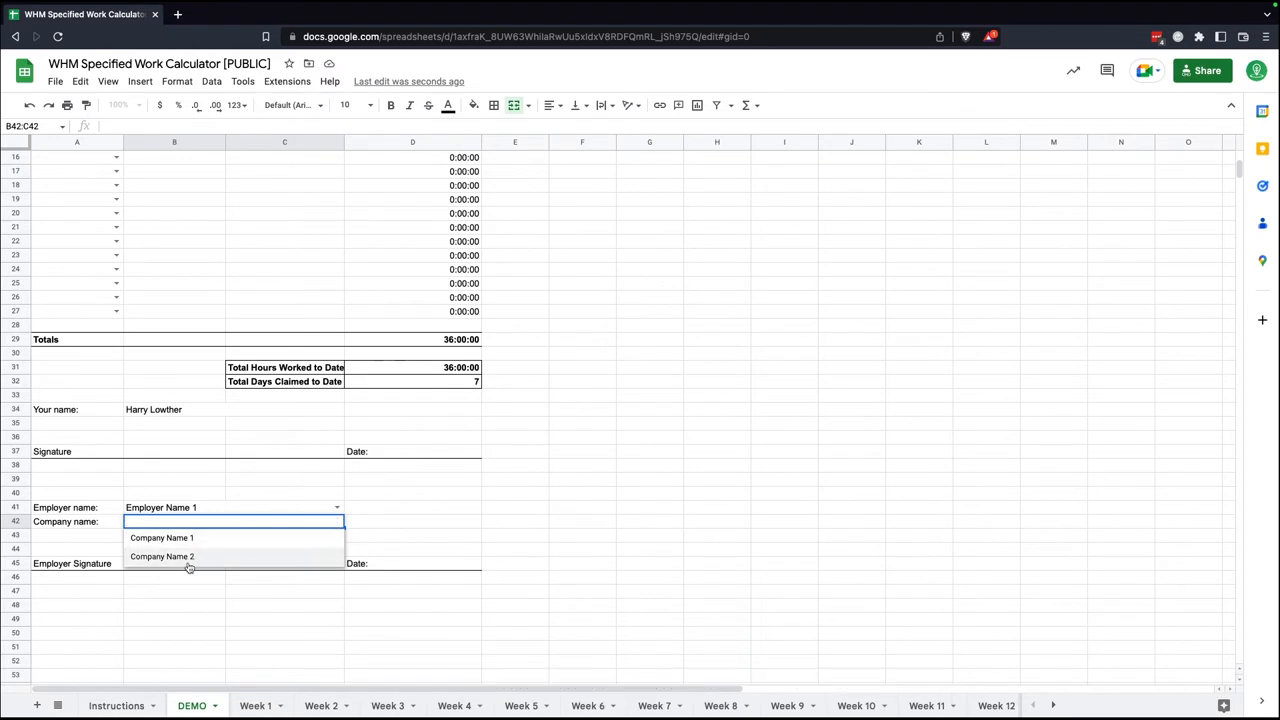
click(160, 536)
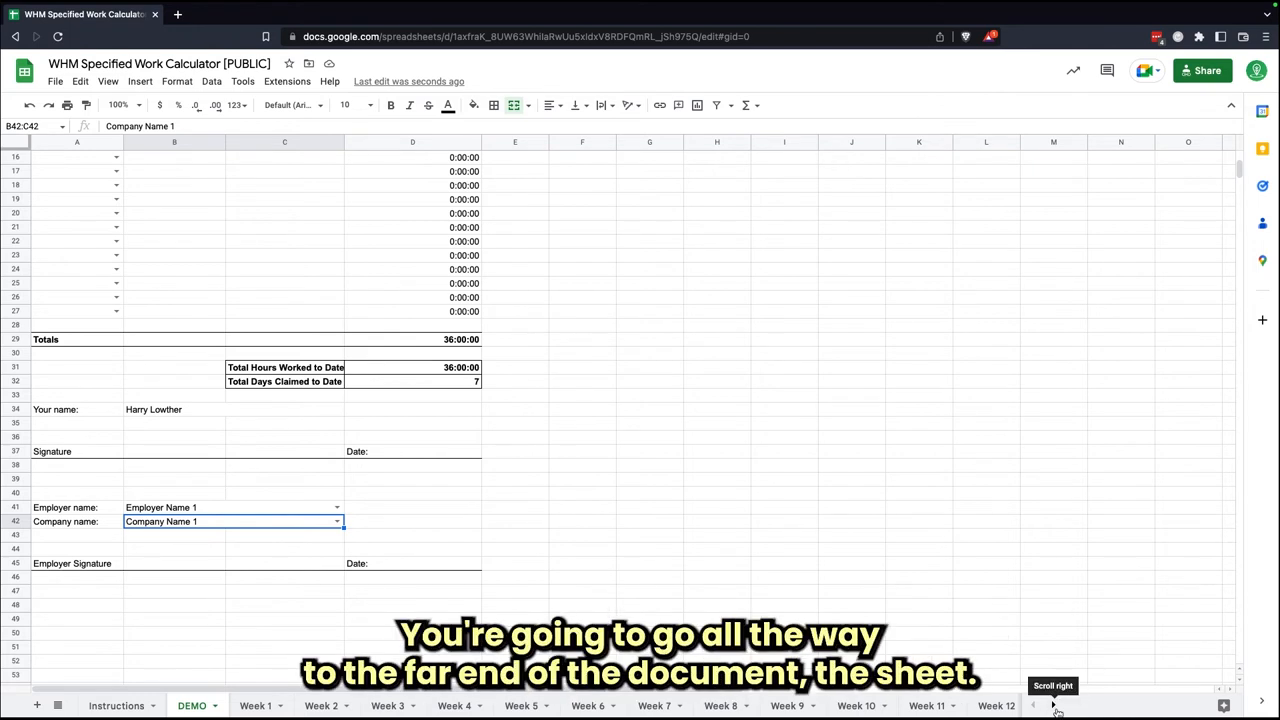
- Bring the Dropdowns sheet beside Instructions and open its weekday, employer and company lists
click(1052, 704)
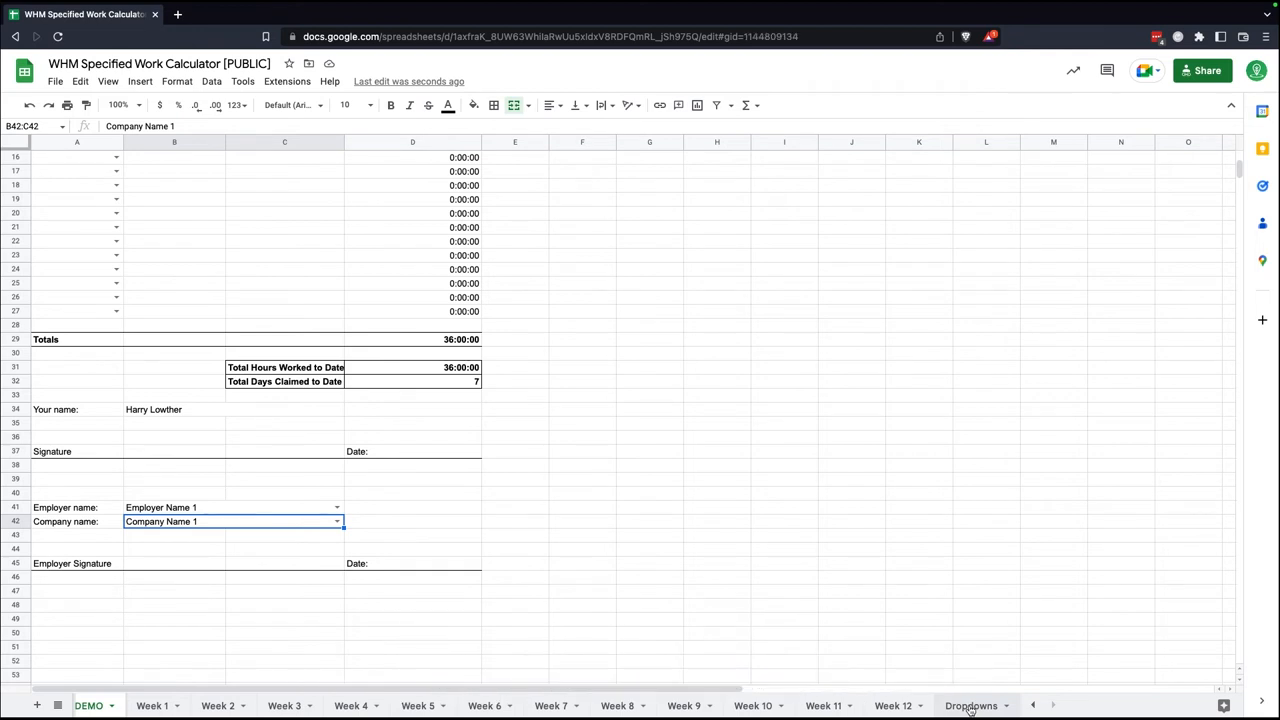
click(970, 704)
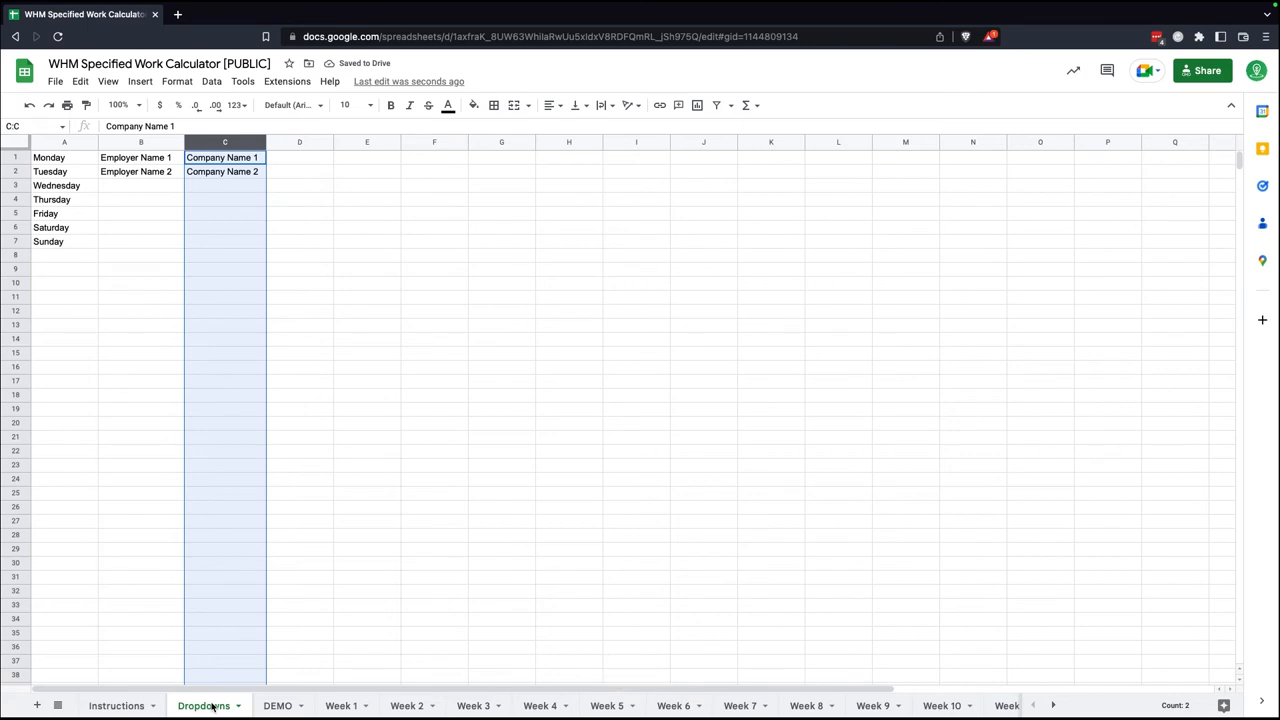
click(276, 704)
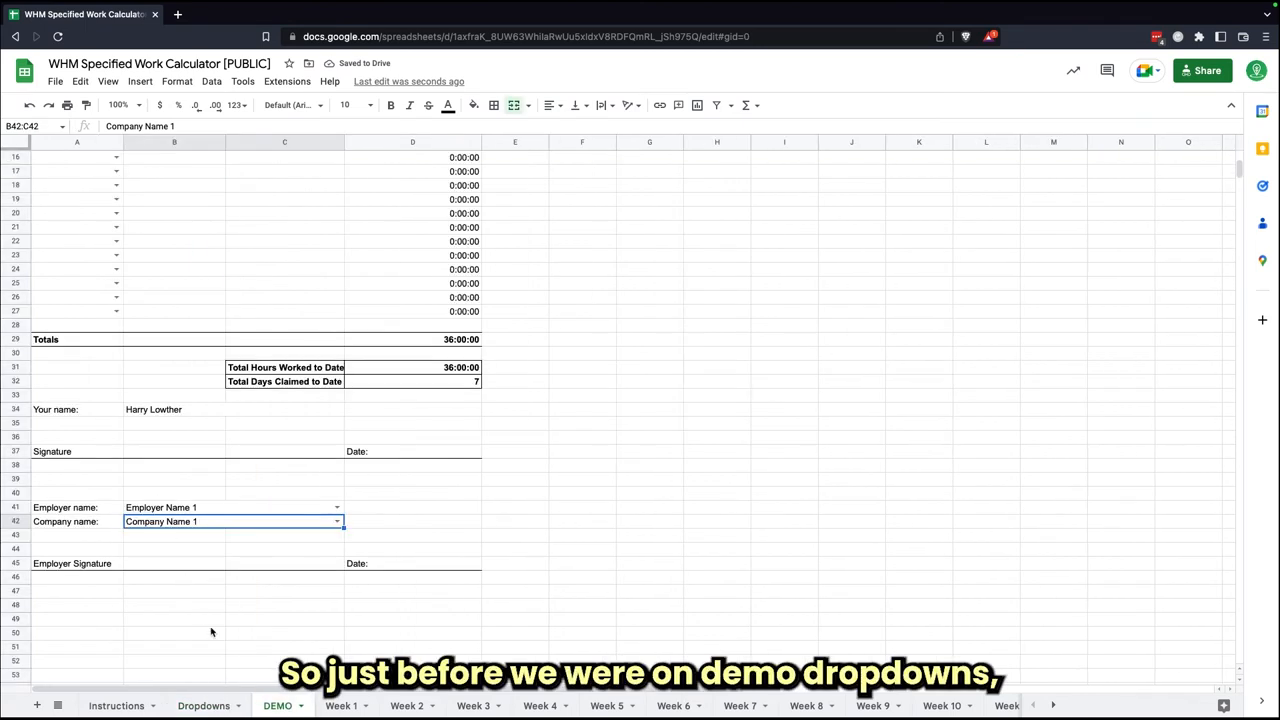
click(204, 704)
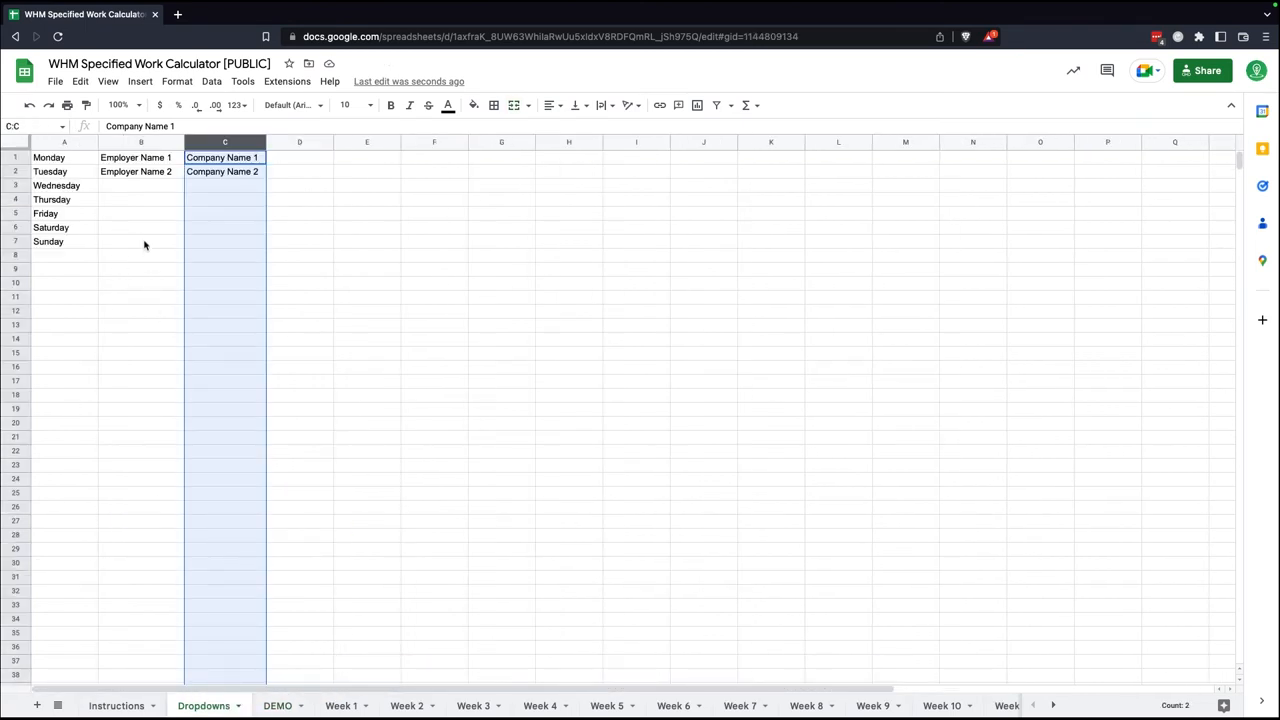
- Compare the Dropdowns employer list with the employer choices shown on DEMO
click(140, 212)
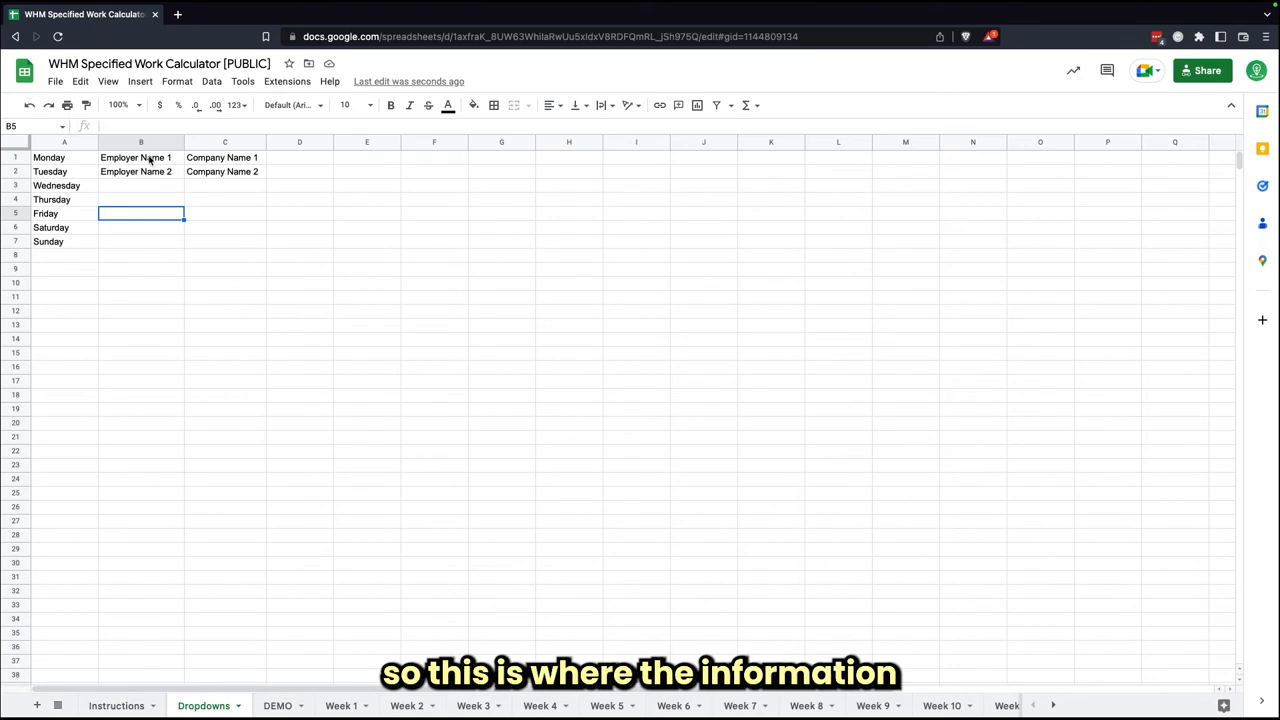
click(276, 704)
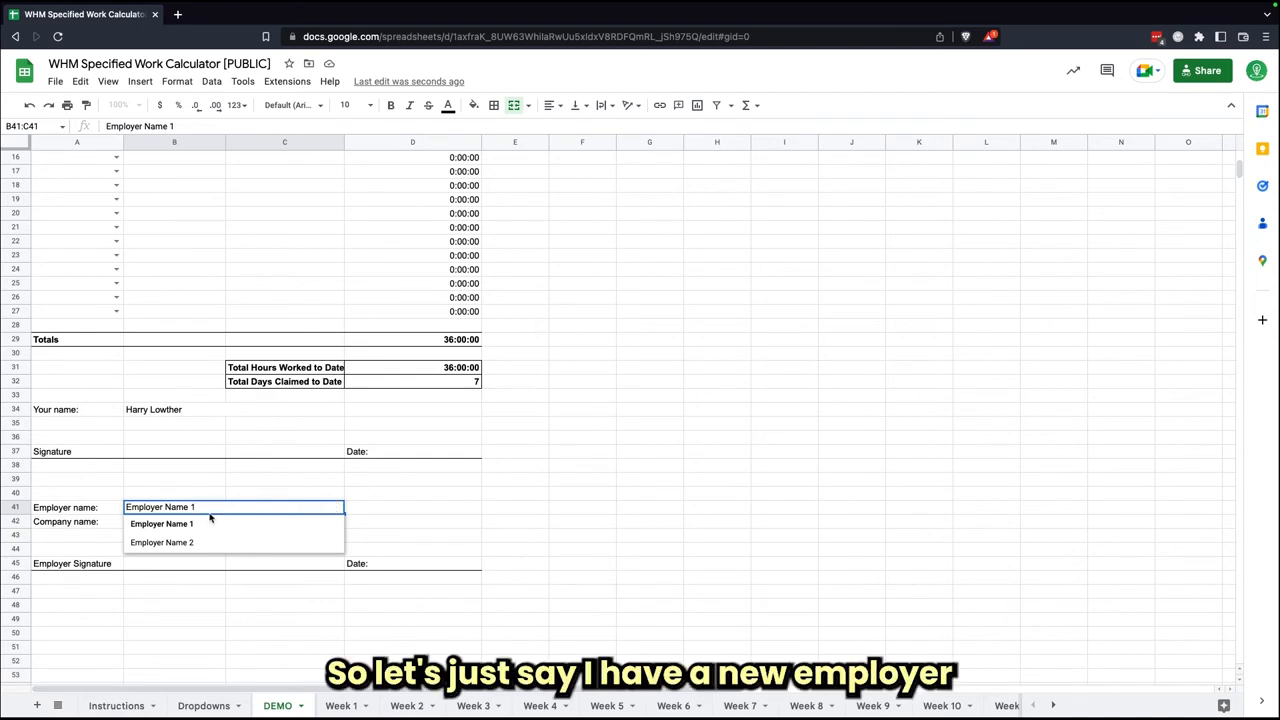
click(204, 704)
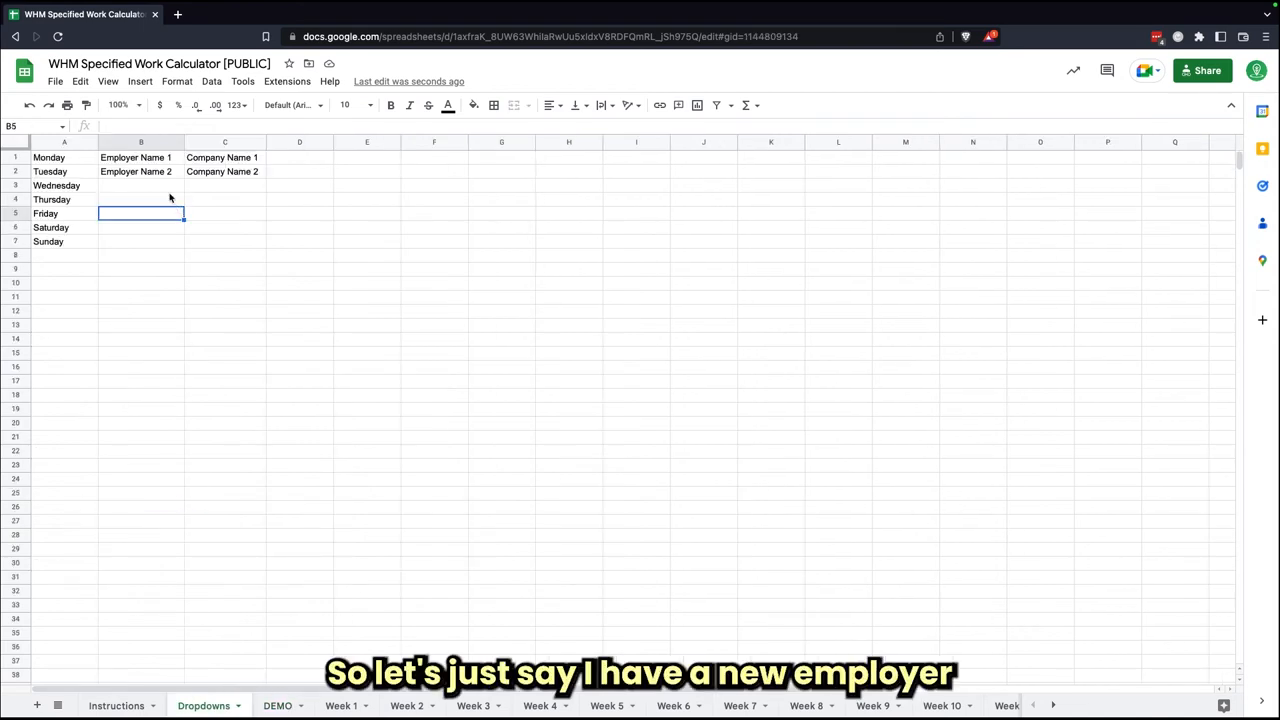
- Add a new employer in B3 and company Waytree in C3, then return to DEMO
text(Way)
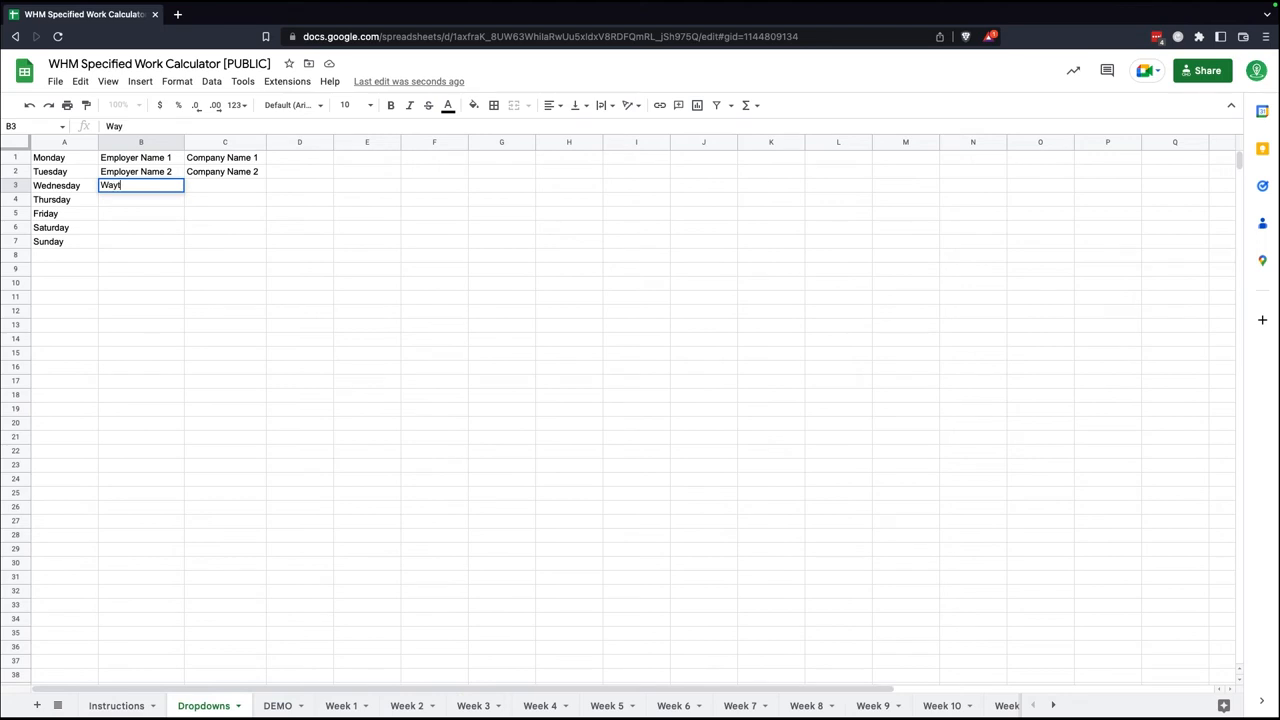
text(tree)
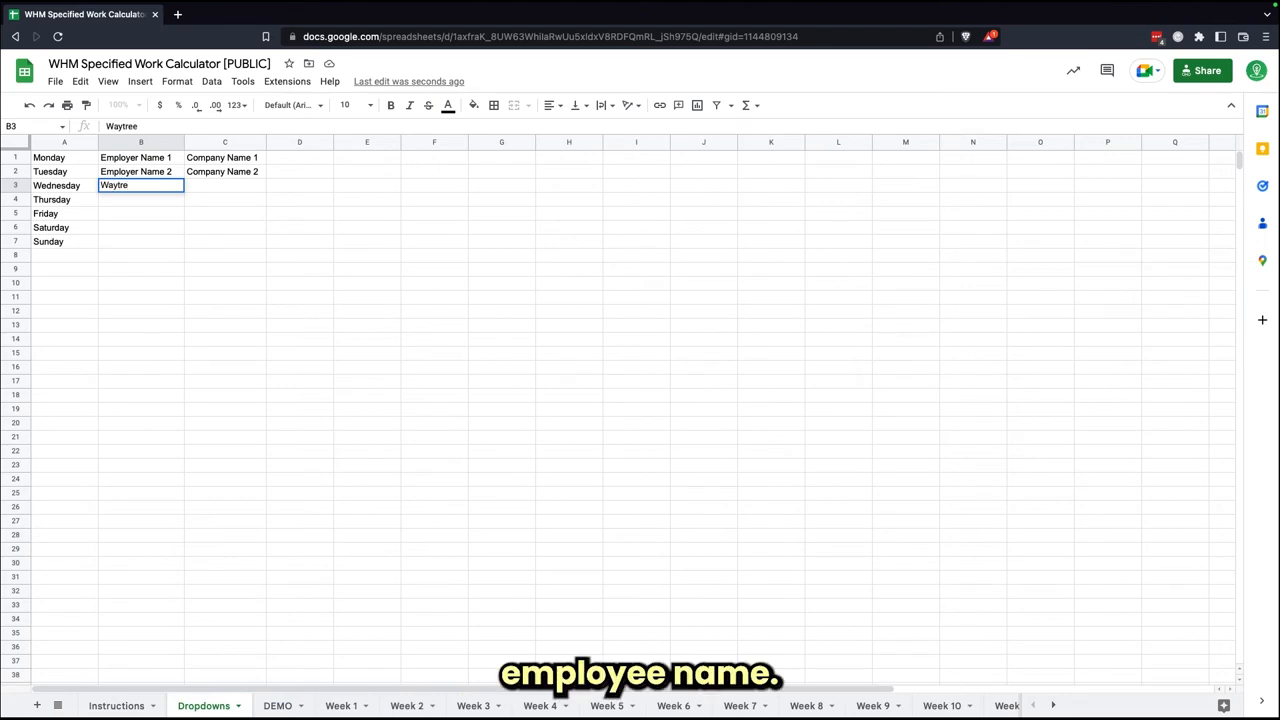
text(Harry)
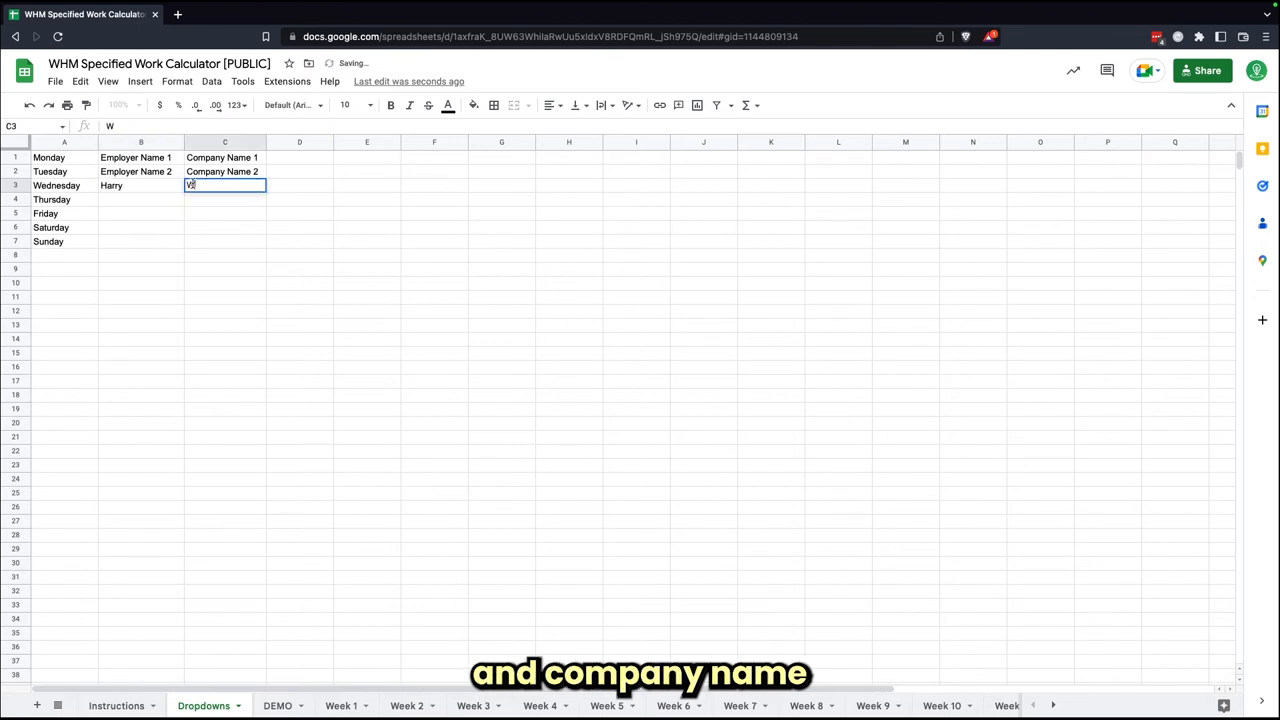
text(Waytree)
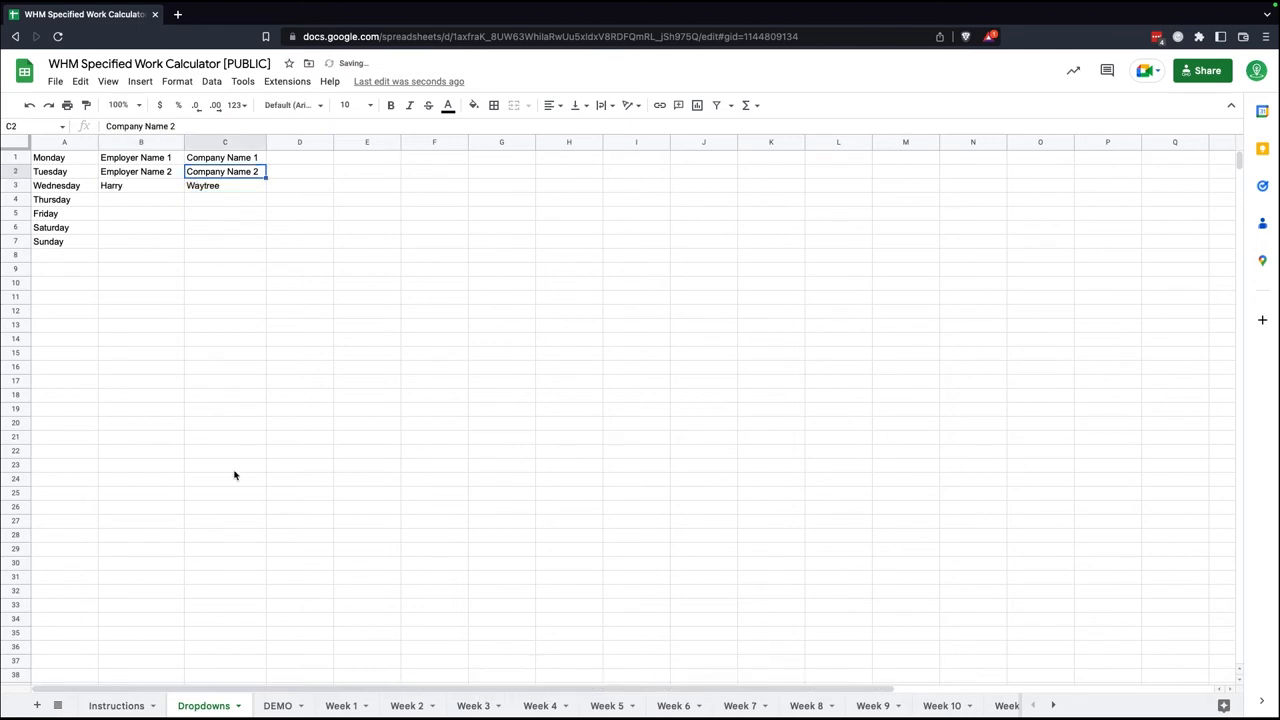
click(276, 704)
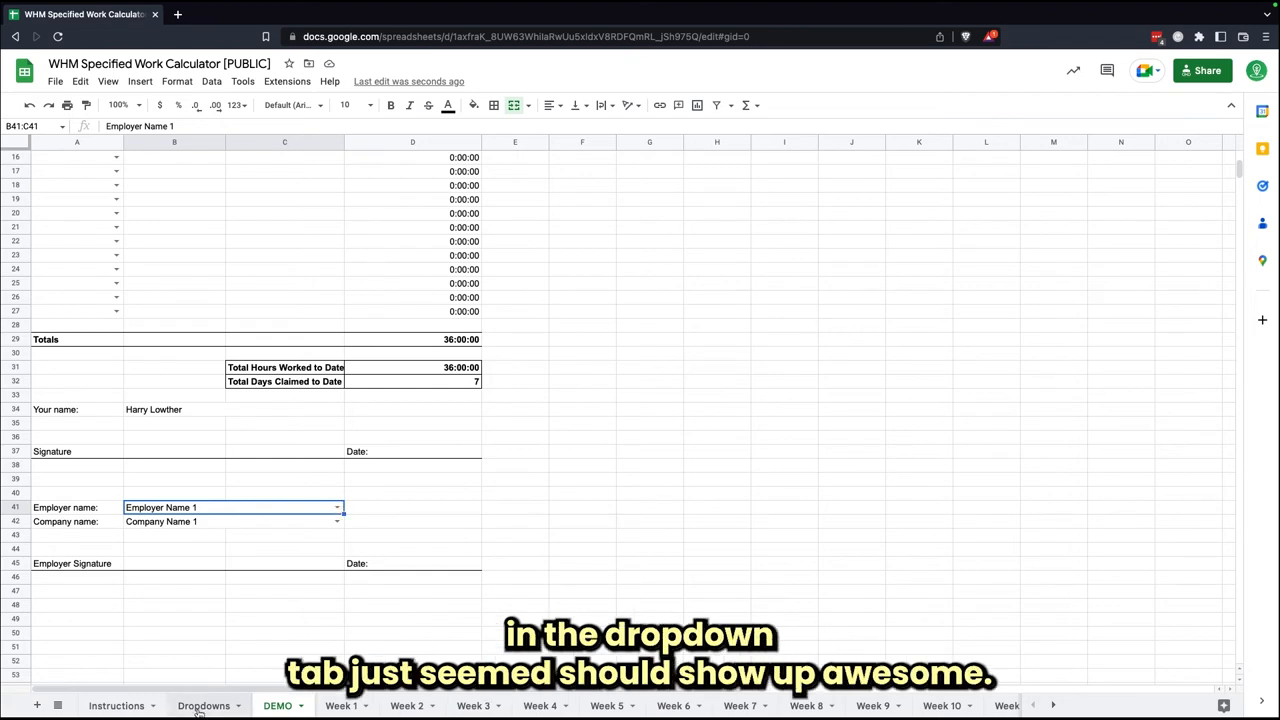
- Choose Harry as employer and Waytree as company on DEMO, then go to Week 1
click(336, 508)
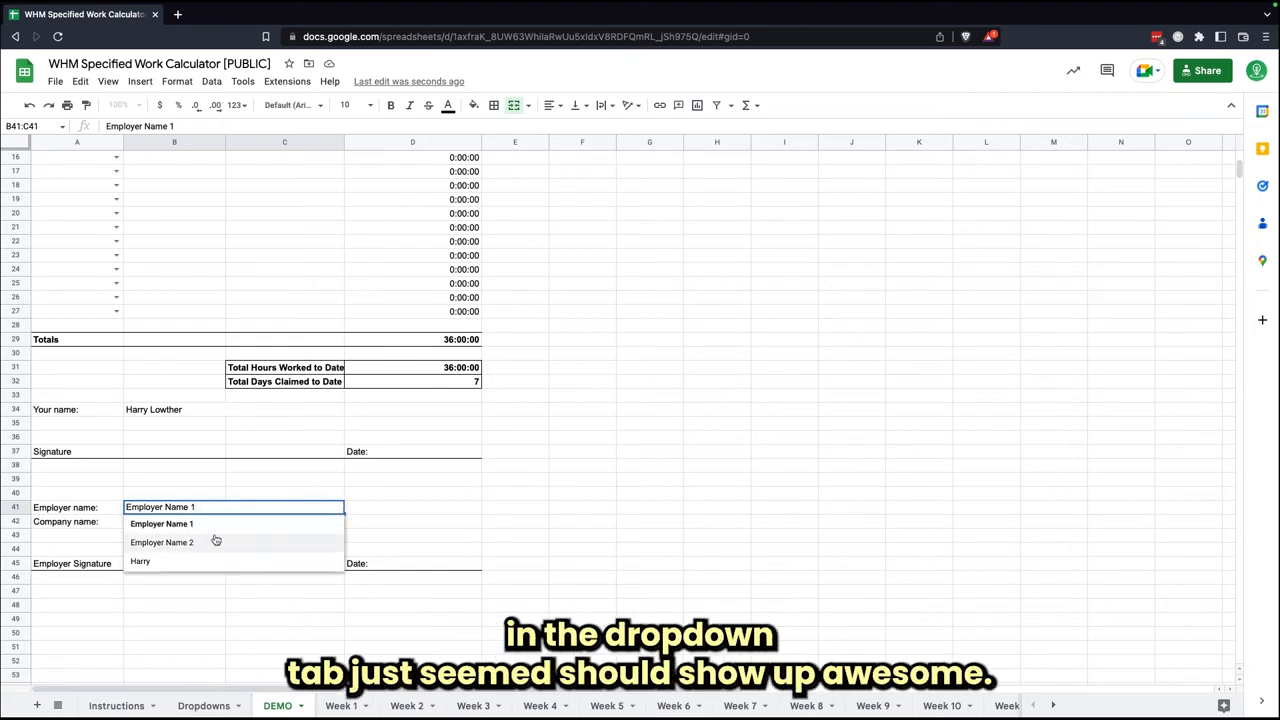
click(140, 560)
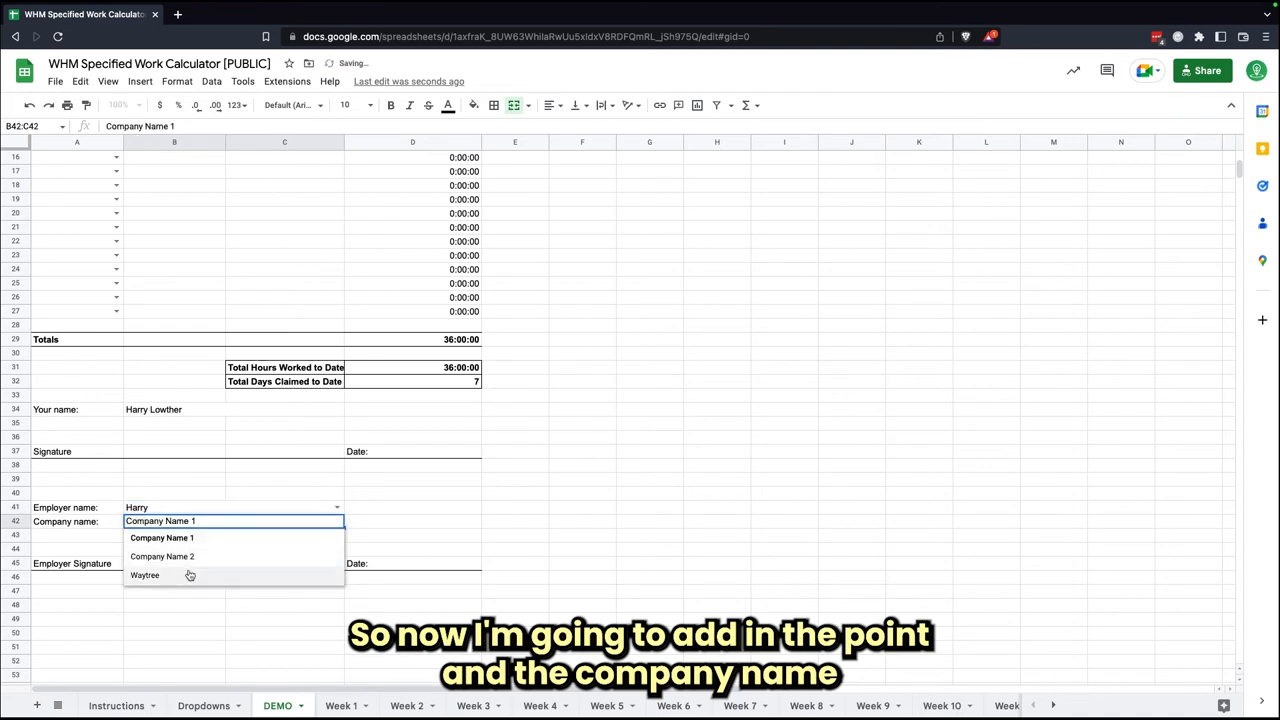
click(144, 576)
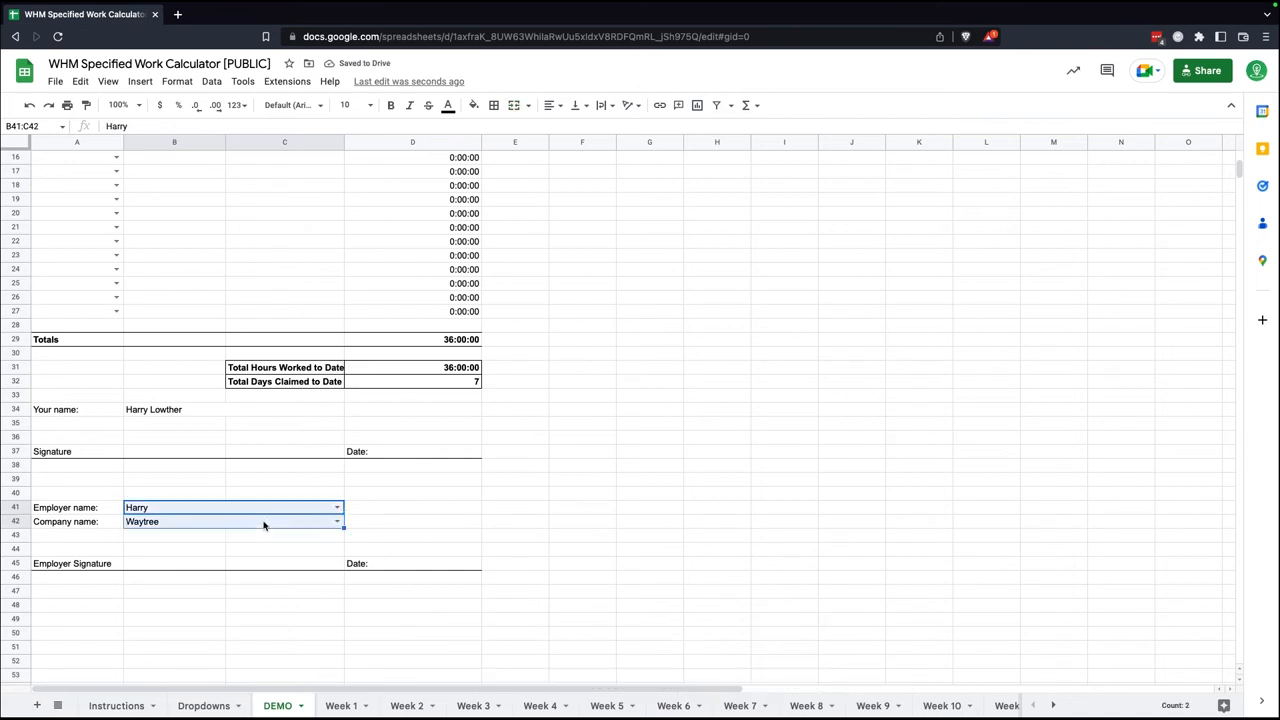
click(340, 704)
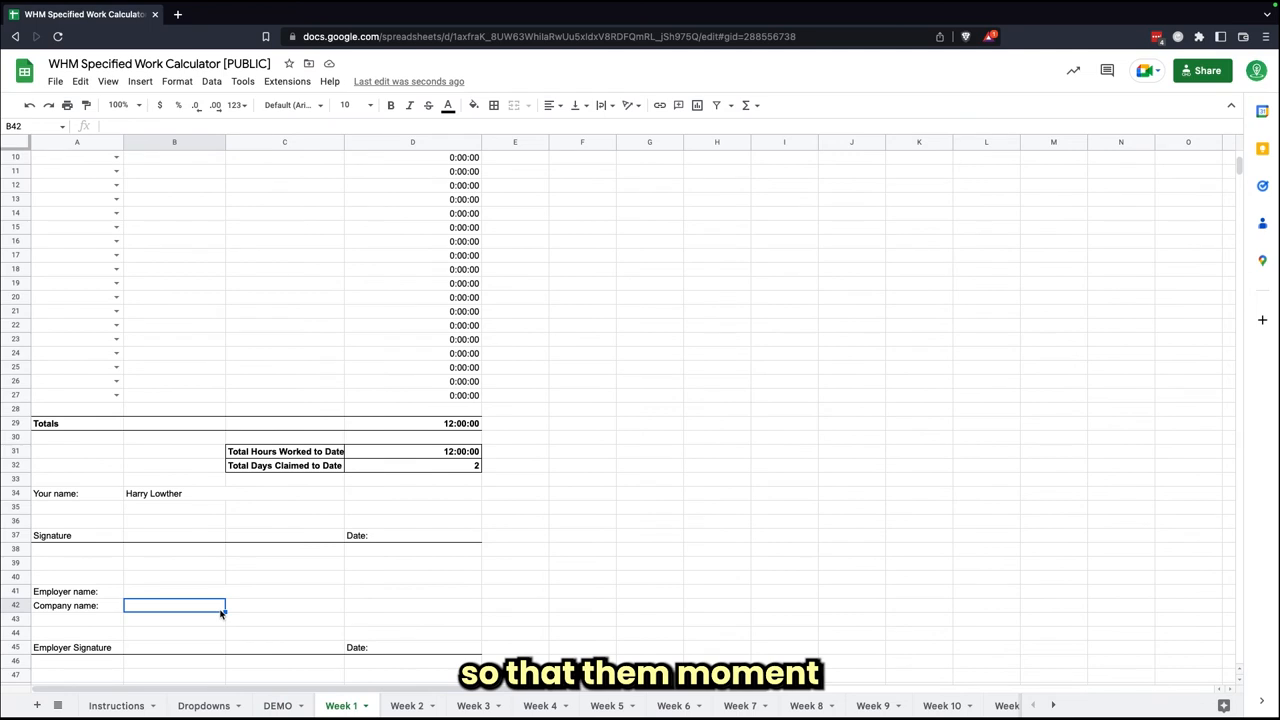
mouse_move(244, 616)
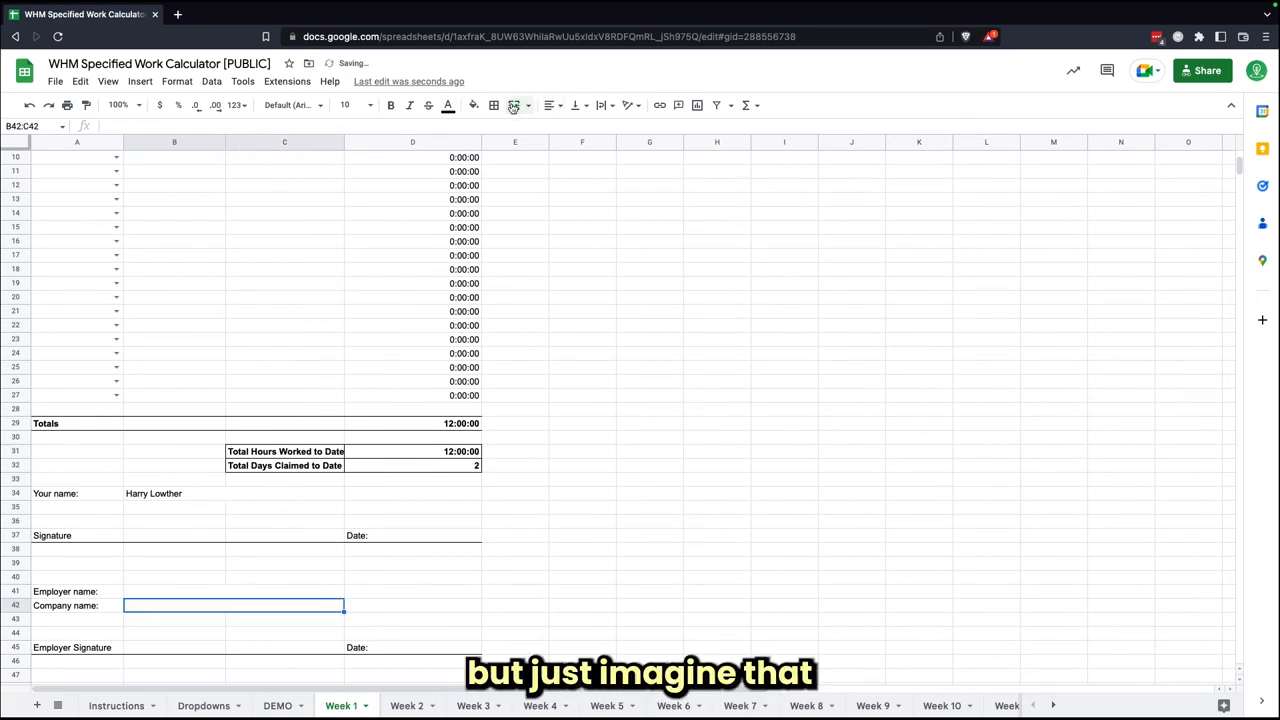
- Fill Week 1's employer and company cells B41:C42 with Harry and Waytree
drag(232, 604, 232, 592)
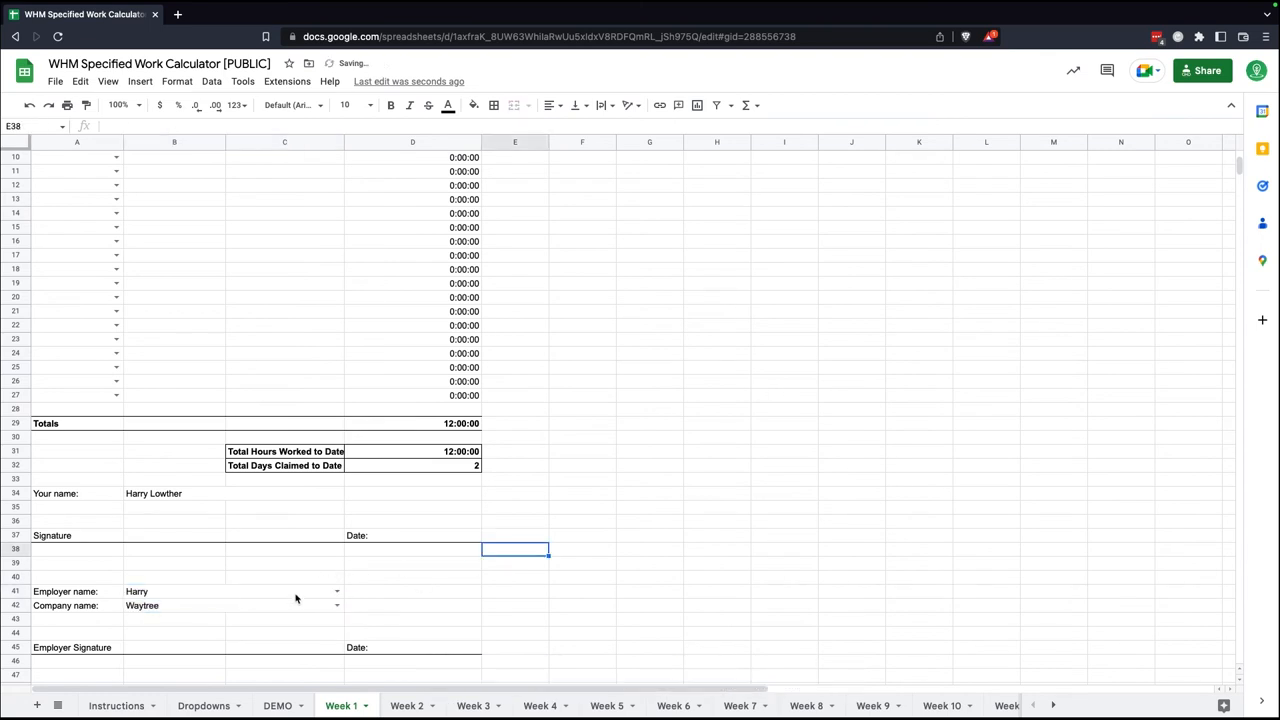
click(412, 604)
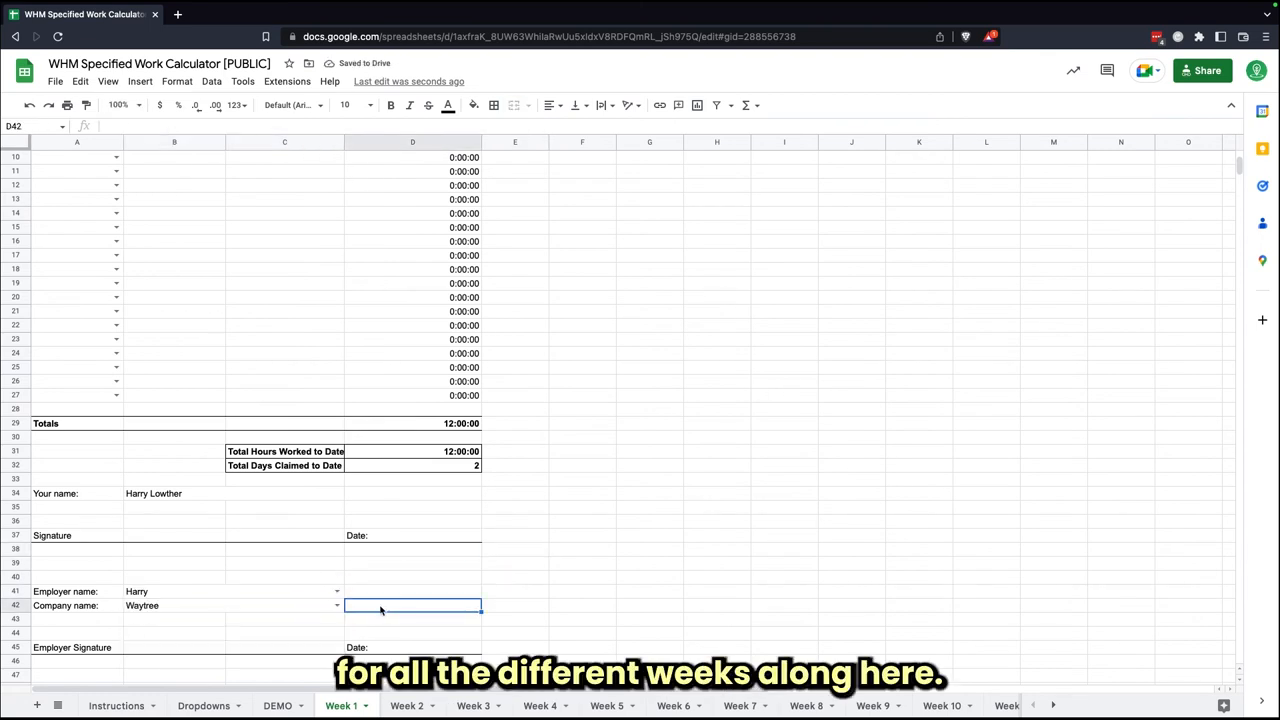
scroll(down, 3)
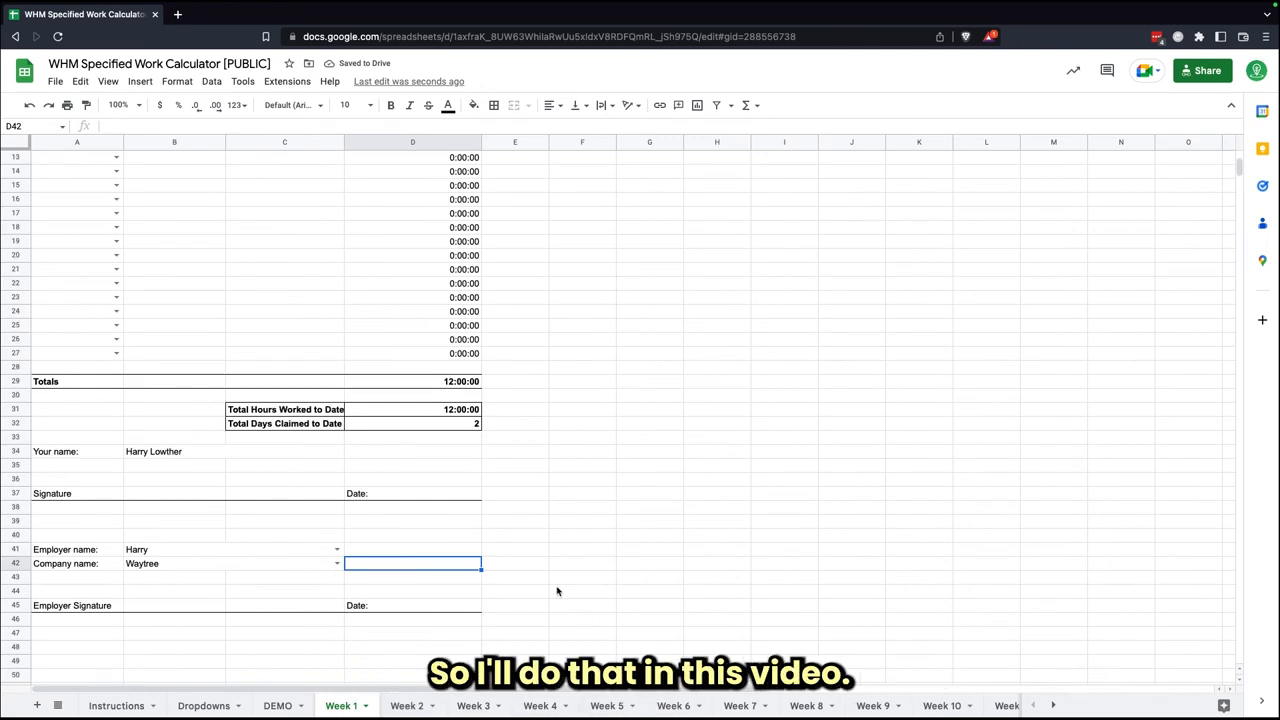
scroll(down, 3)
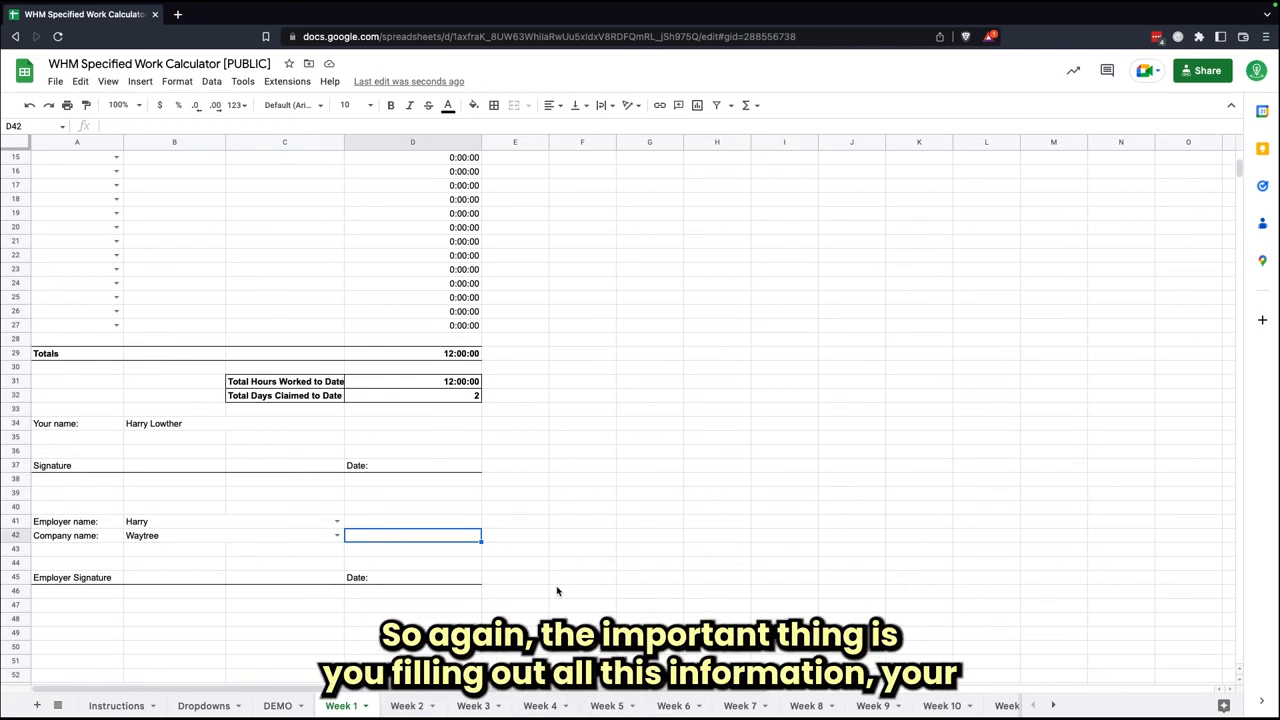
scroll(down, 3)
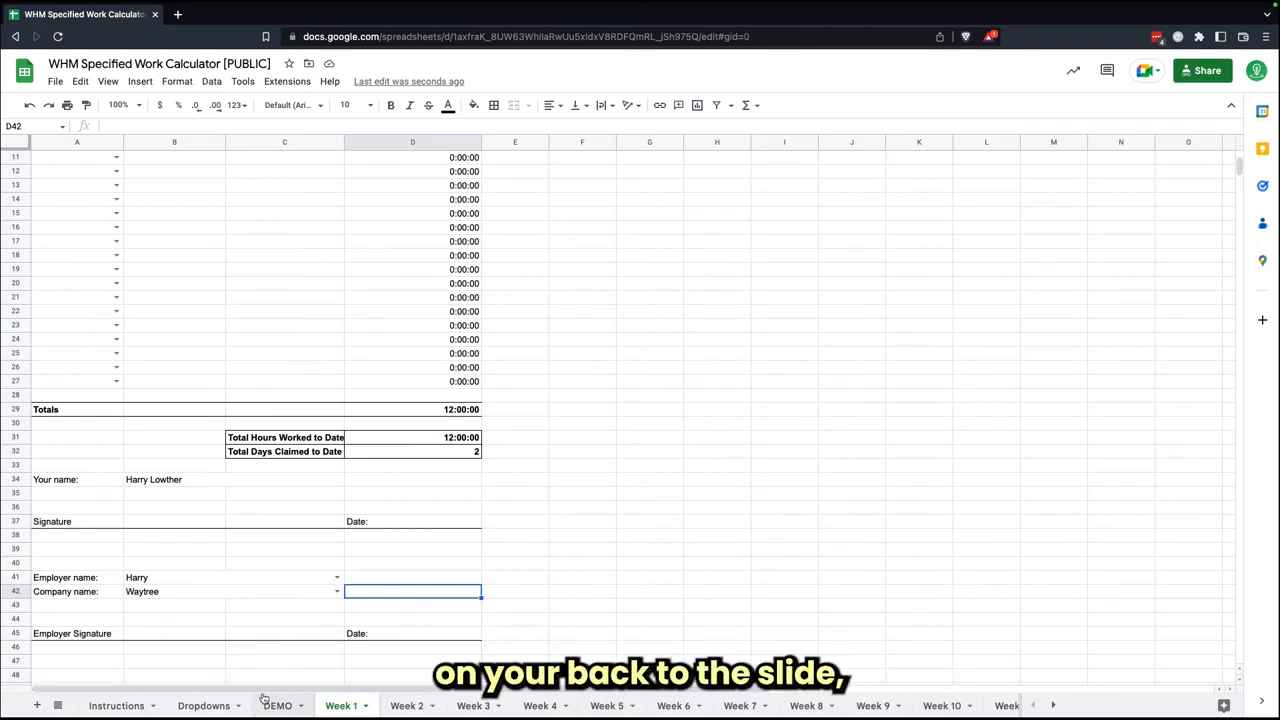
- Review DEMO's 36 total hours worked to date and bring up the File menu for printing
click(276, 704)
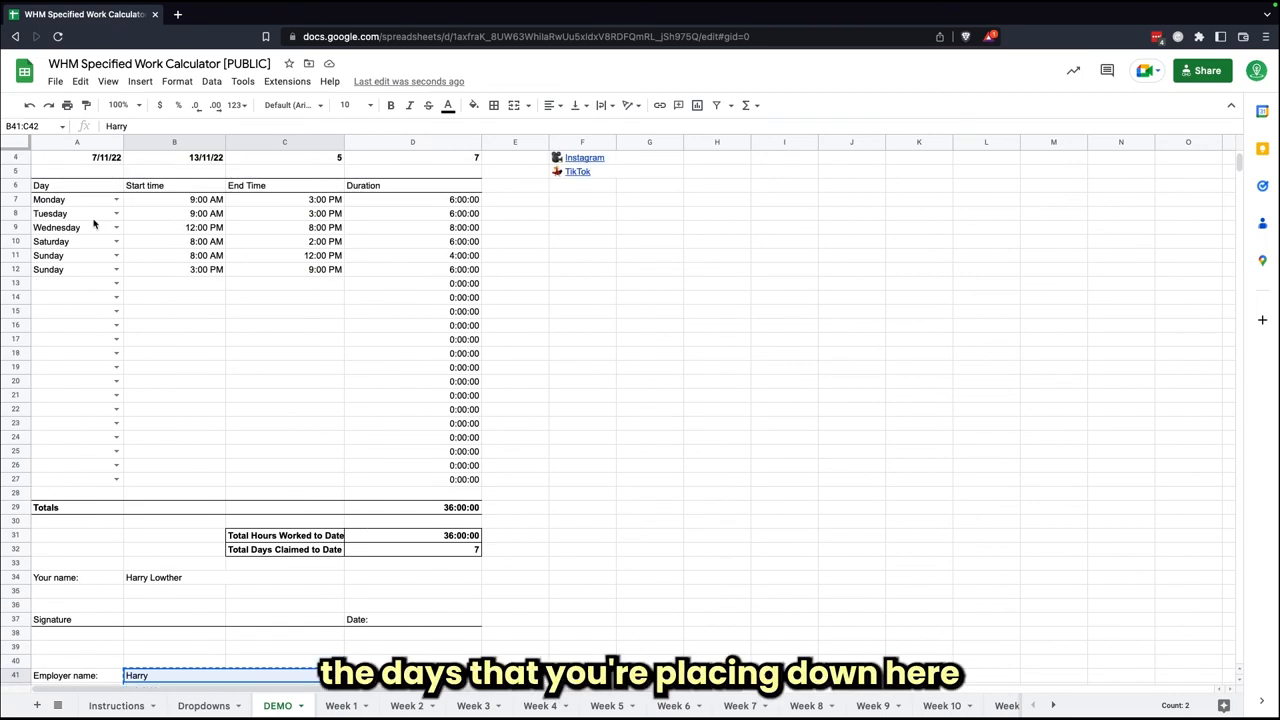
mouse_move(104, 276)
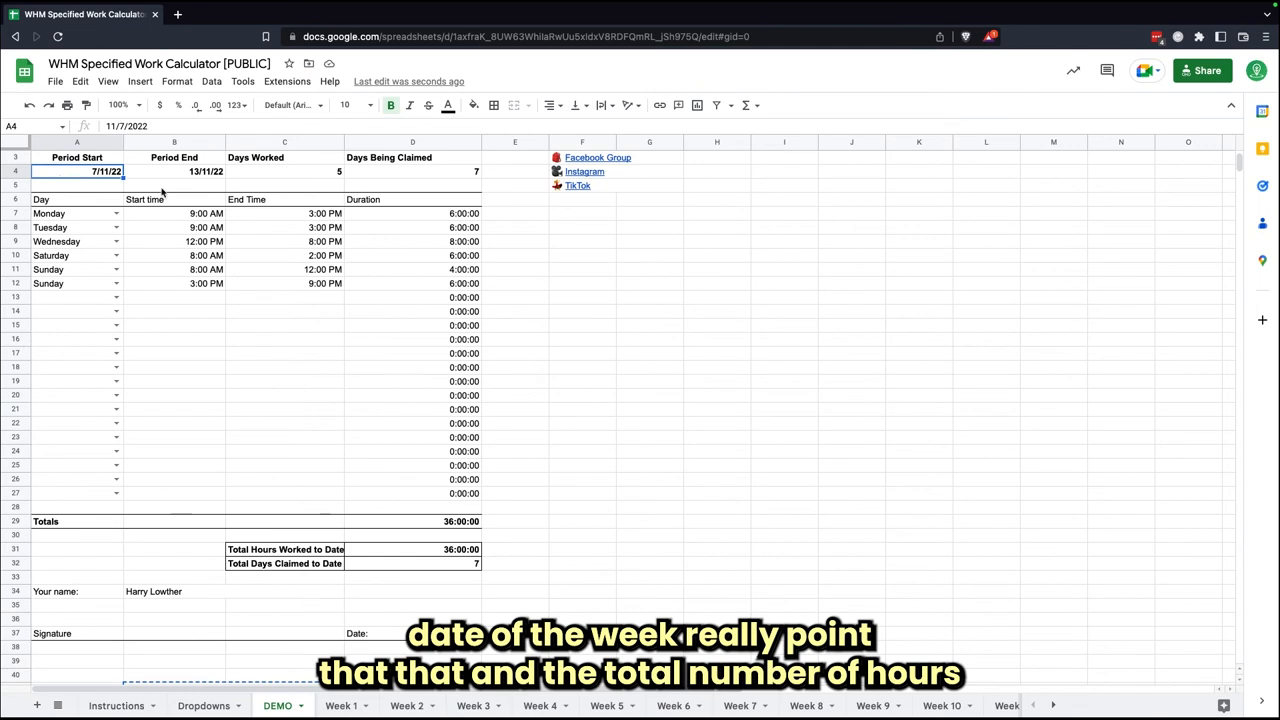
mouse_move(392, 356)
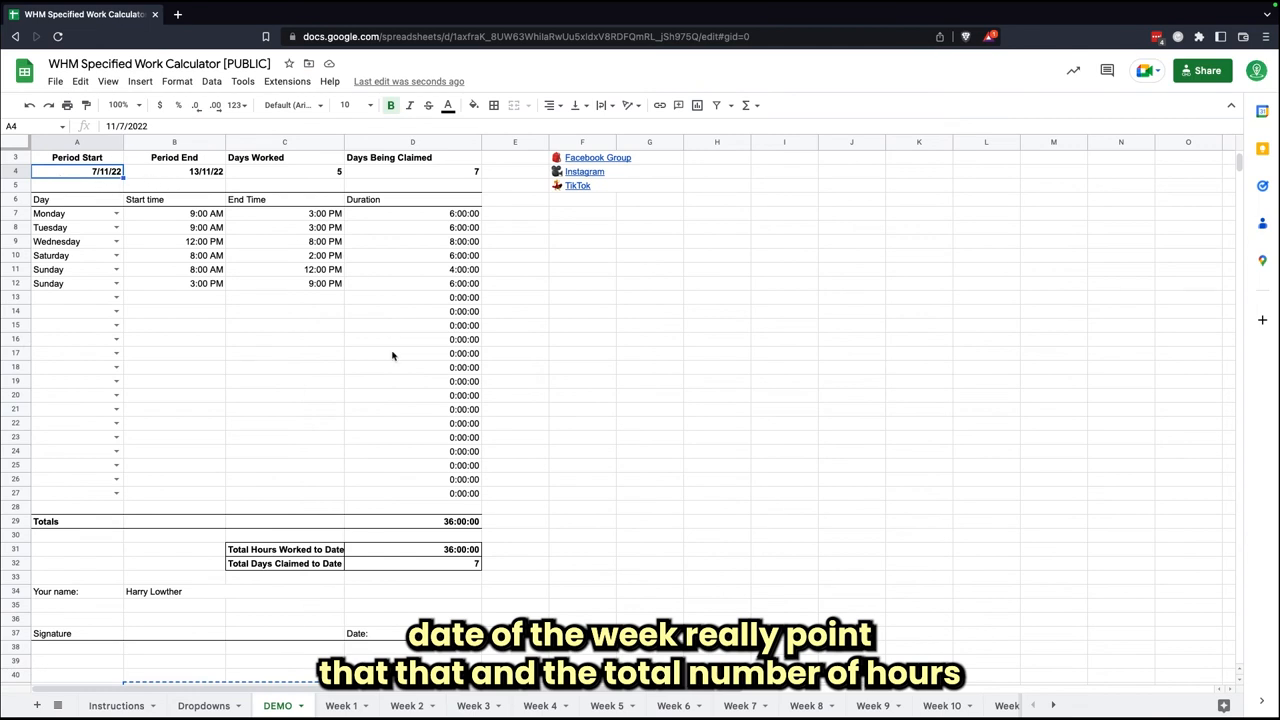
click(412, 564)
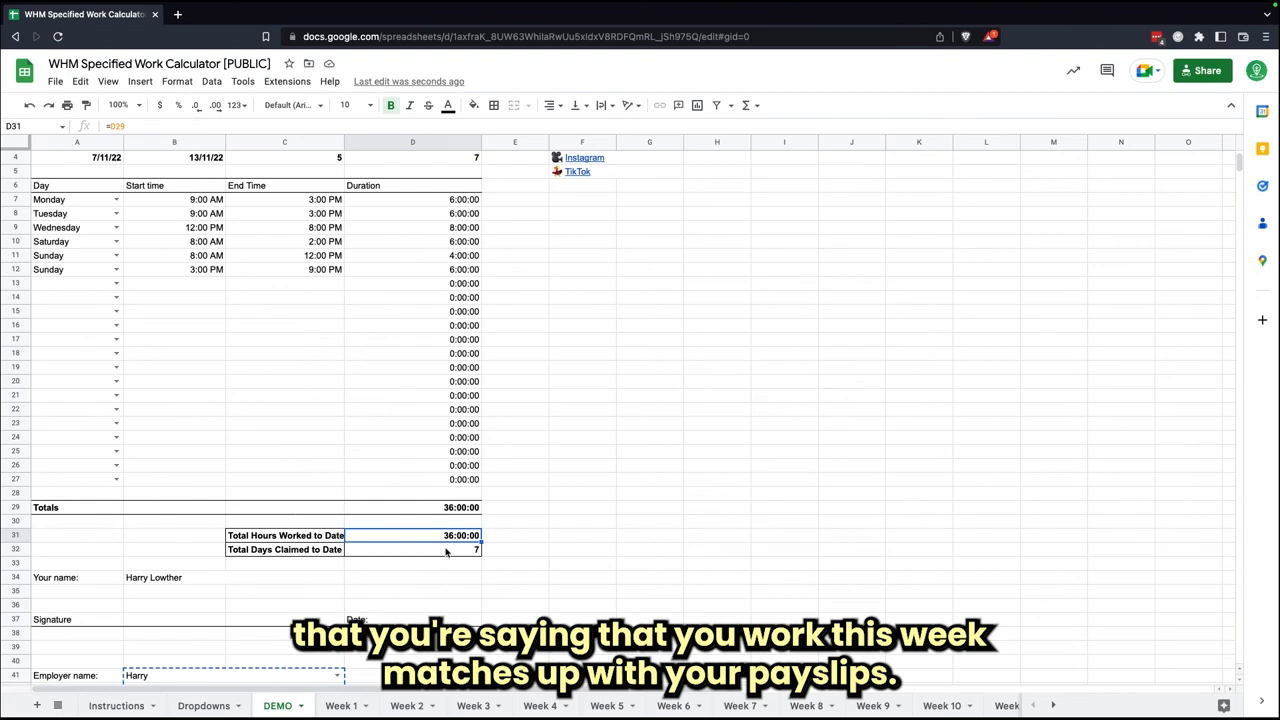
scroll(down, 3)
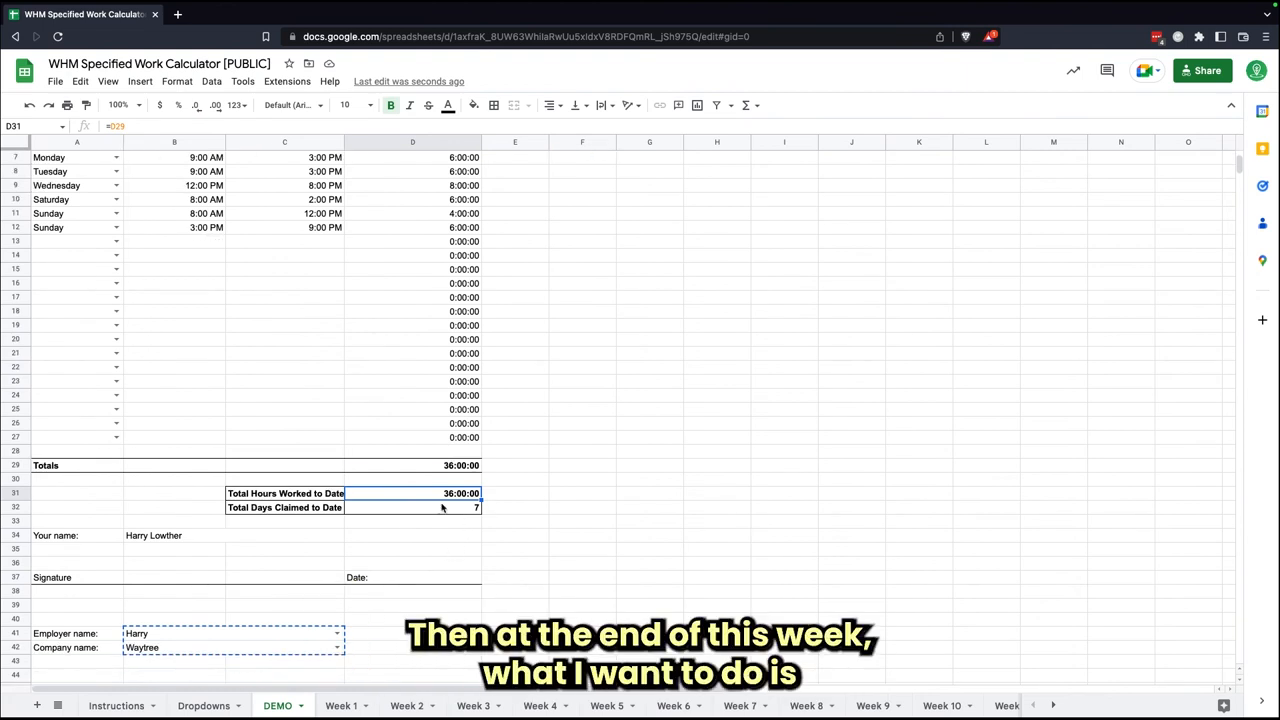
scroll(down, 3)
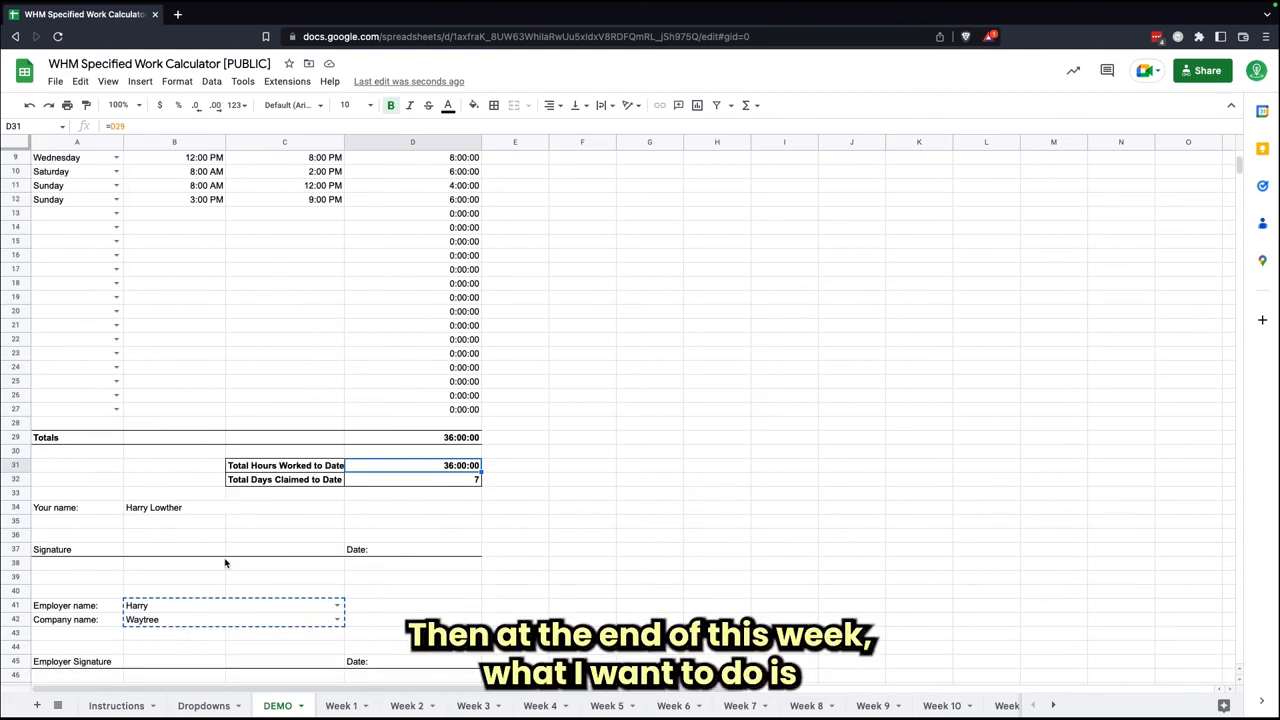
click(56, 80)
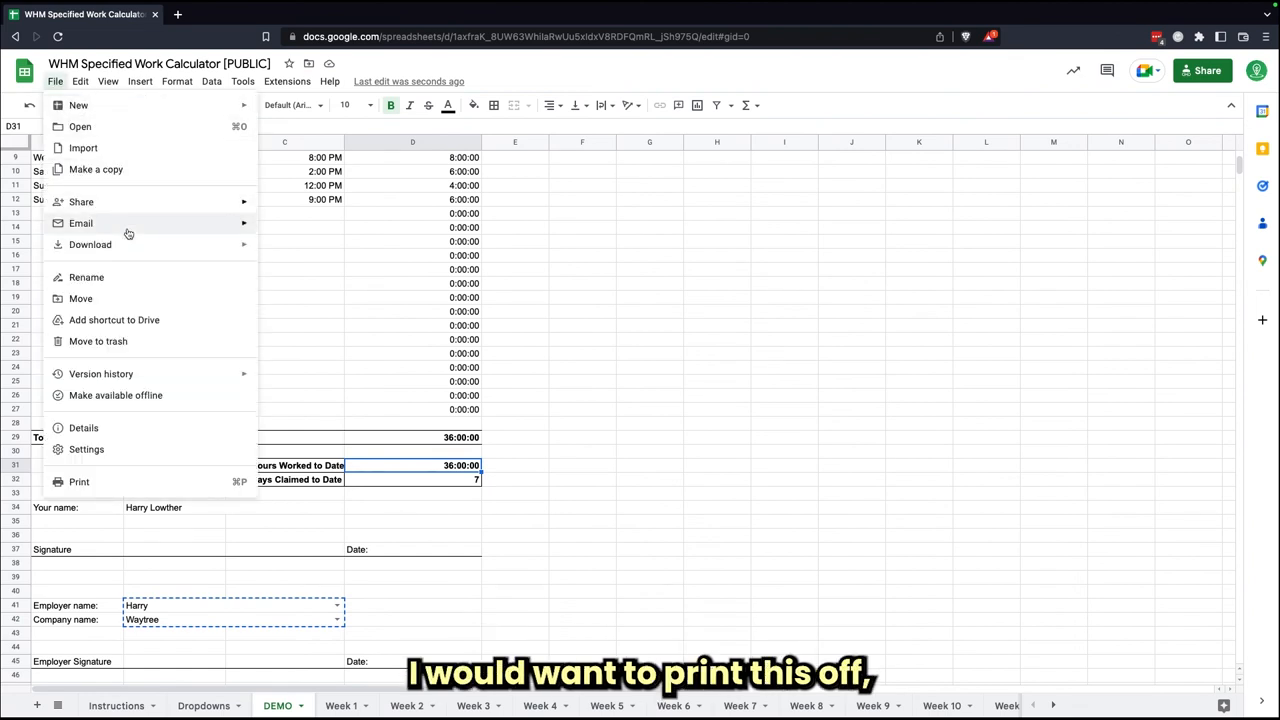
- Preview the DEMO sheet for print on A4 portrait, one page, then cancel without printing
click(80, 480)
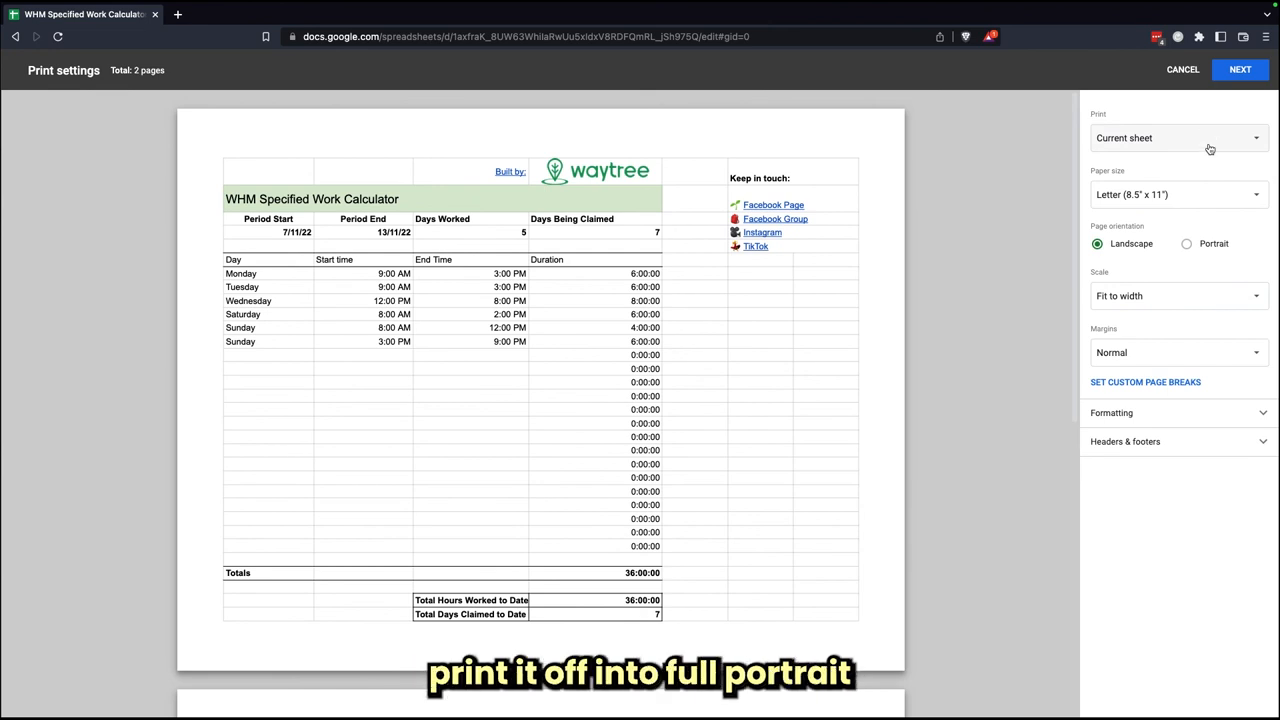
click(1178, 194)
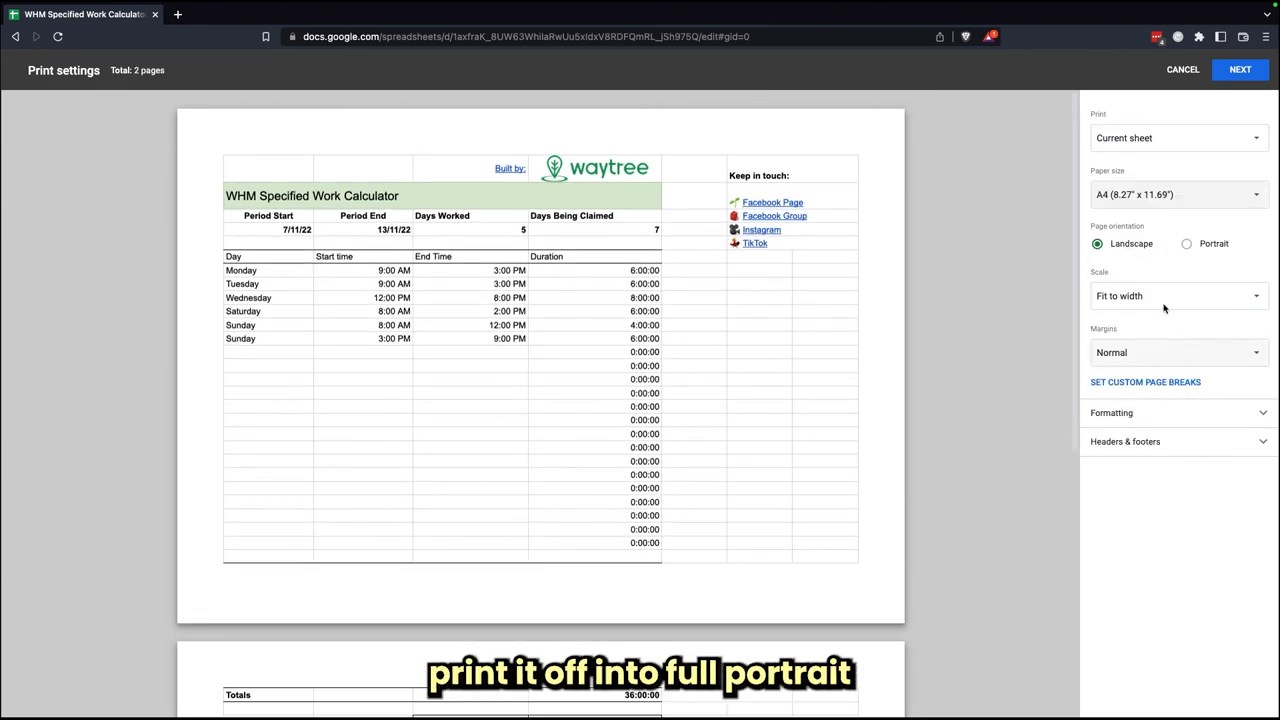
click(1188, 244)
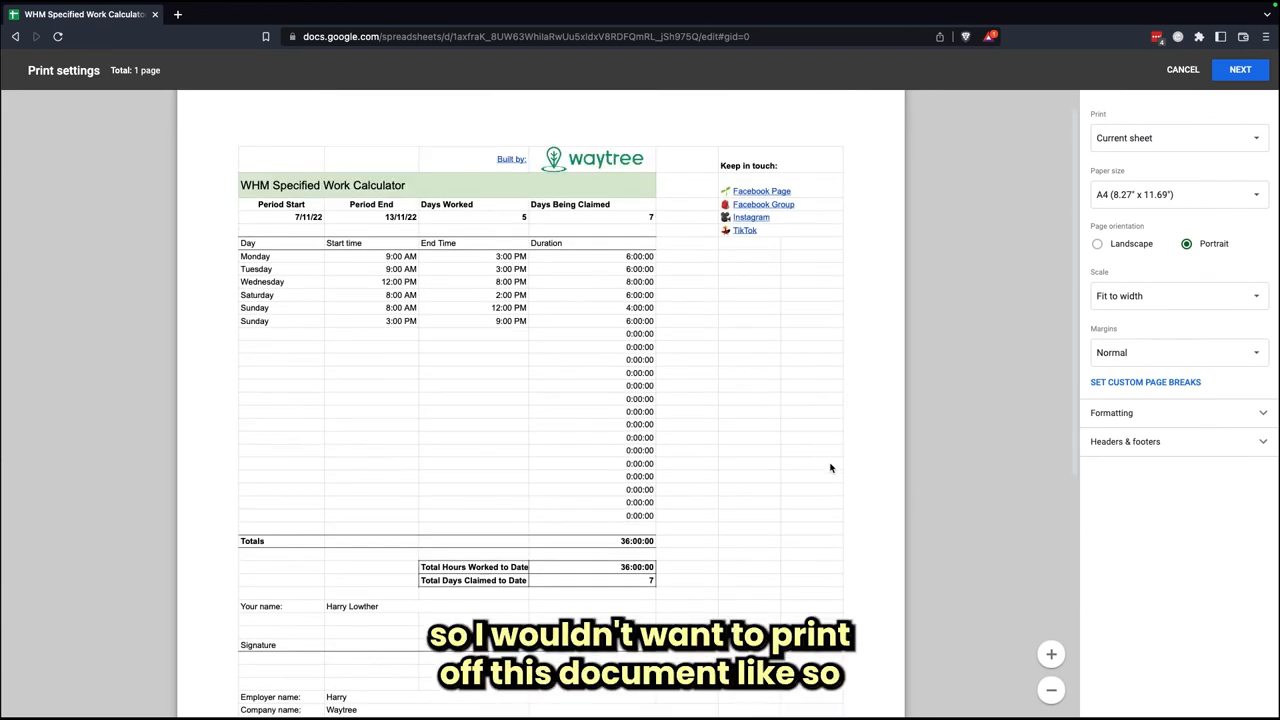
scroll(down, 3)
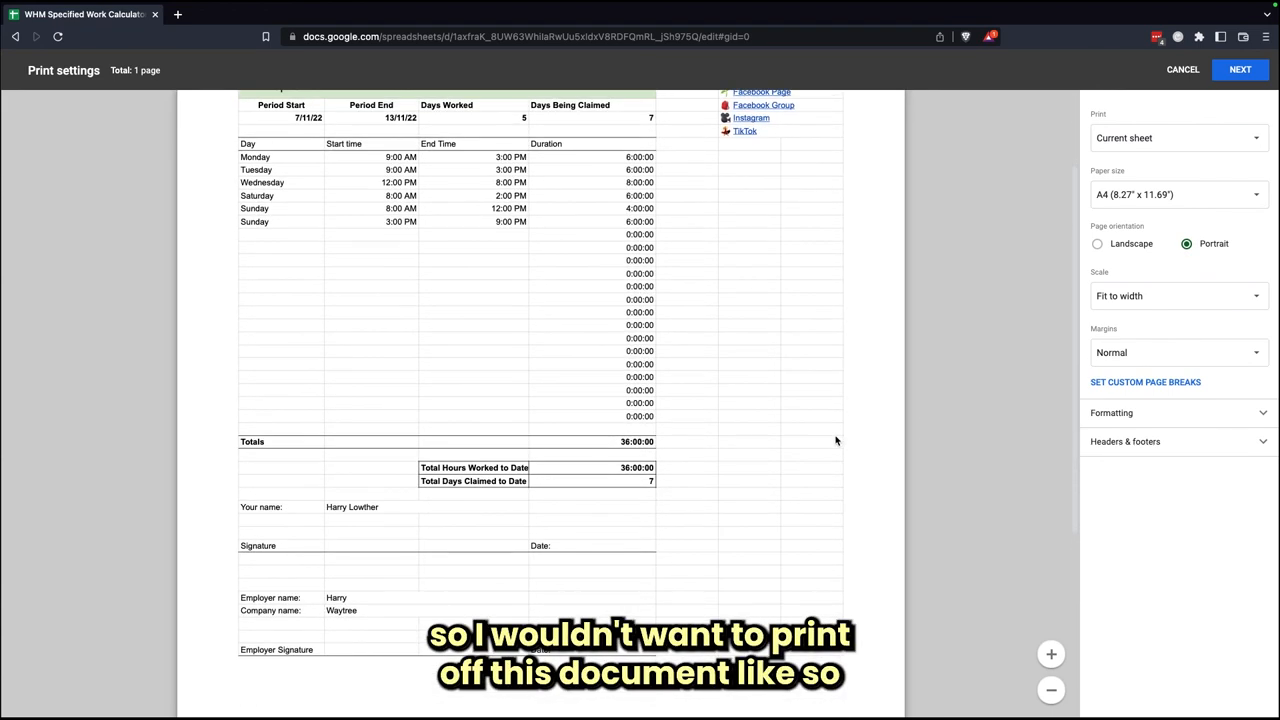
scroll(down, 3)
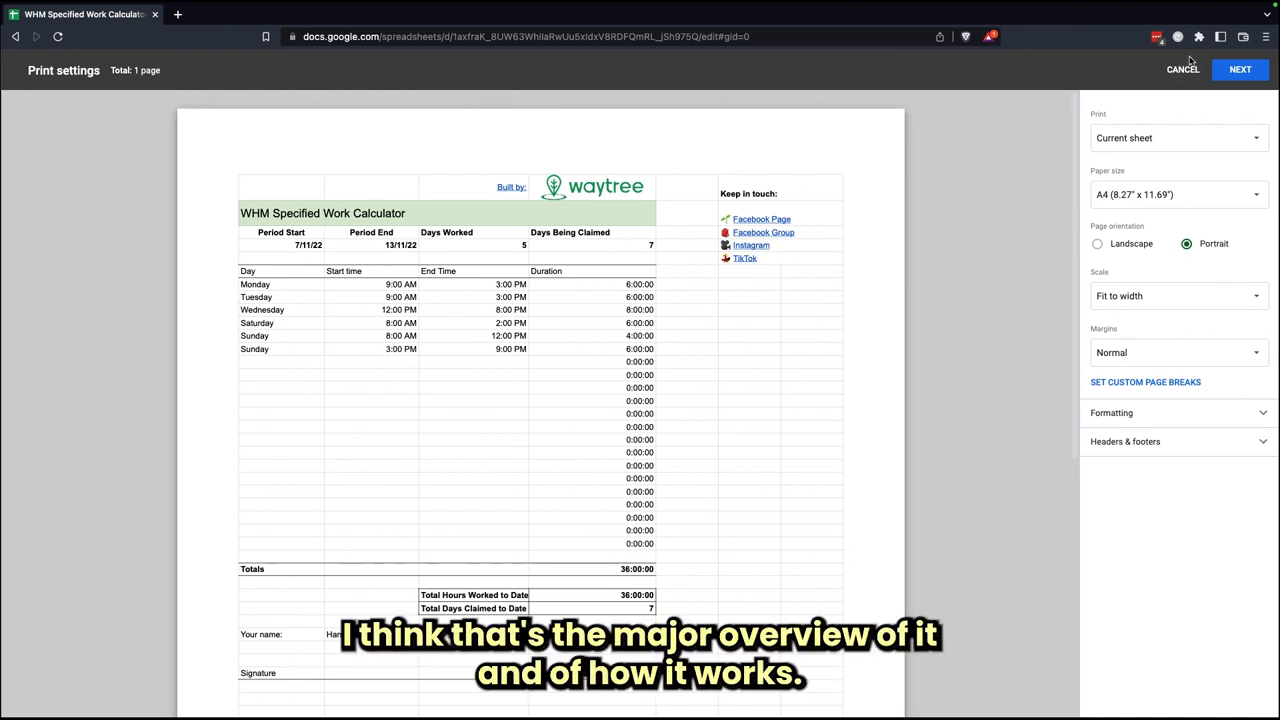
click(1182, 68)
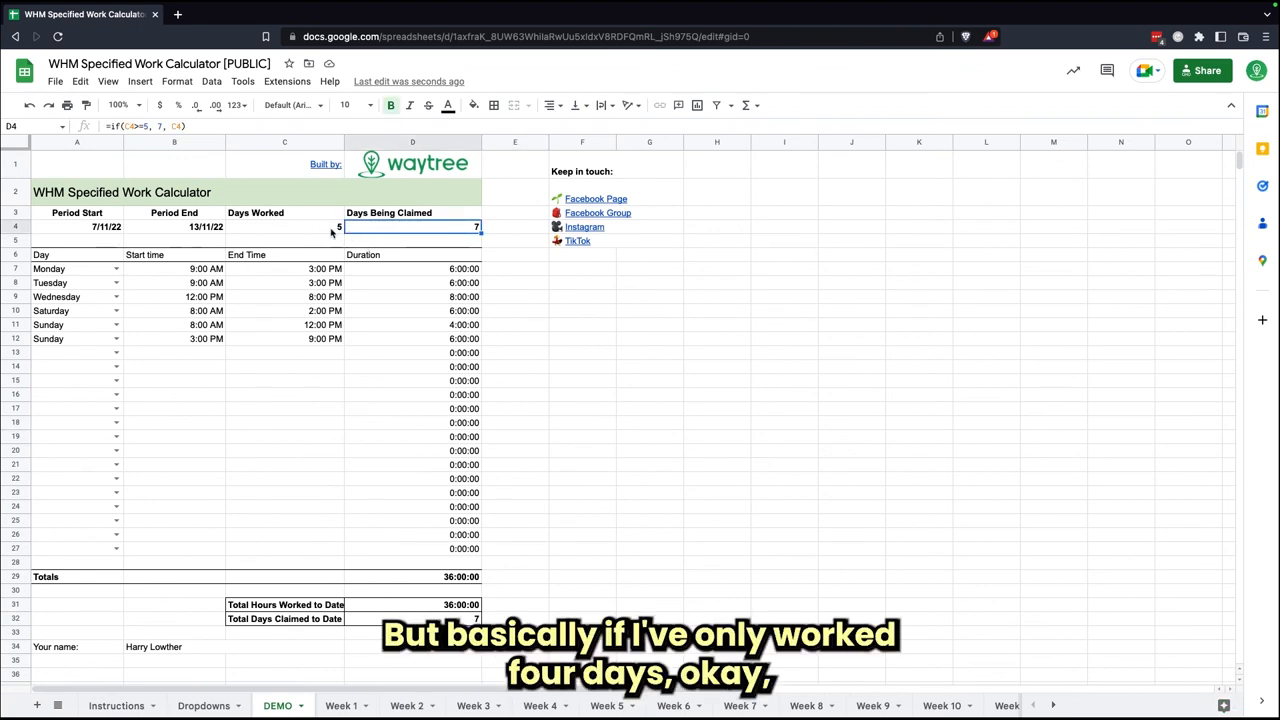
click(48, 338)
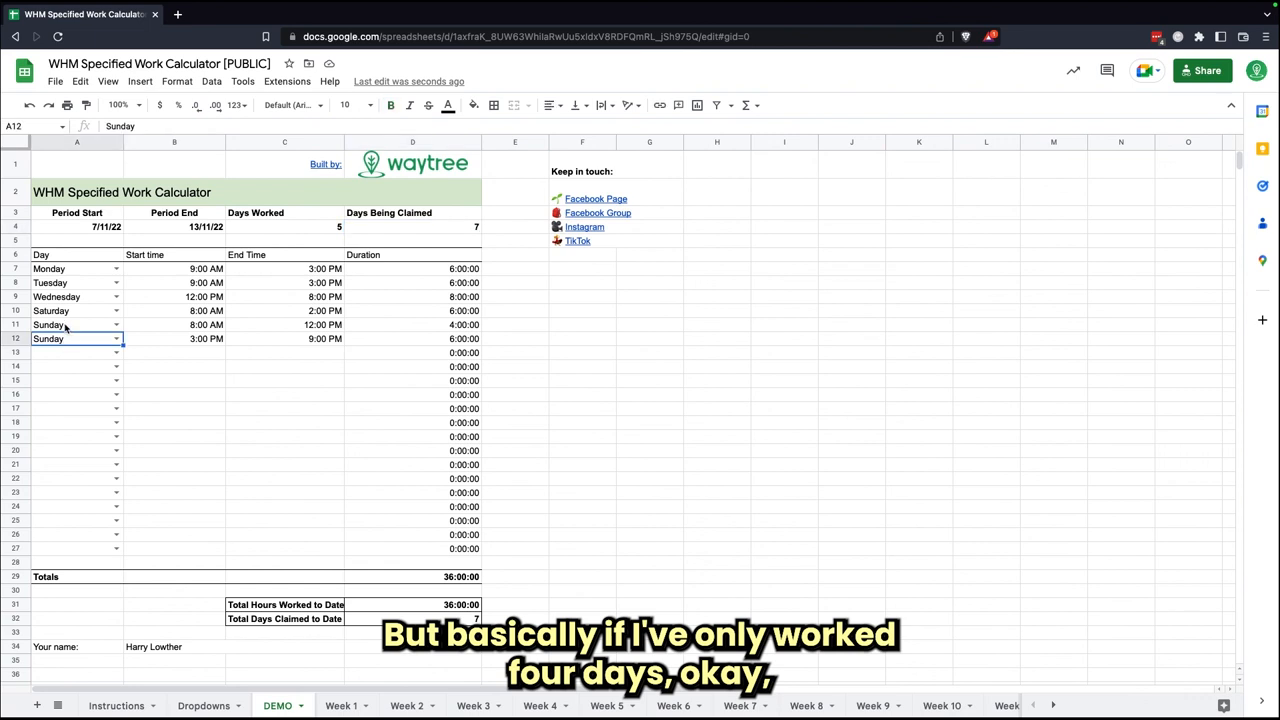
click(48, 324)
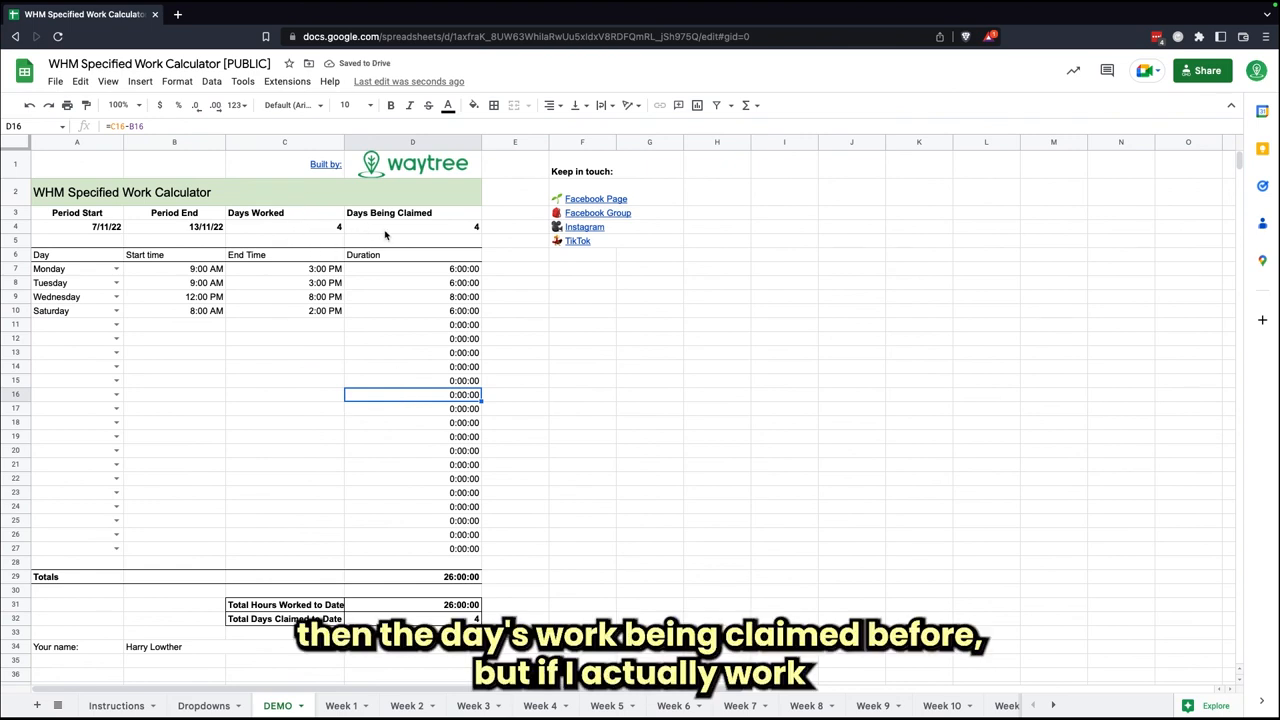
click(412, 226)
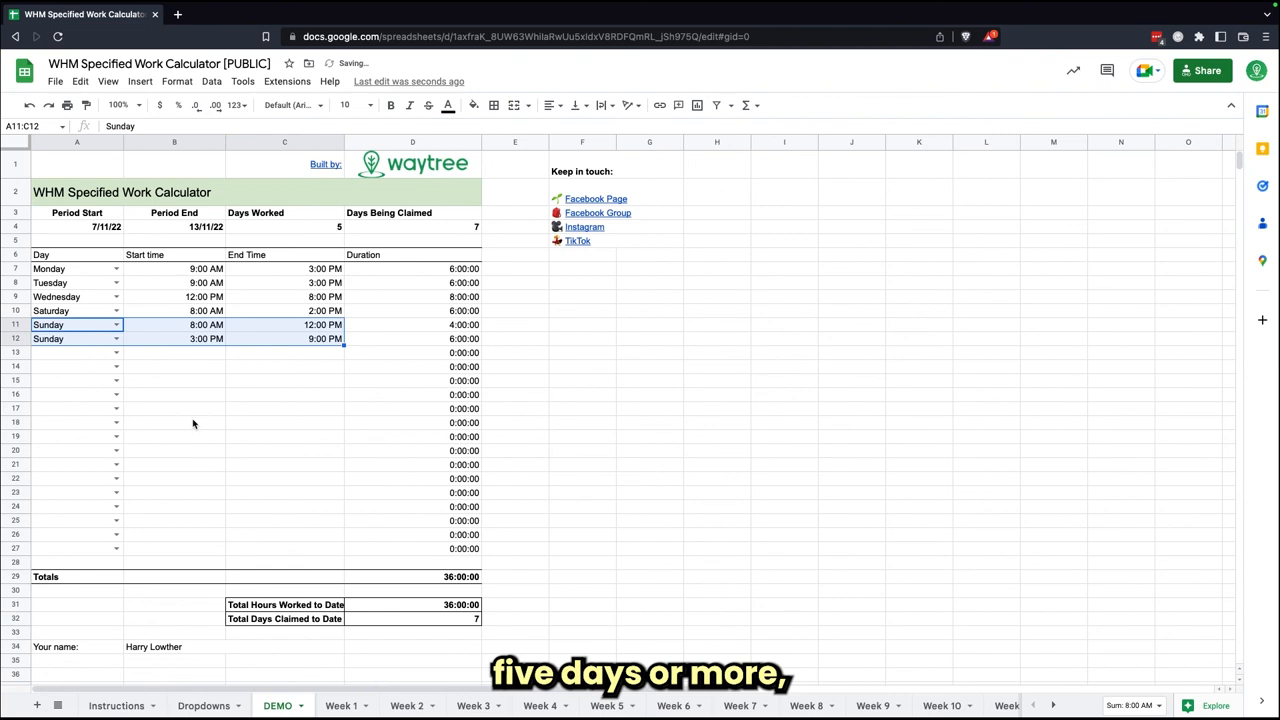
click(48, 338)
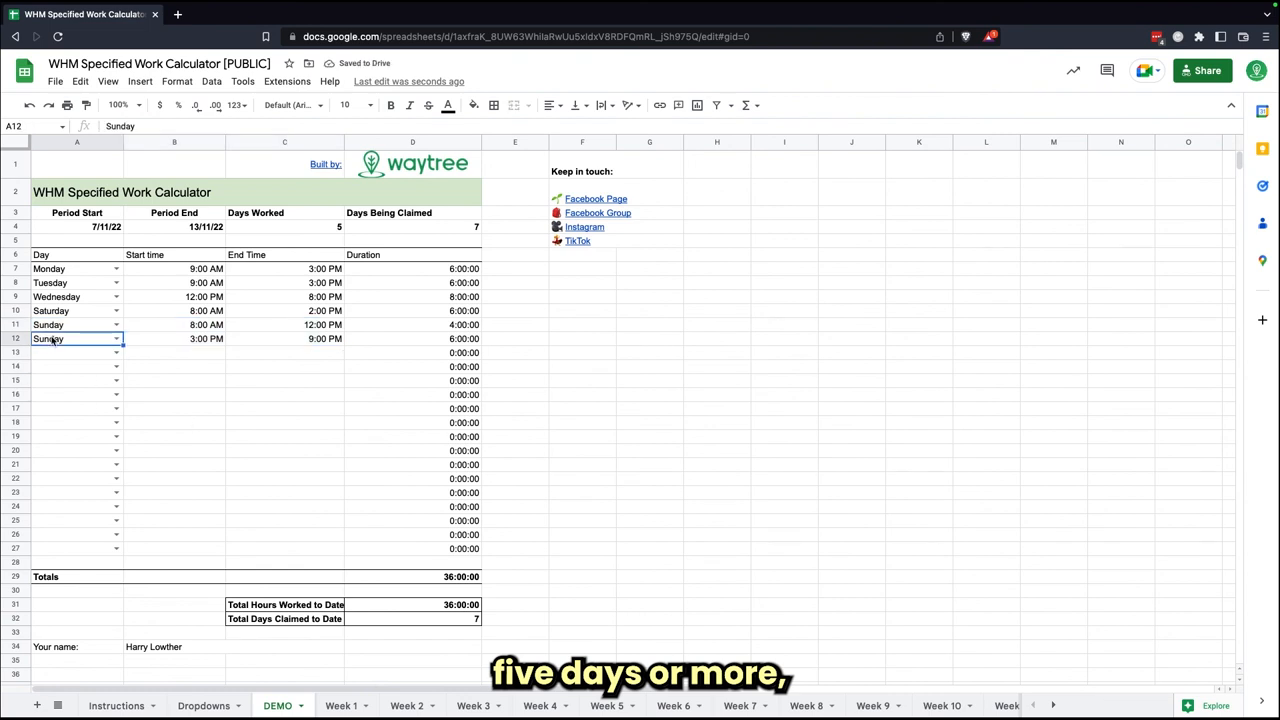